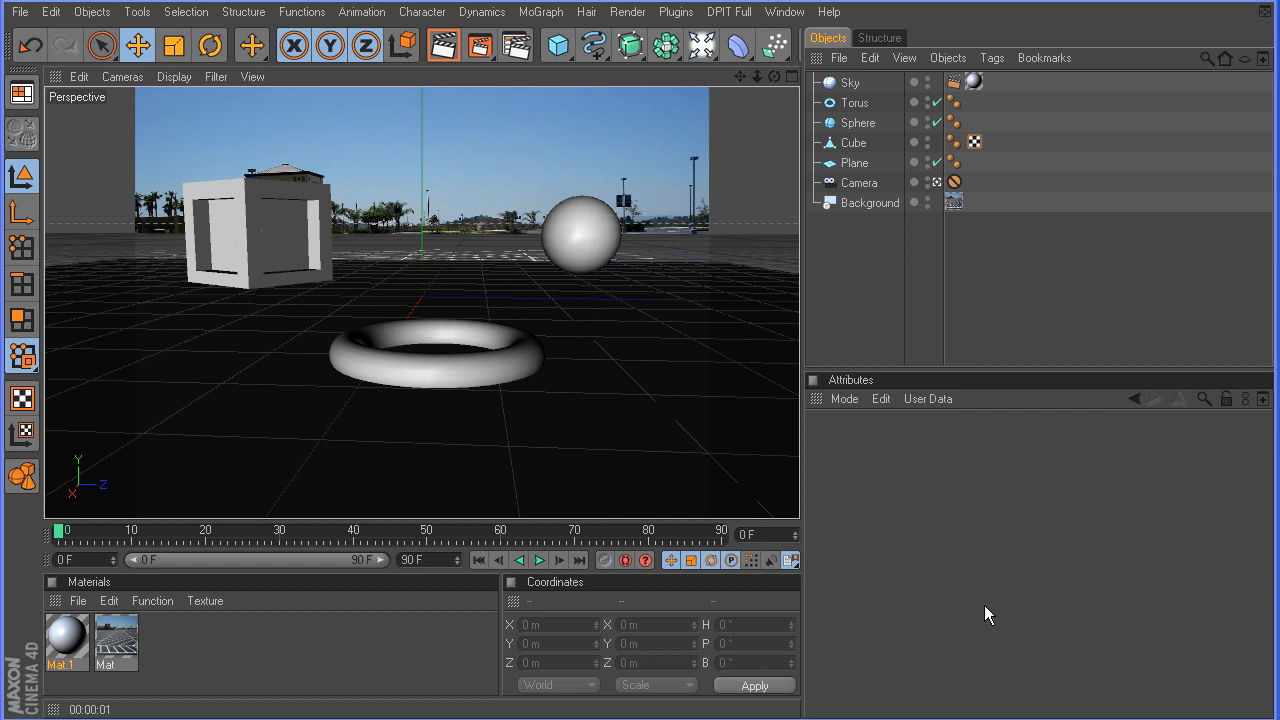
mouse_move(676, 438)
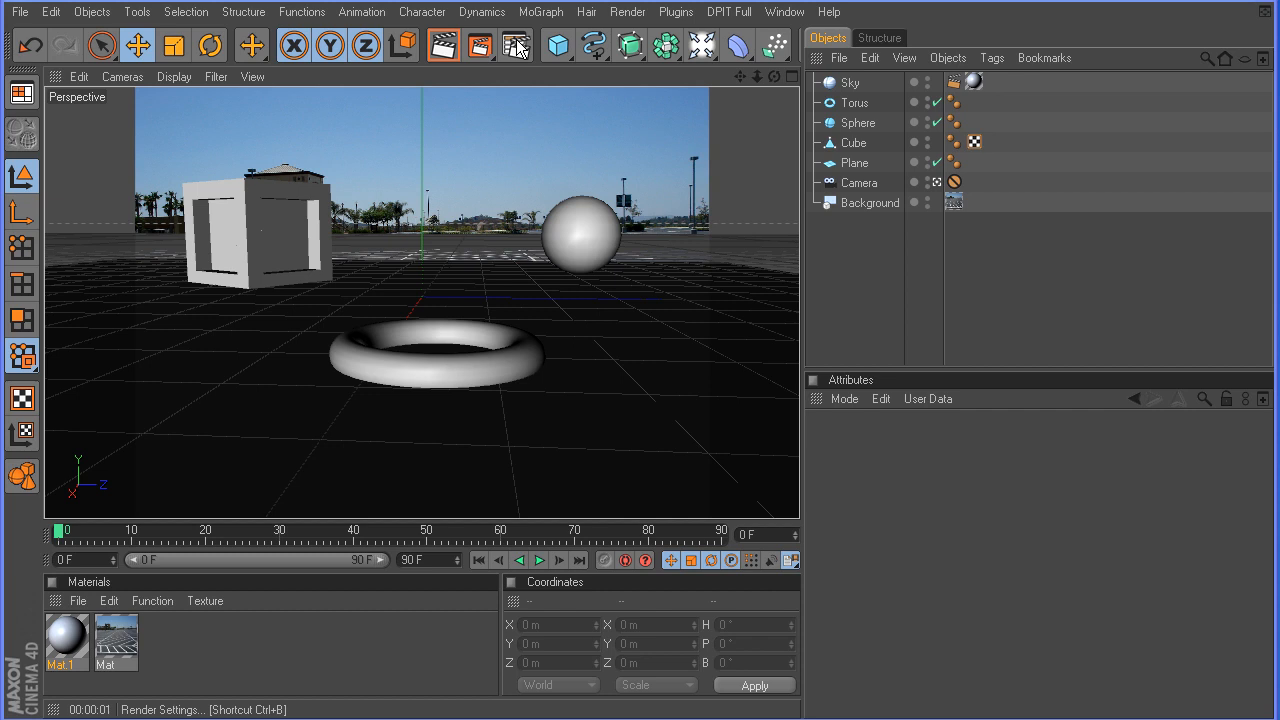
Add the Global Illumination effect in Render Settings
left_click(516, 44)
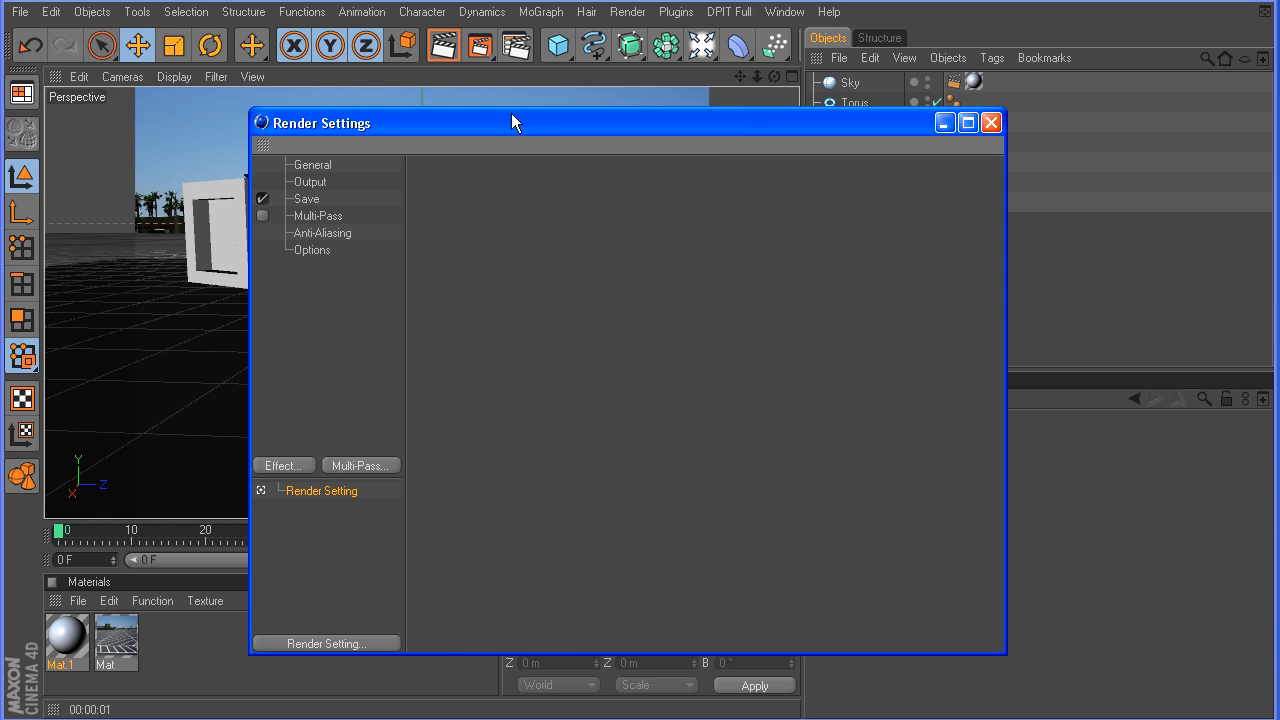
left_click_drag(516, 122, 510, 90)
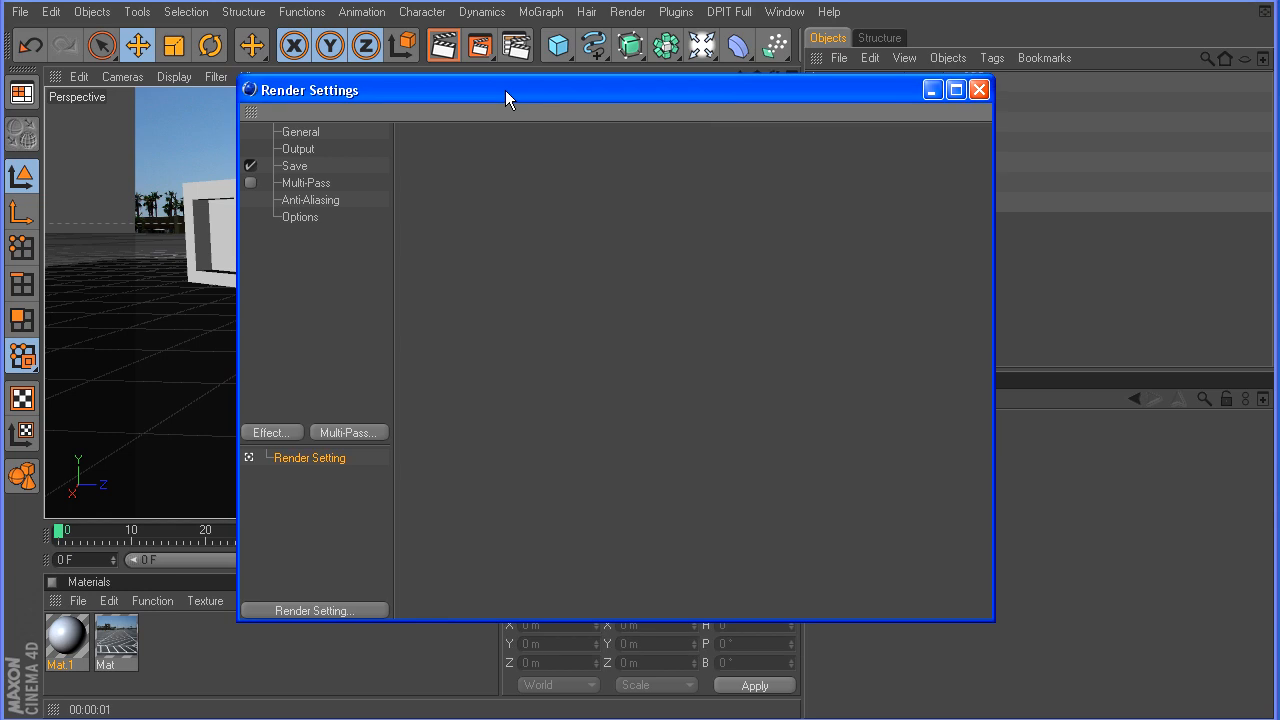
left_click(268, 432)
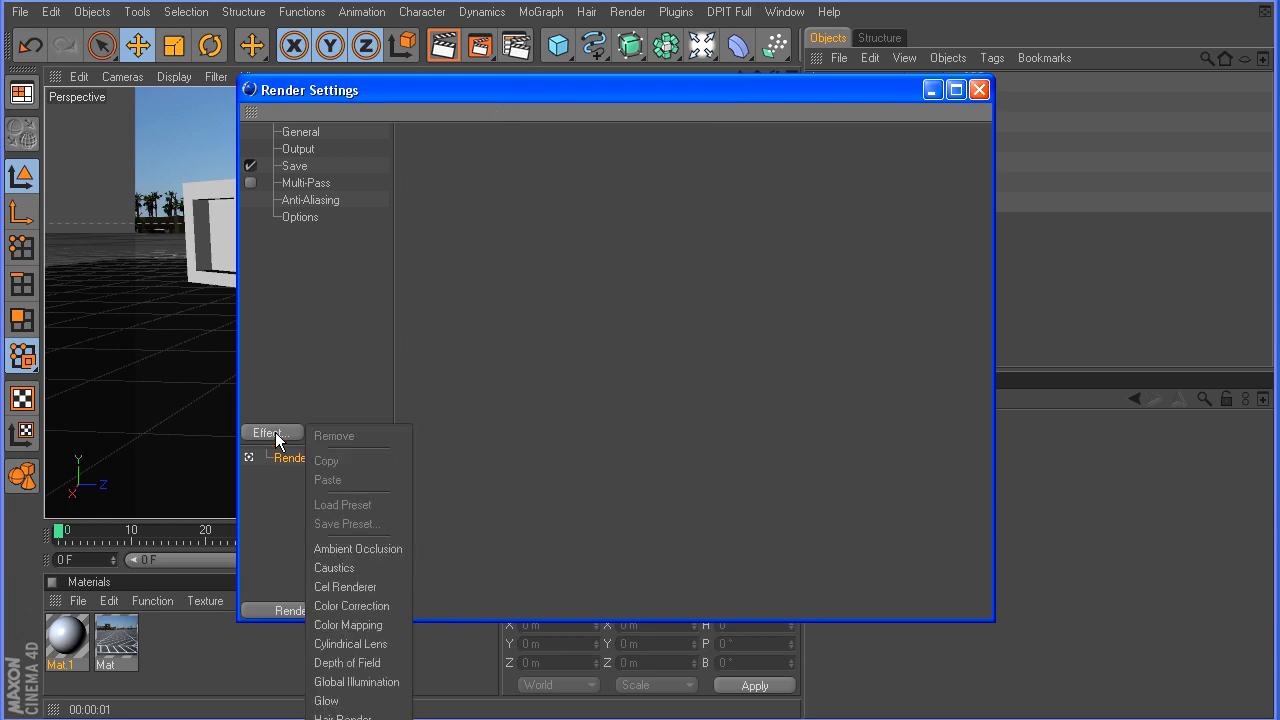
mouse_move(356, 680)
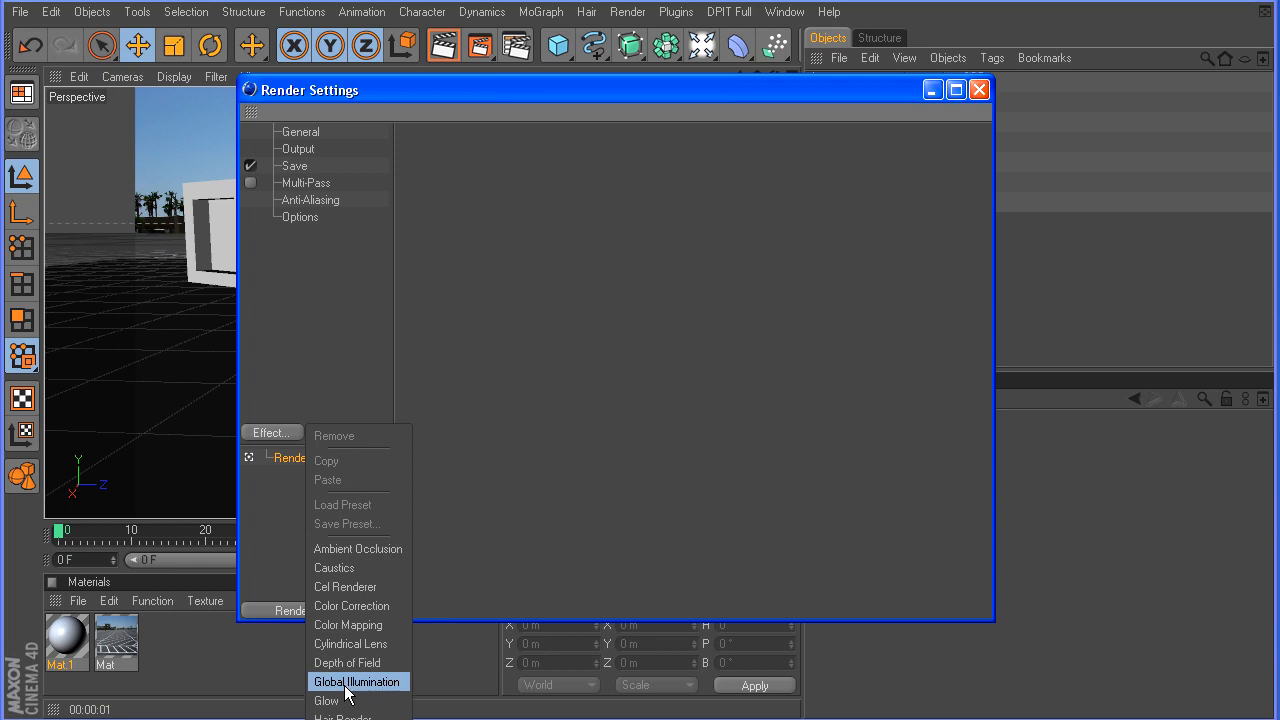
left_click(356, 680)
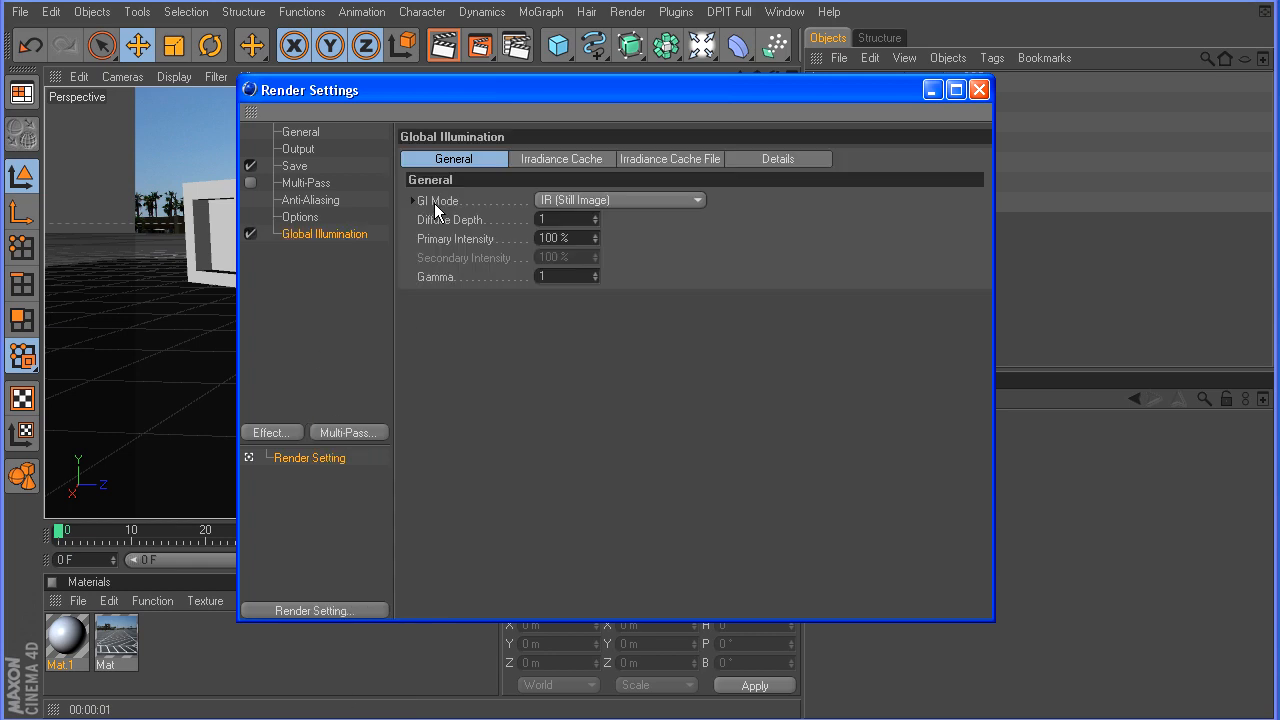
Switch GI Mode to Sky Sampler and close the settings
left_click(620, 200)
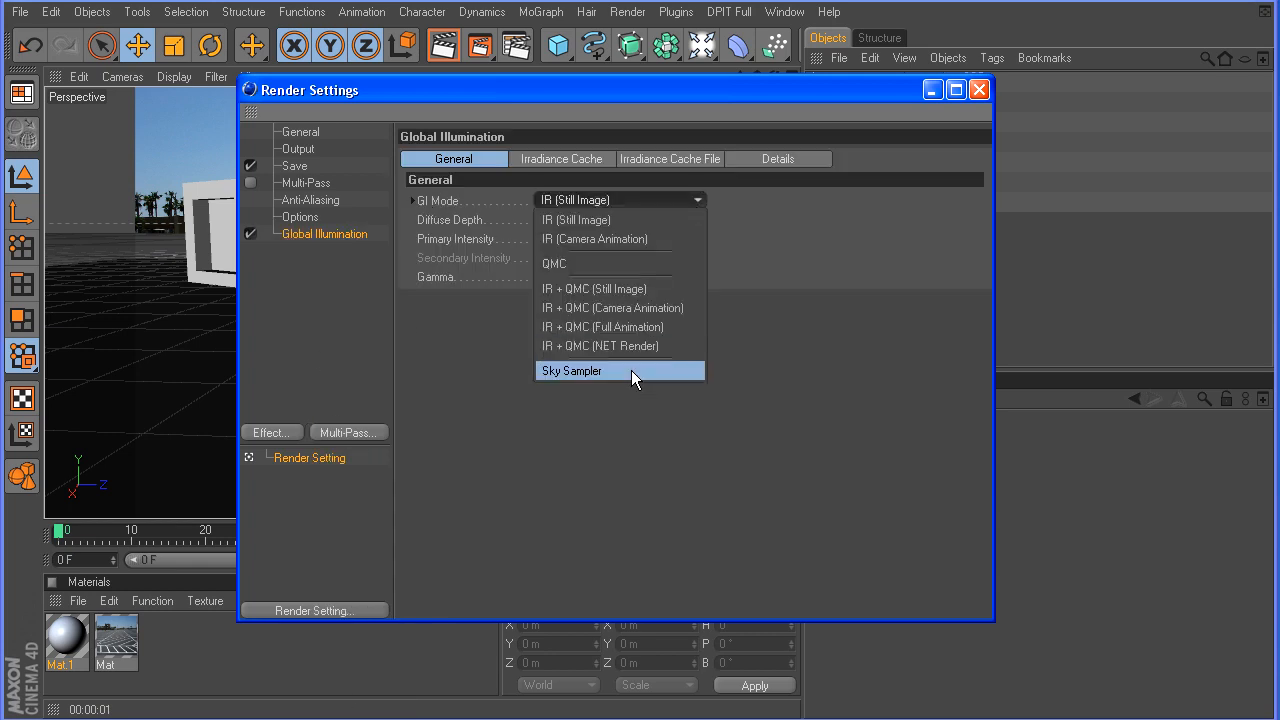
left_click(572, 370)
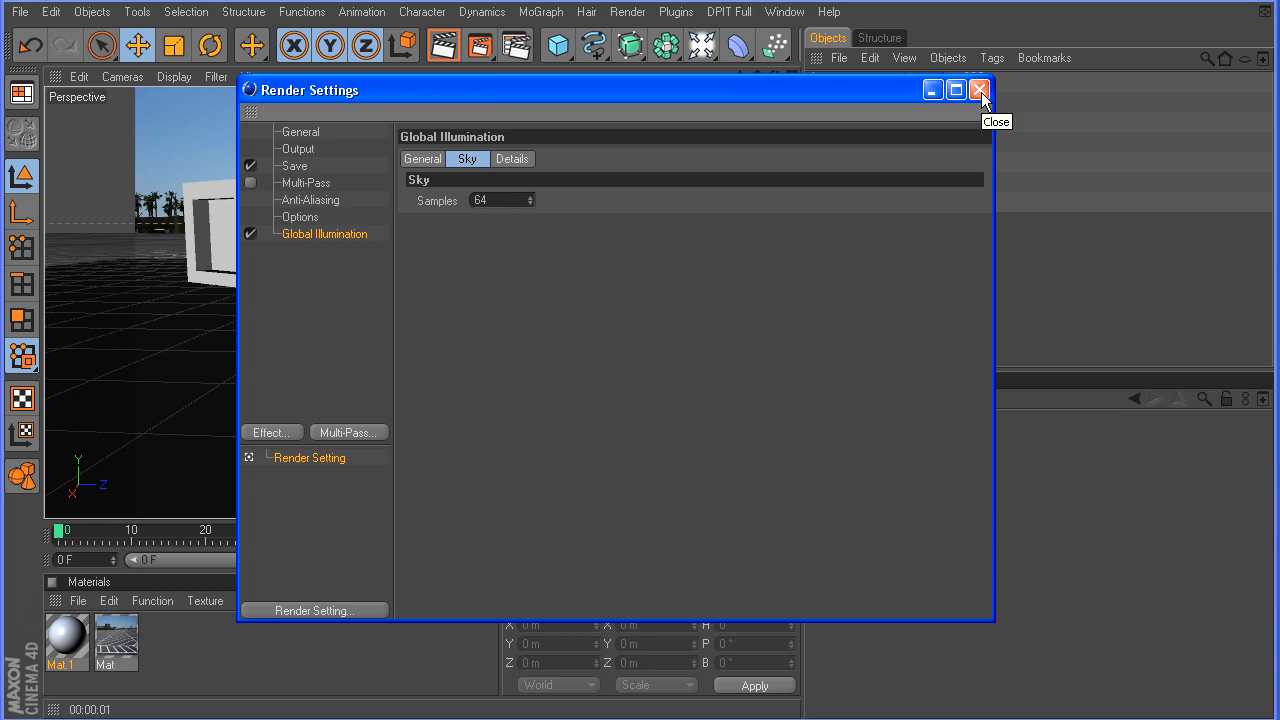
left_click(980, 90)
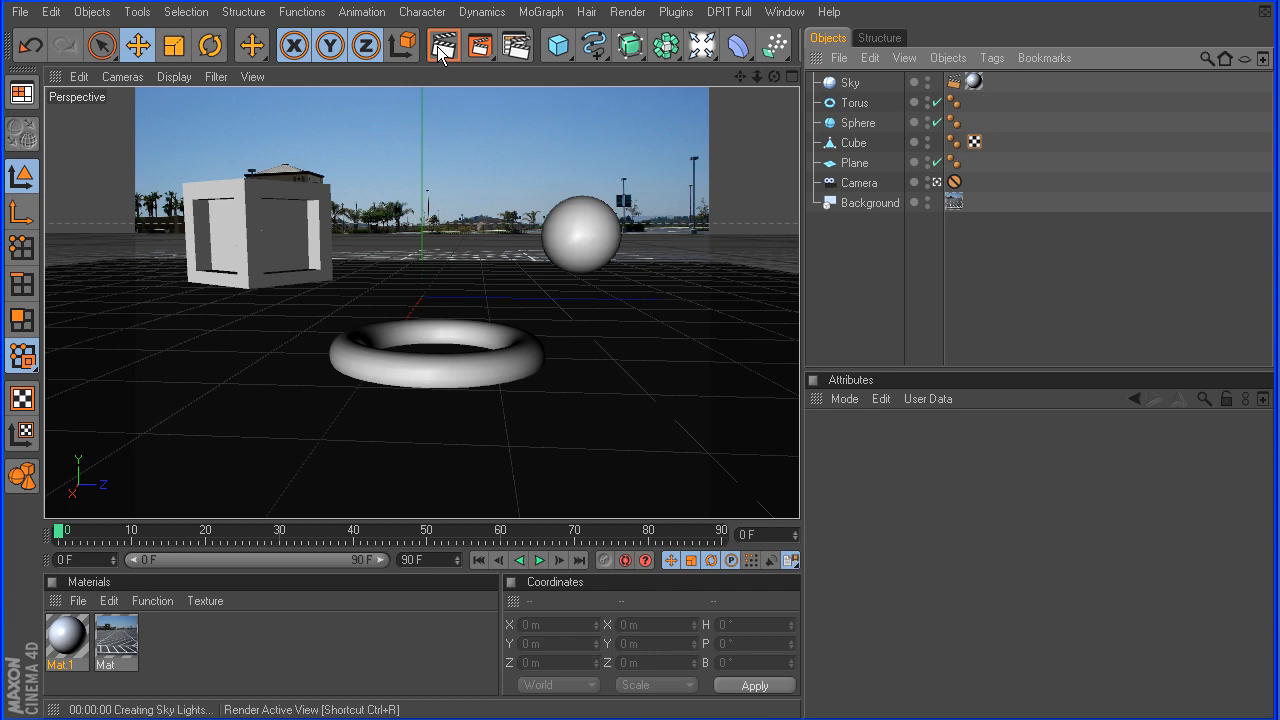
Test-render the sky-lit view and inspect the sky material's gradient in the Material Editor
left_click(444, 46)
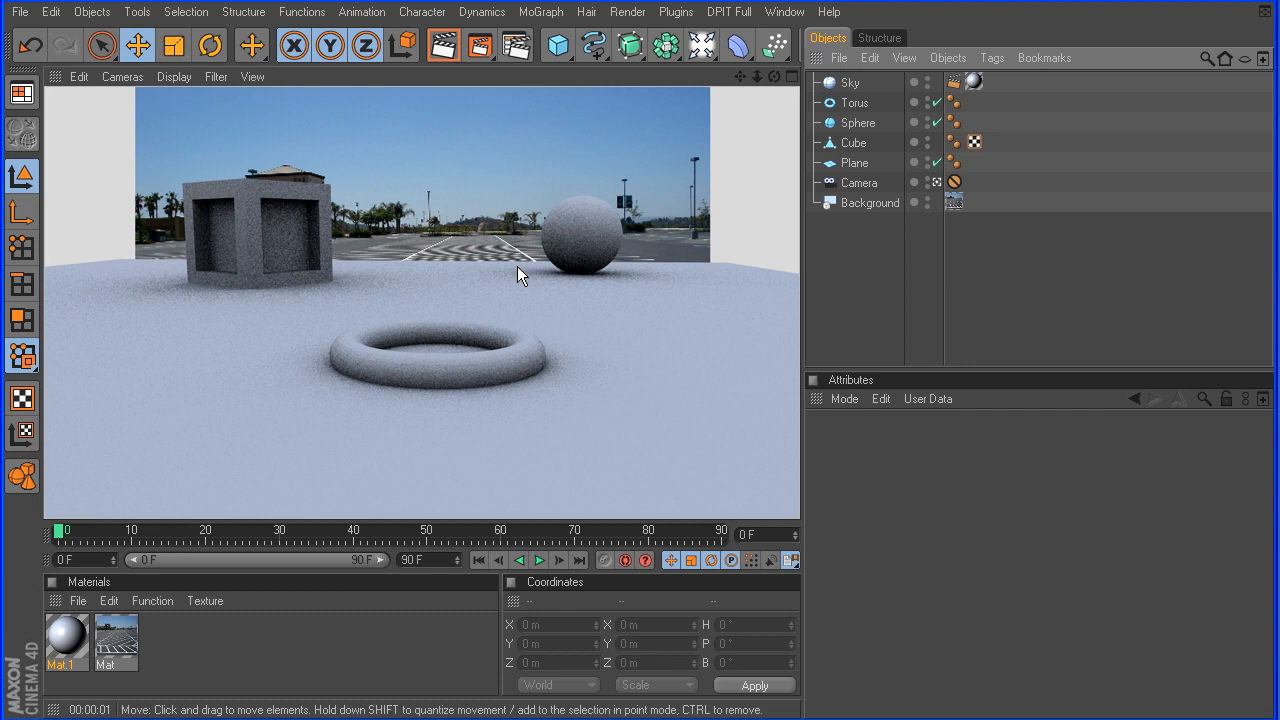
double_click(64, 640)
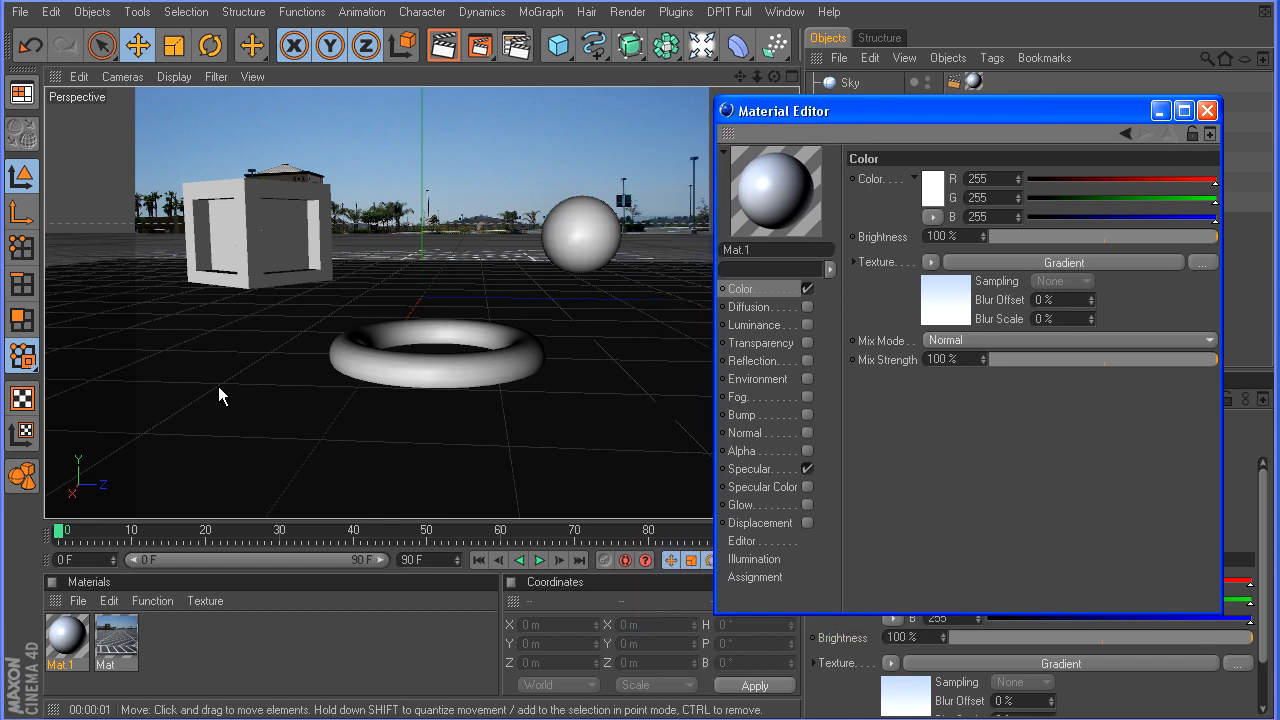
mouse_move(220, 328)
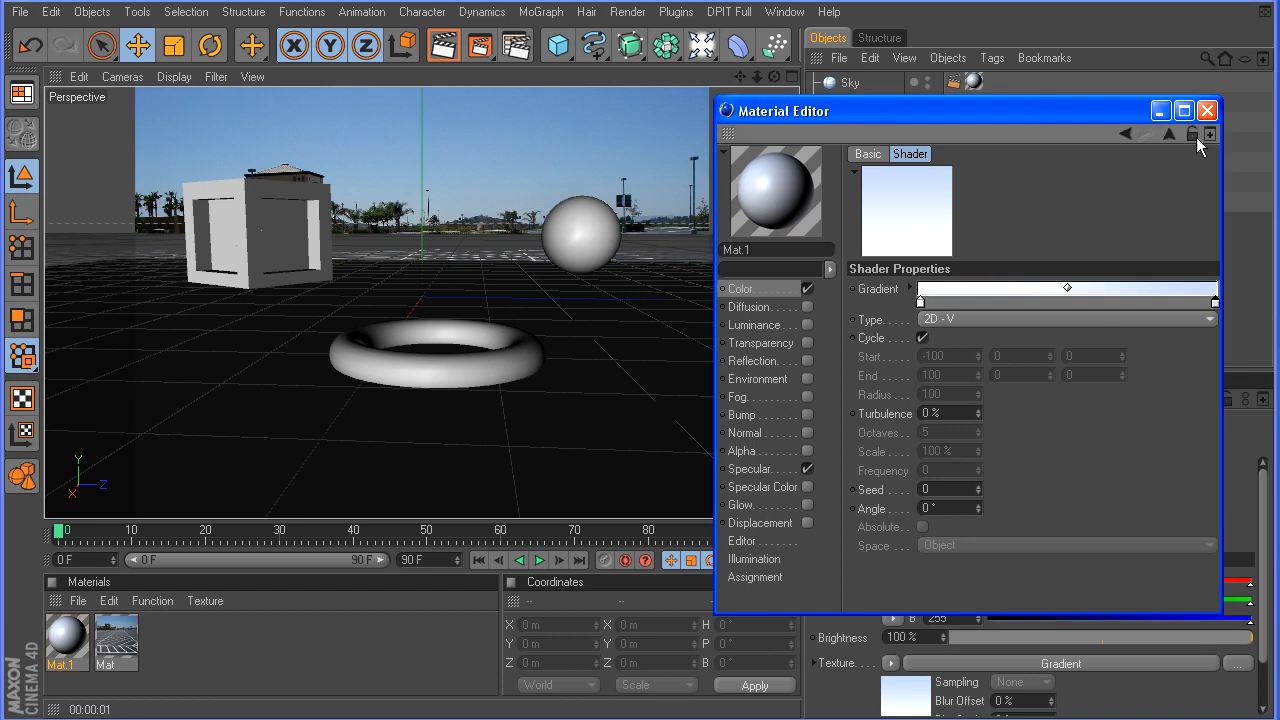
left_click(1208, 110)
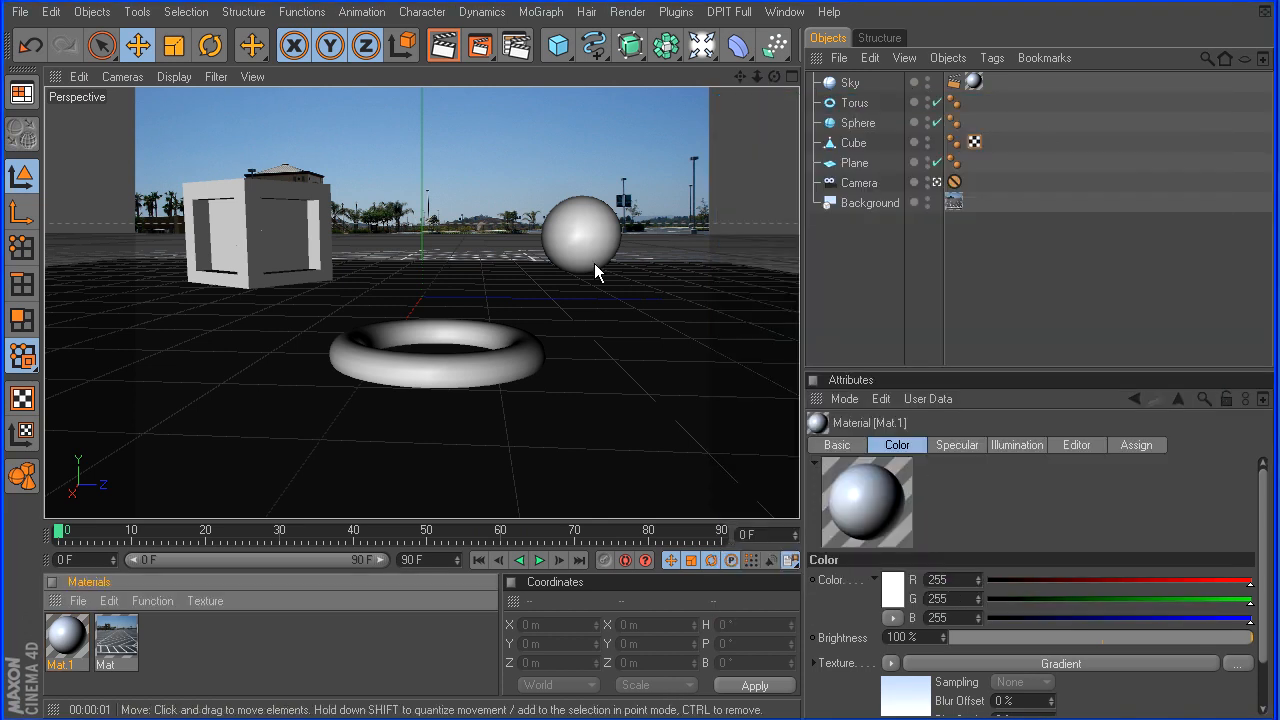
mouse_move(604, 278)
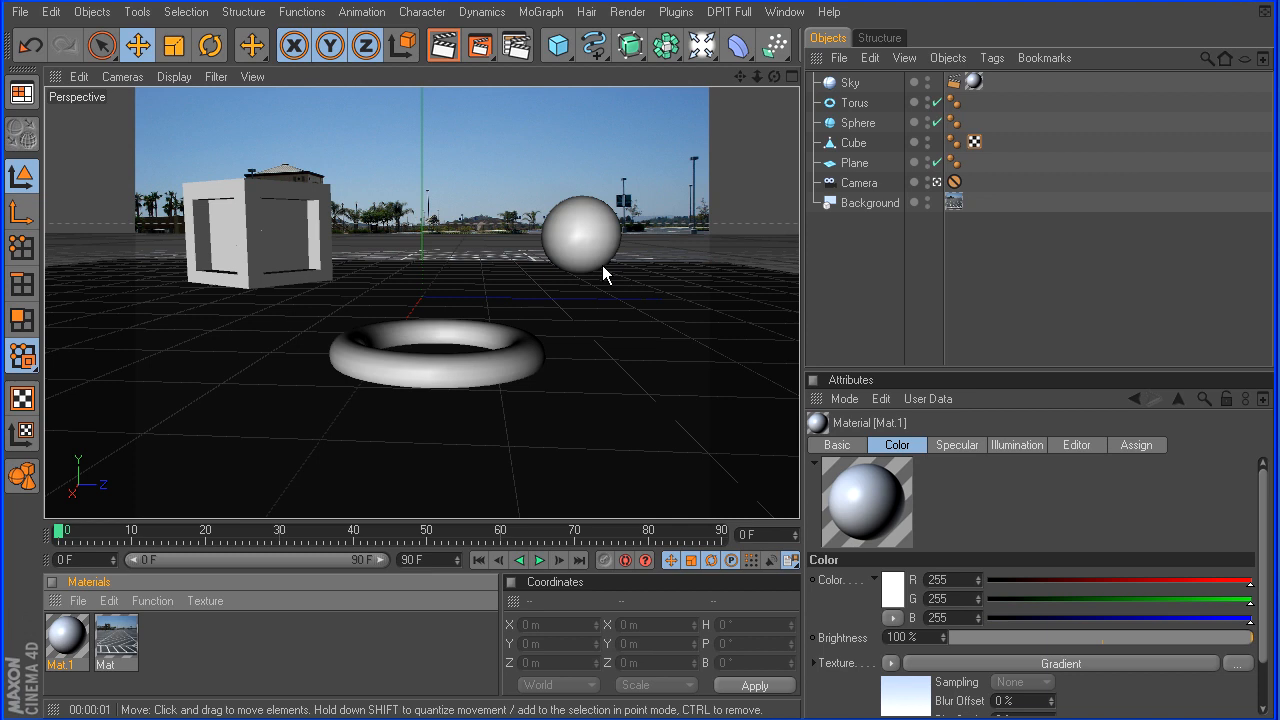
mouse_move(180, 378)
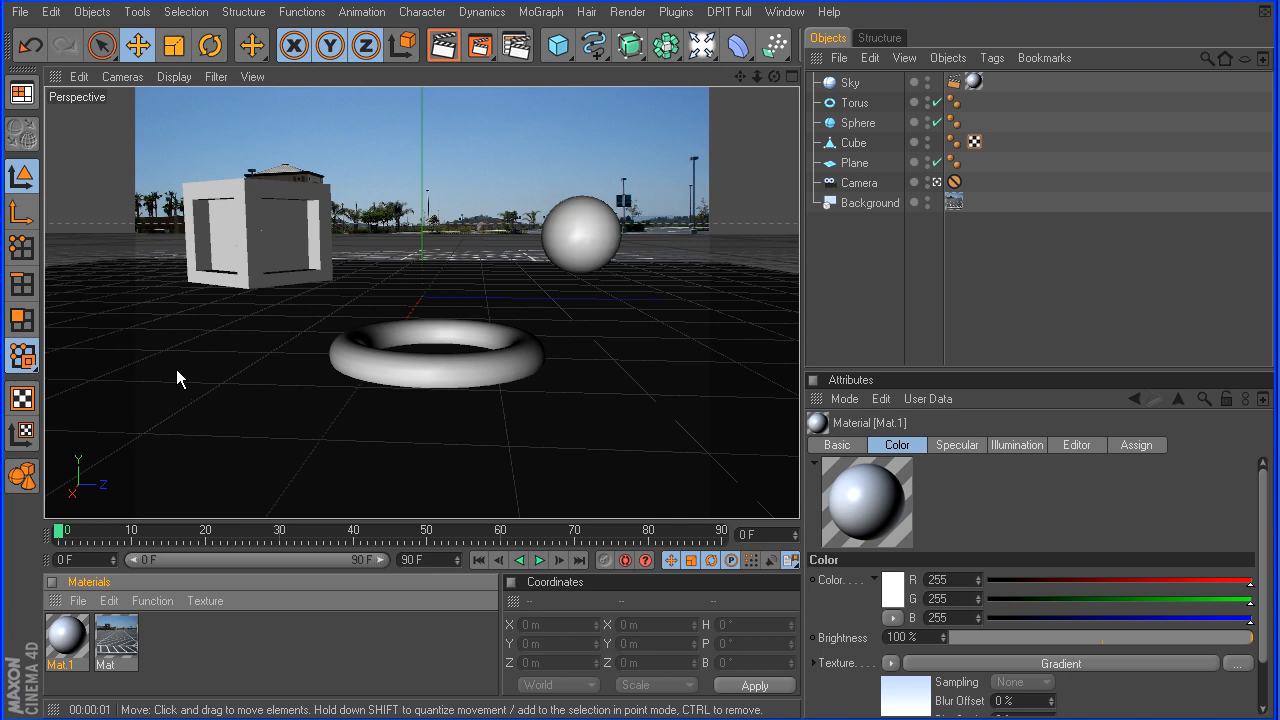
mouse_move(640, 326)
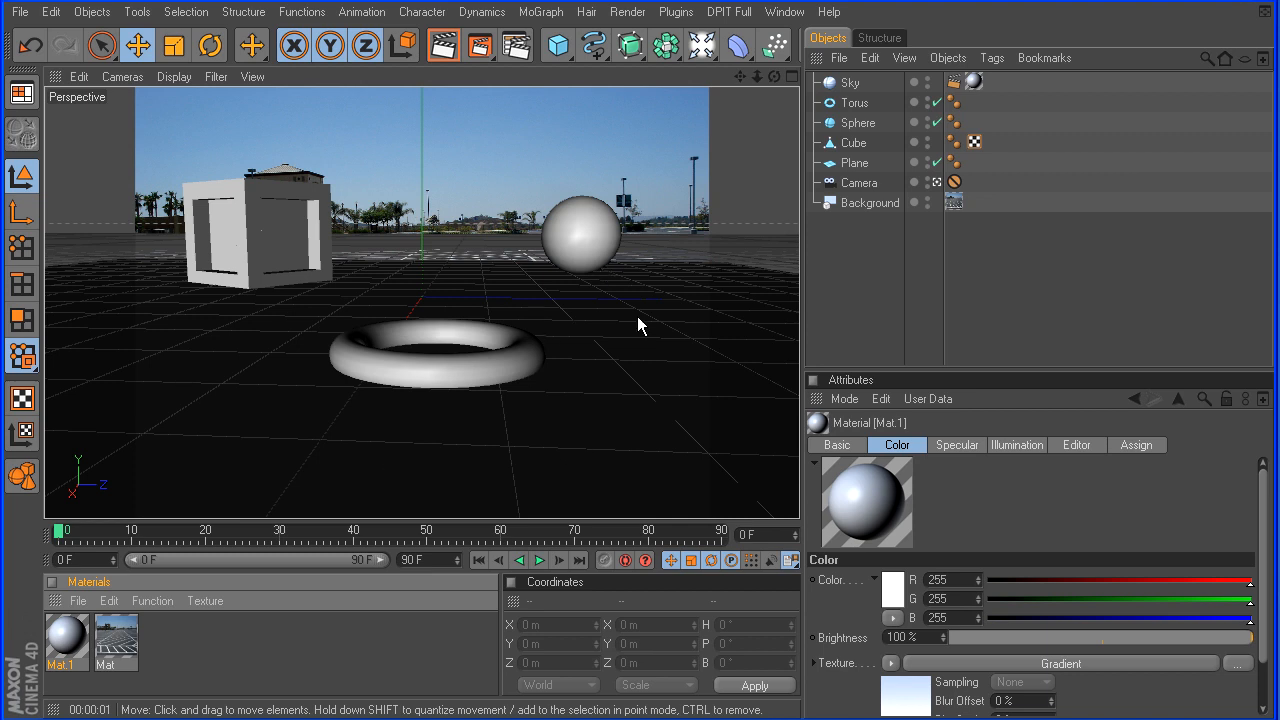
mouse_move(658, 310)
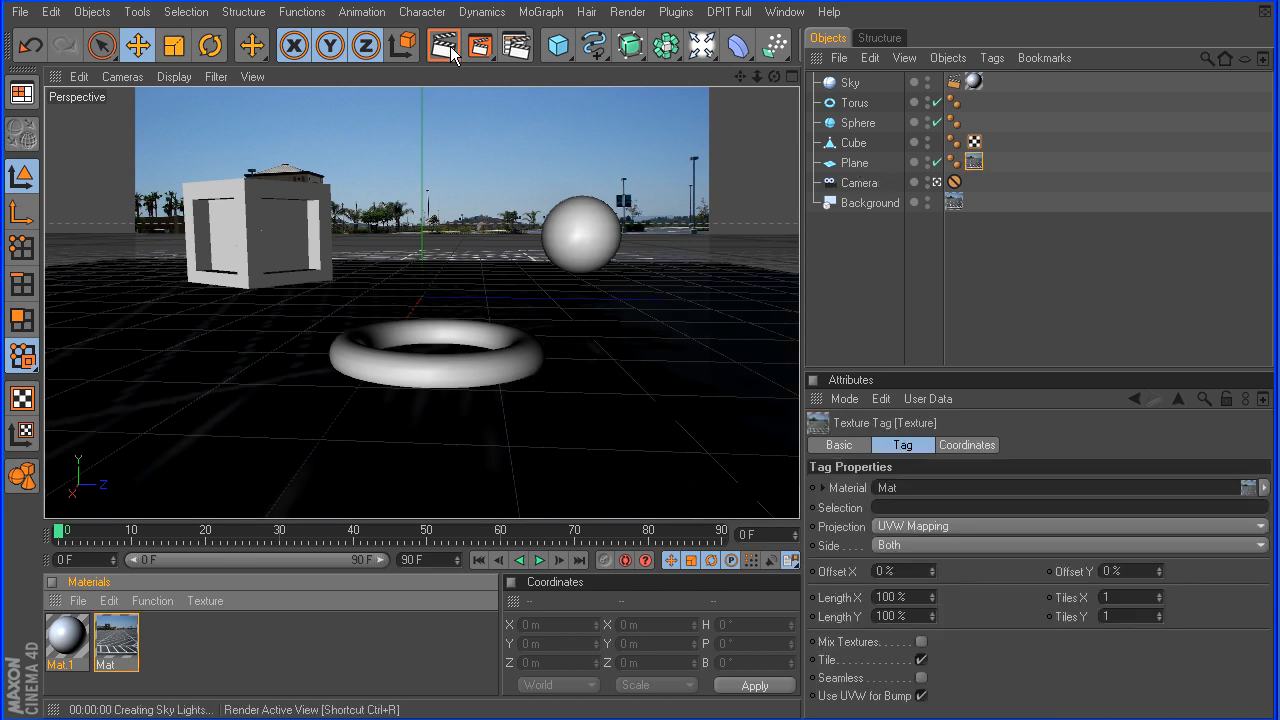
Test-render the stretched parking-lot plane and list its texture projection choices
left_click(444, 44)
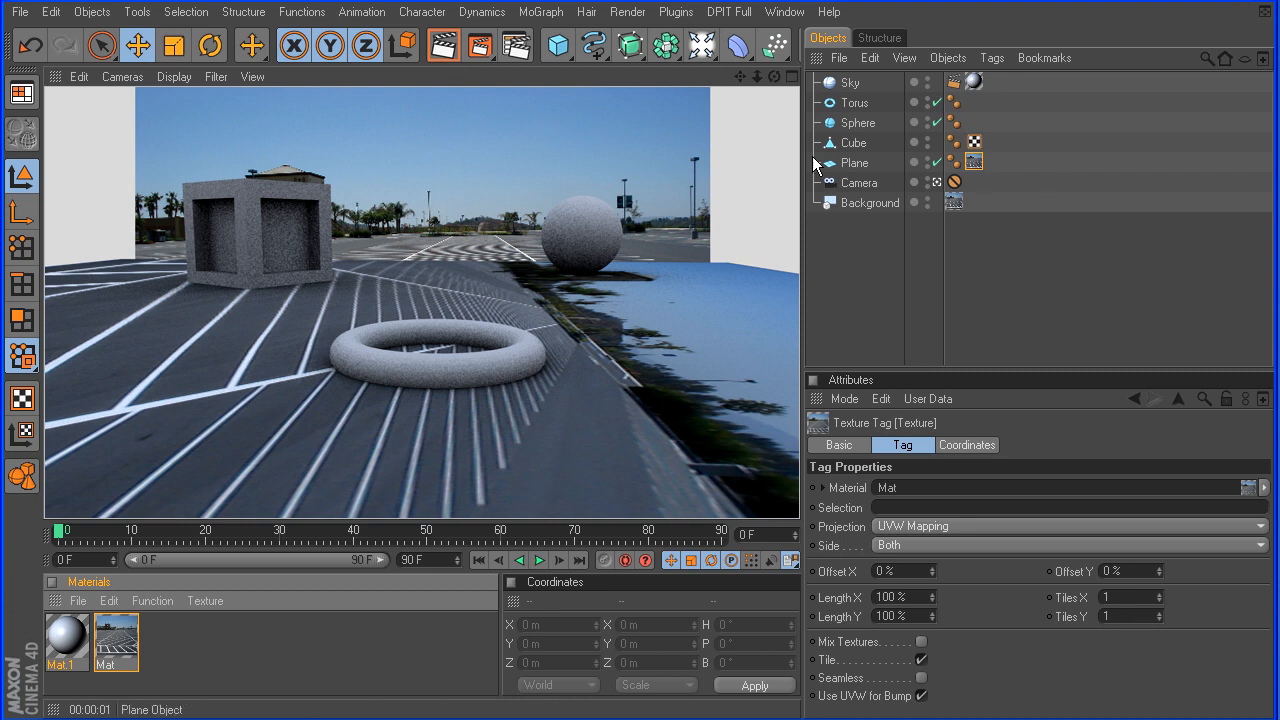
mouse_move(992, 320)
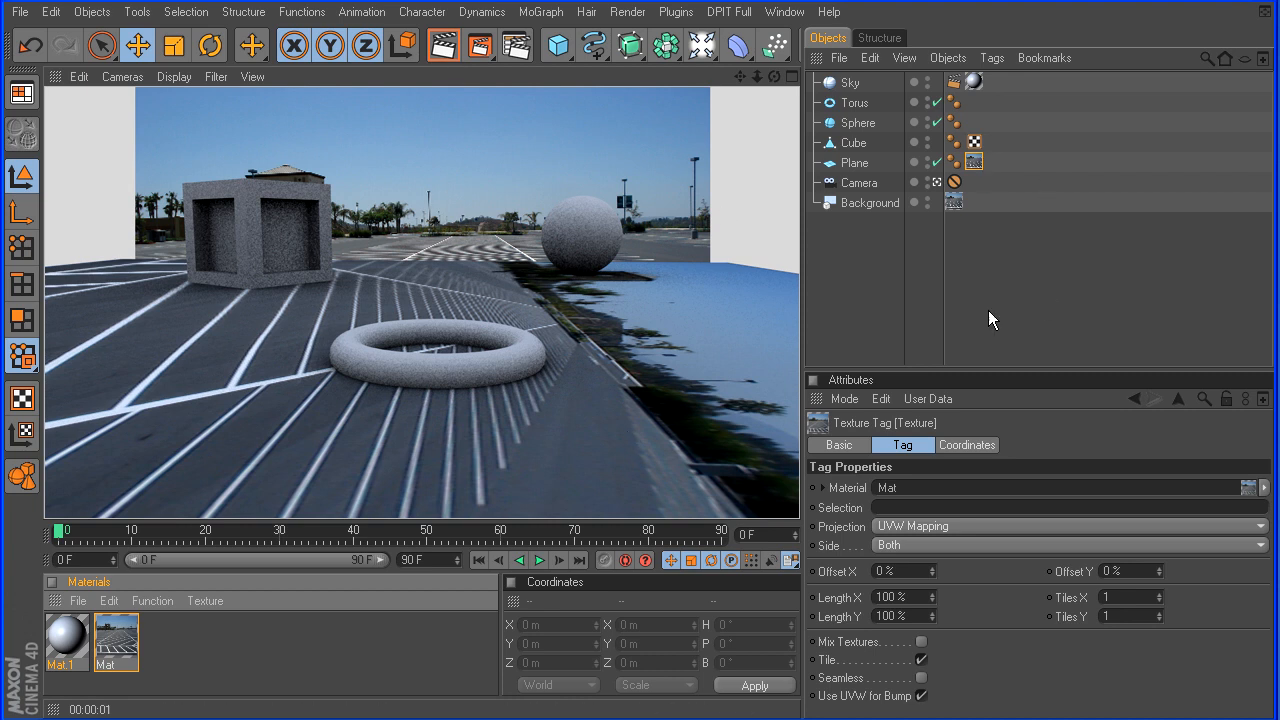
left_click(954, 202)
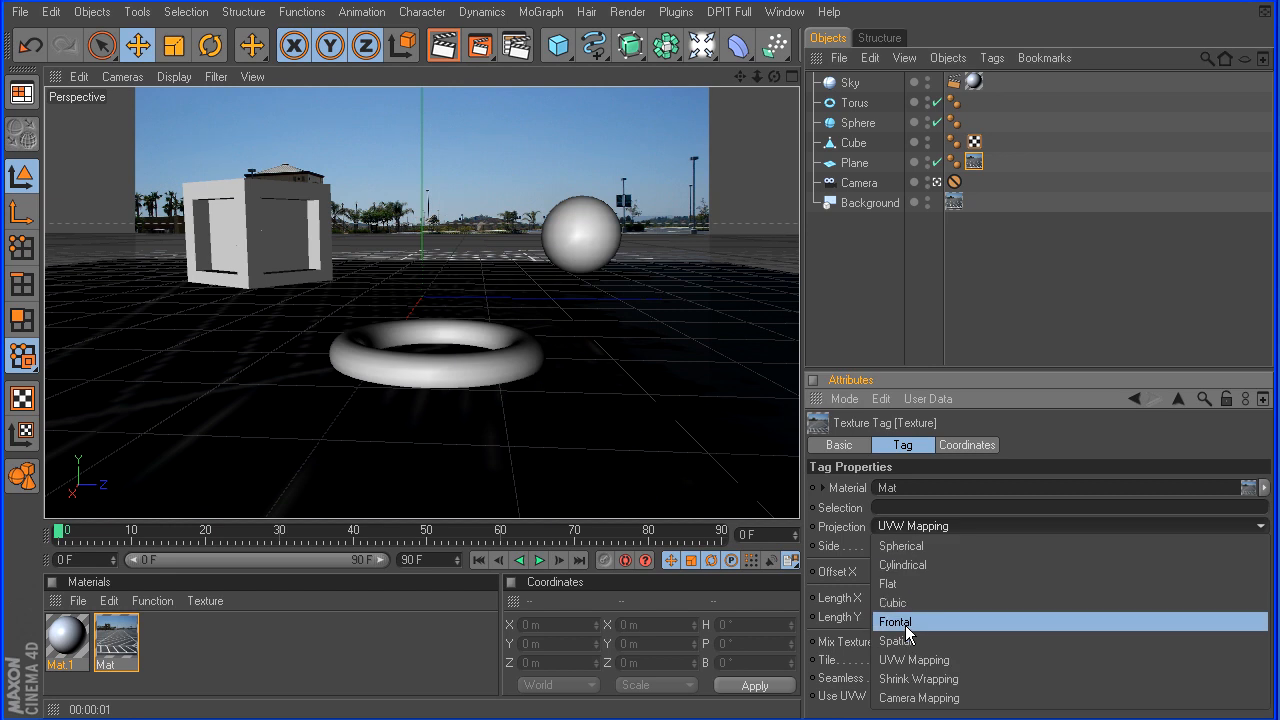
Set the plane's parking-lot texture to Frontal projection
left_click(894, 620)
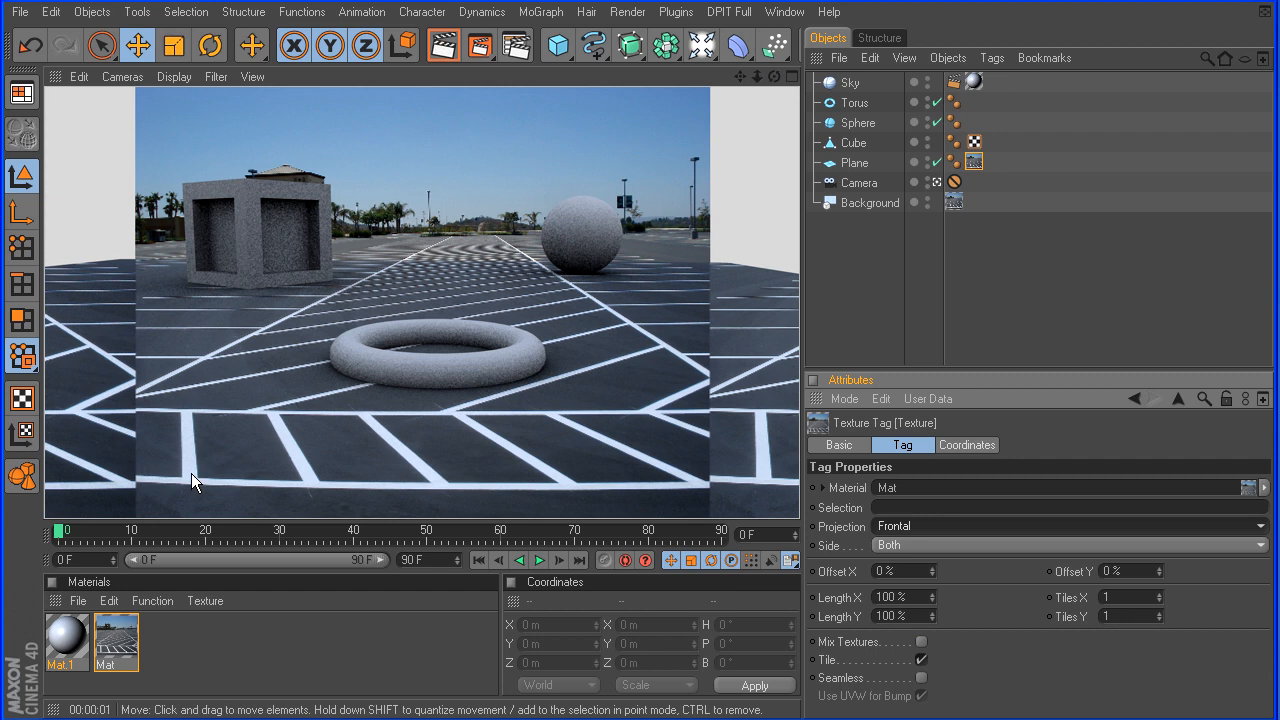
mouse_move(678, 356)
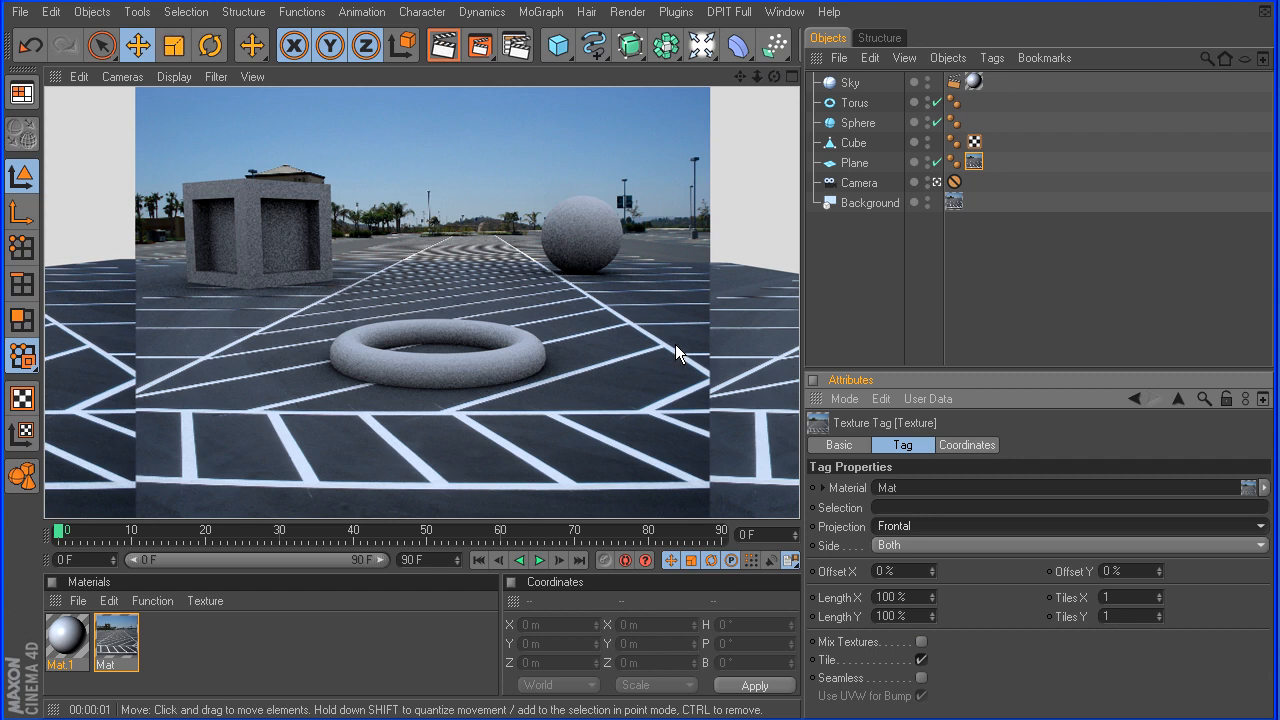
mouse_move(598, 344)
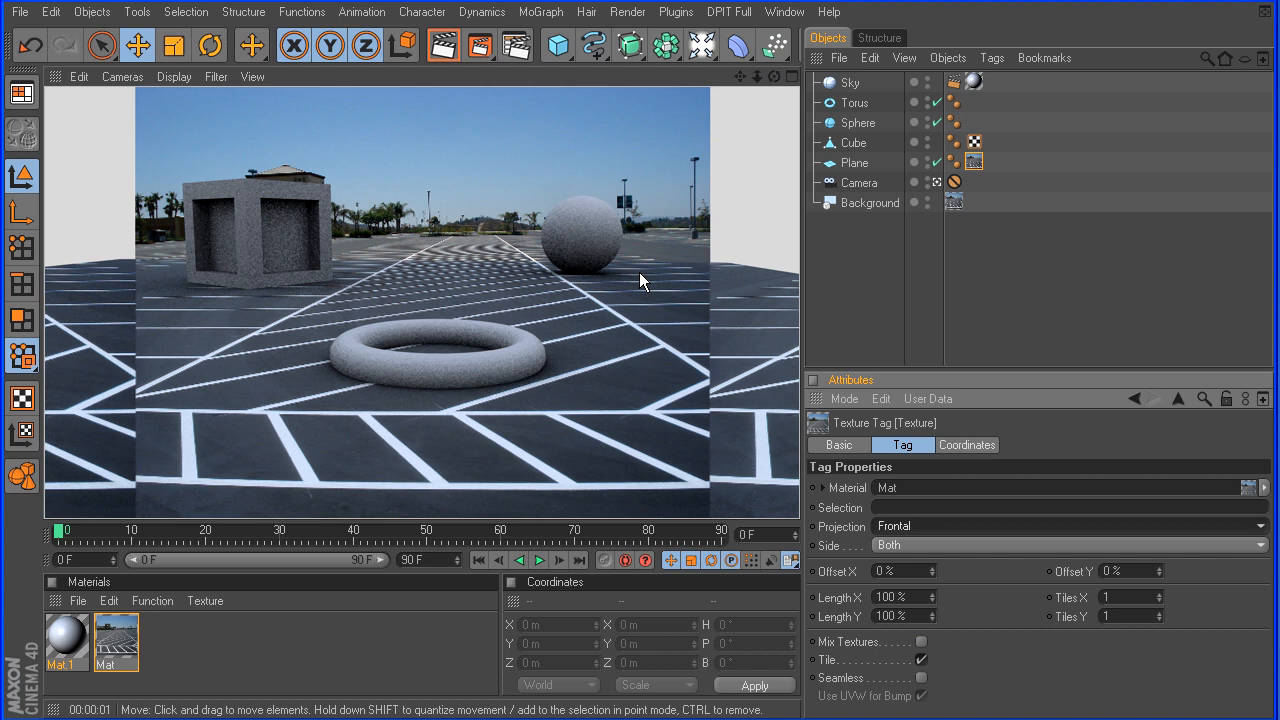
mouse_move(472, 336)
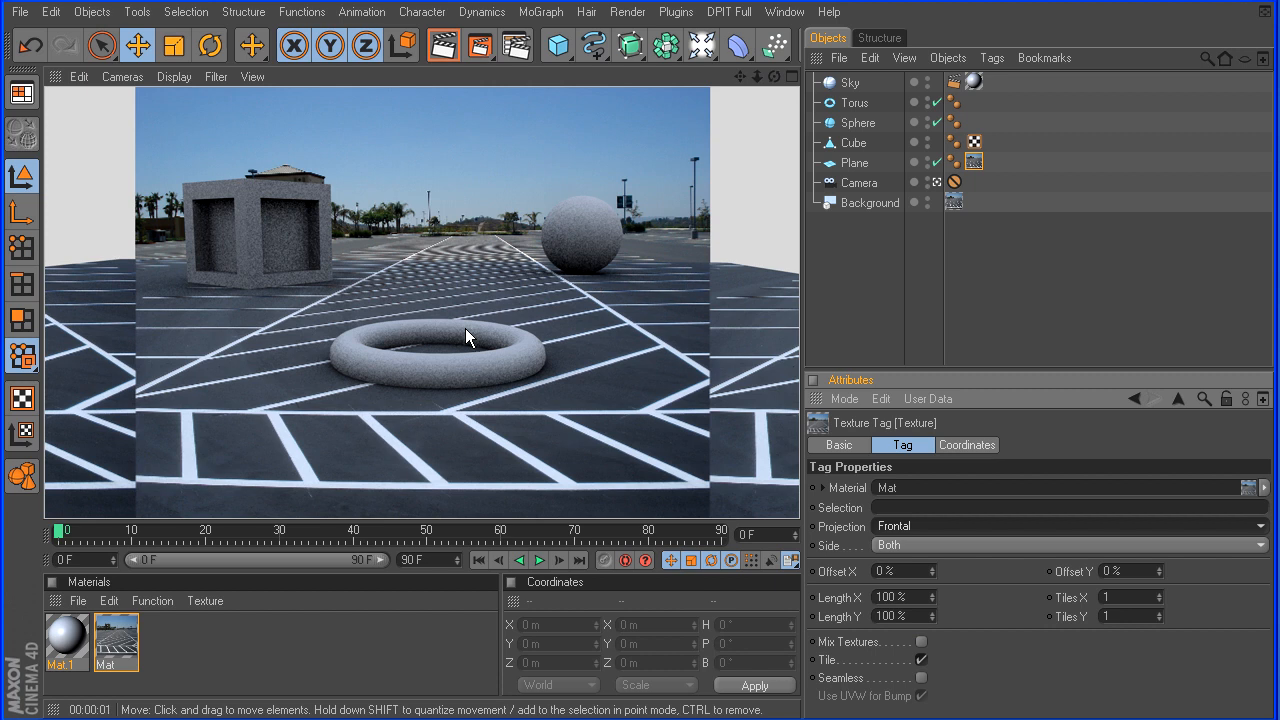
mouse_move(572, 316)
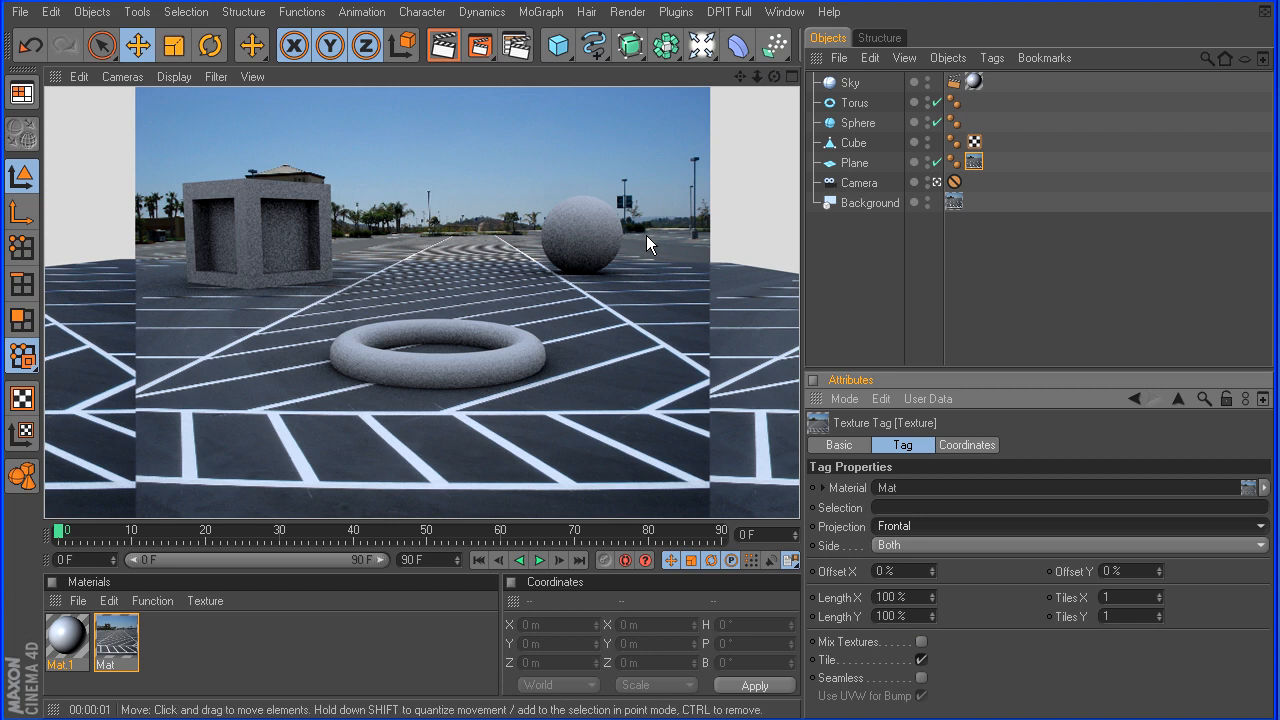
Give the plane a Compositing tag marked Compositing Background and render to check the blend
right_click(856, 162)
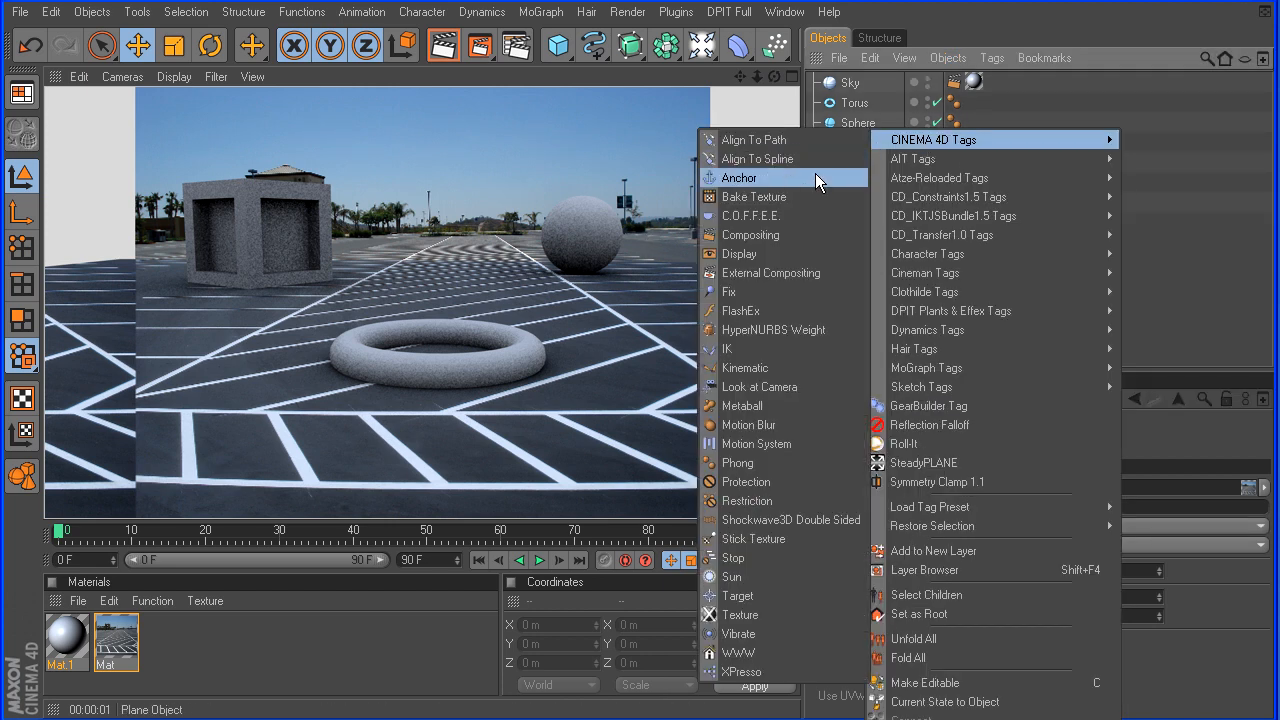
left_click(750, 234)
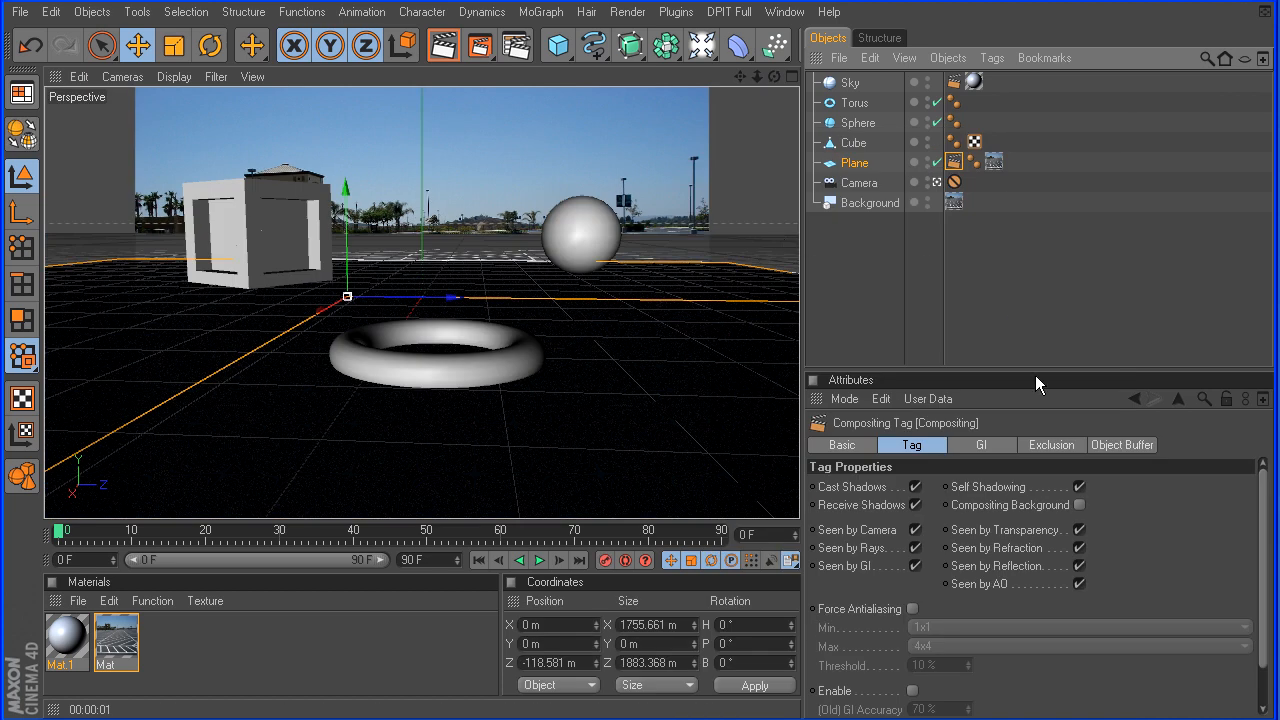
left_click(1080, 504)
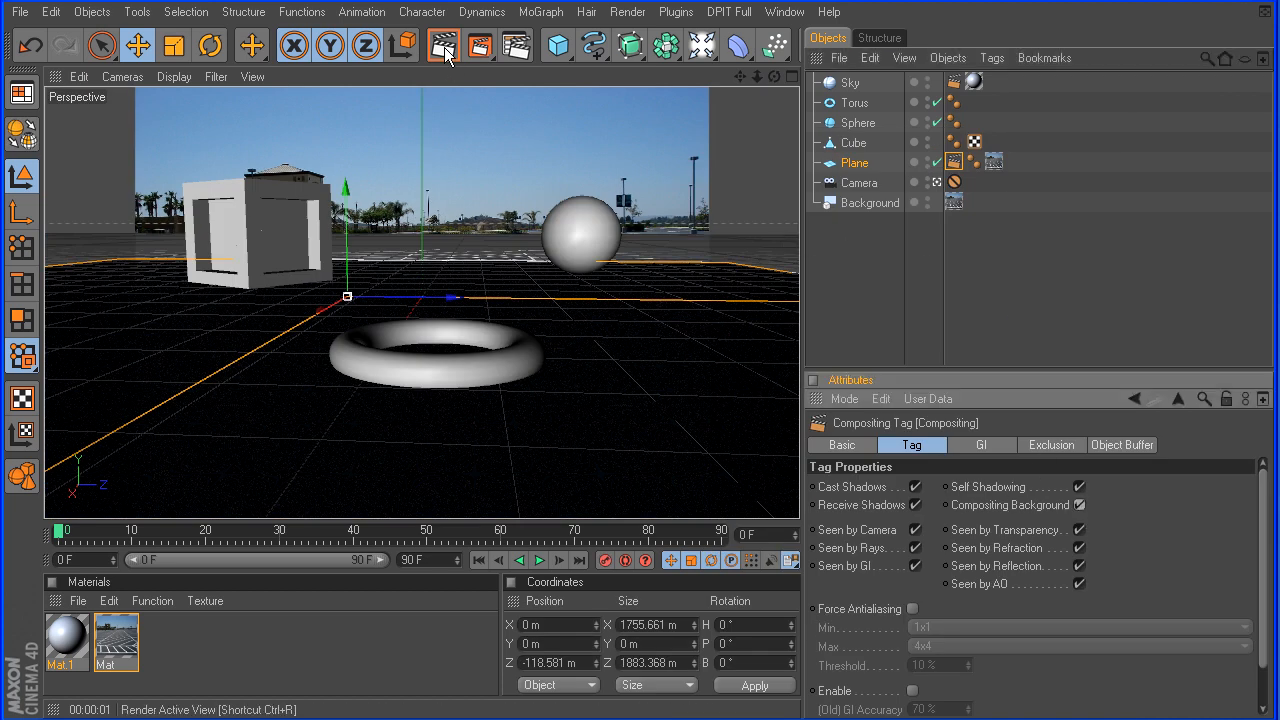
left_click(444, 46)
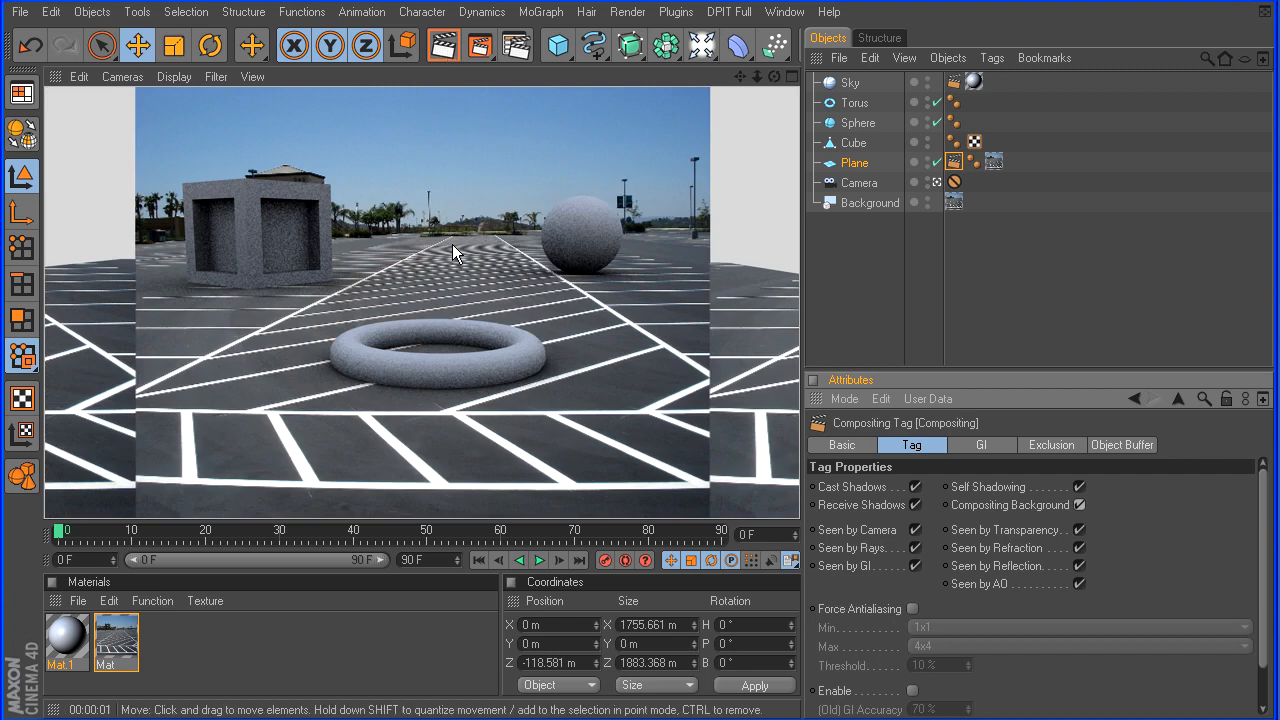
mouse_move(556, 288)
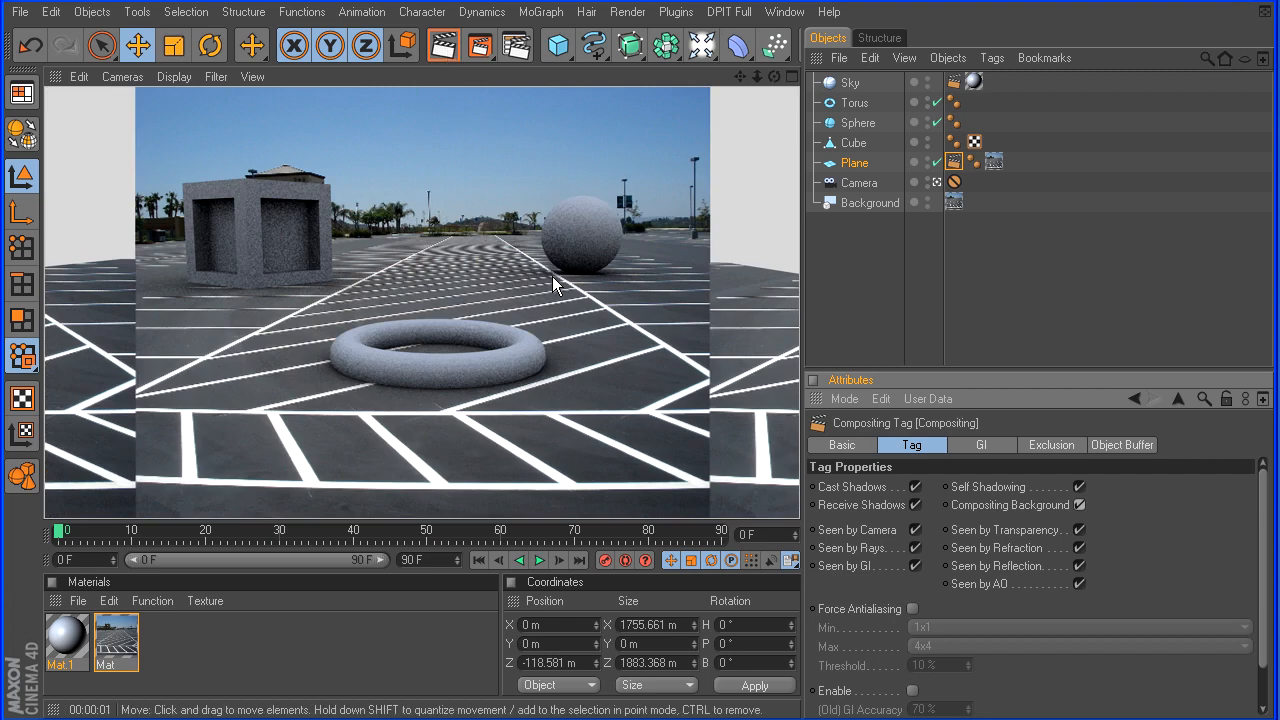
mouse_move(442, 210)
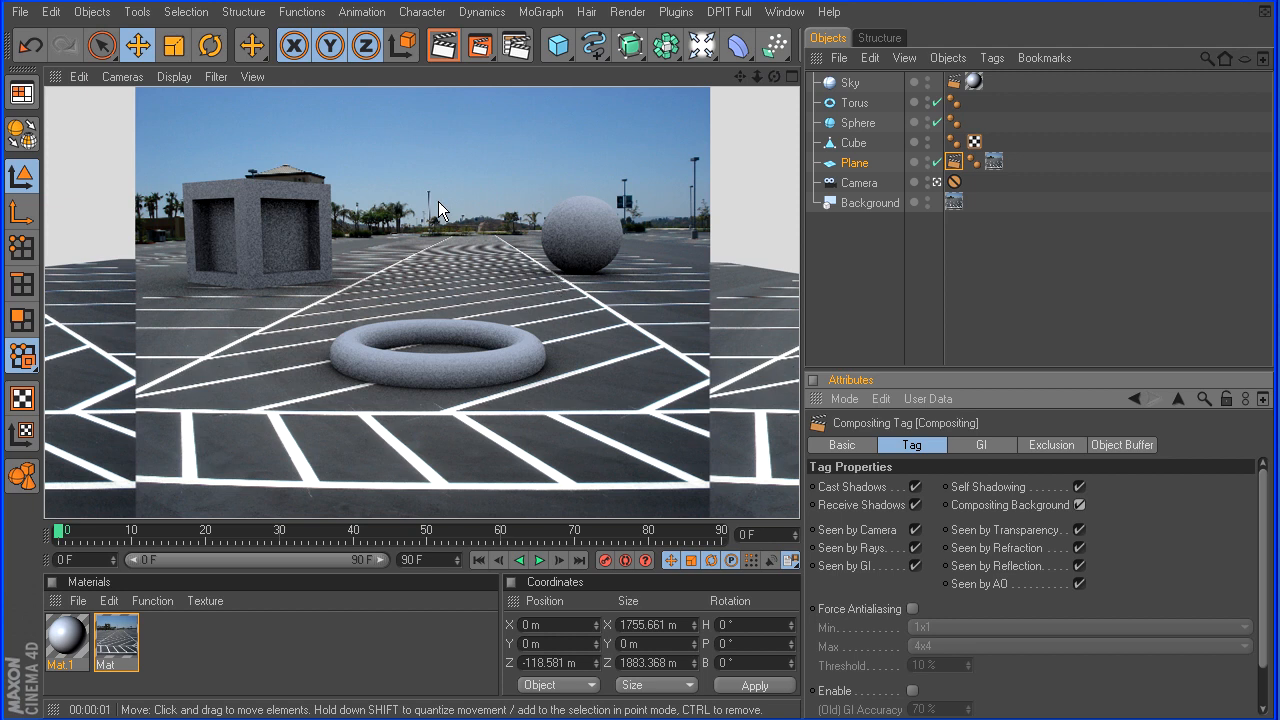
mouse_move(400, 324)
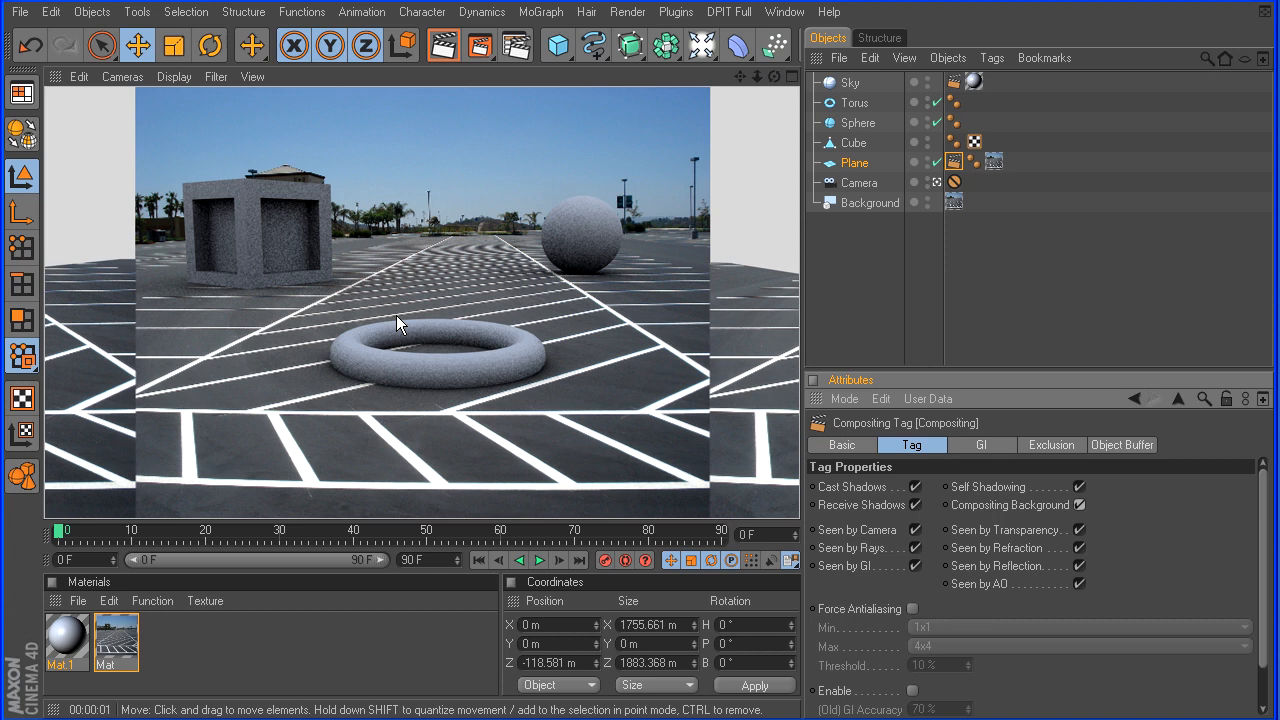
mouse_move(472, 226)
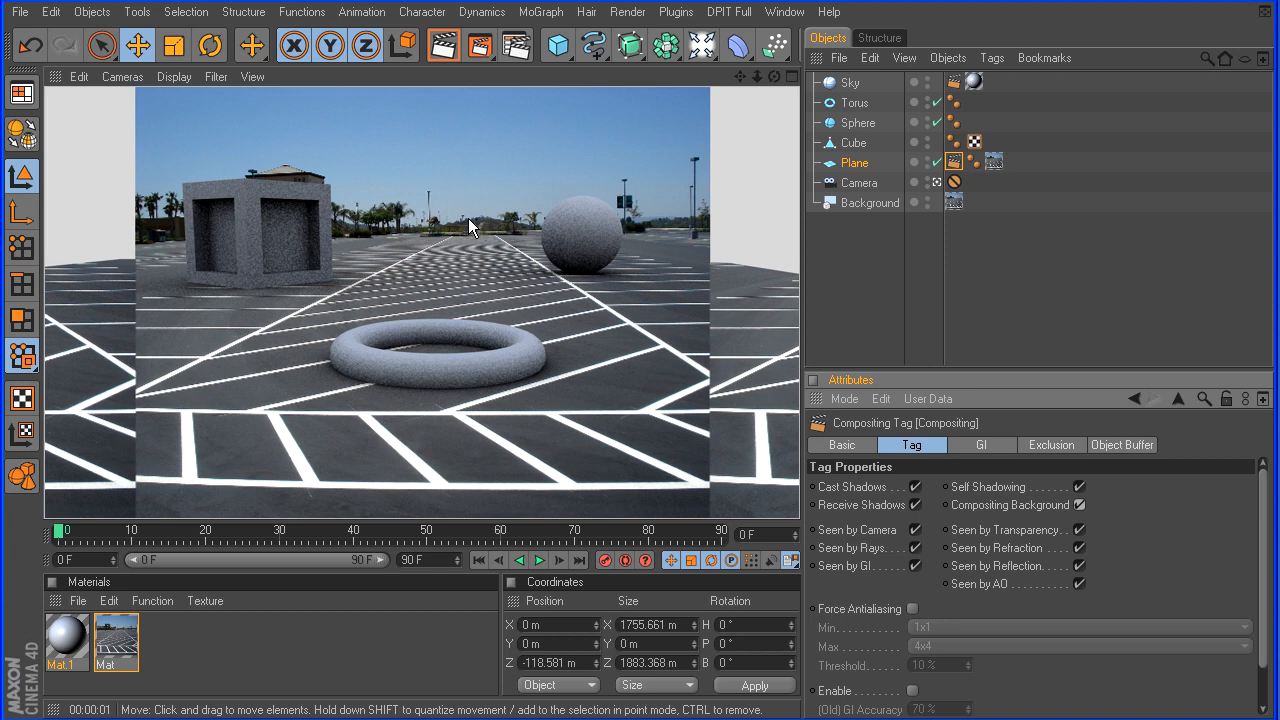
mouse_move(668, 354)
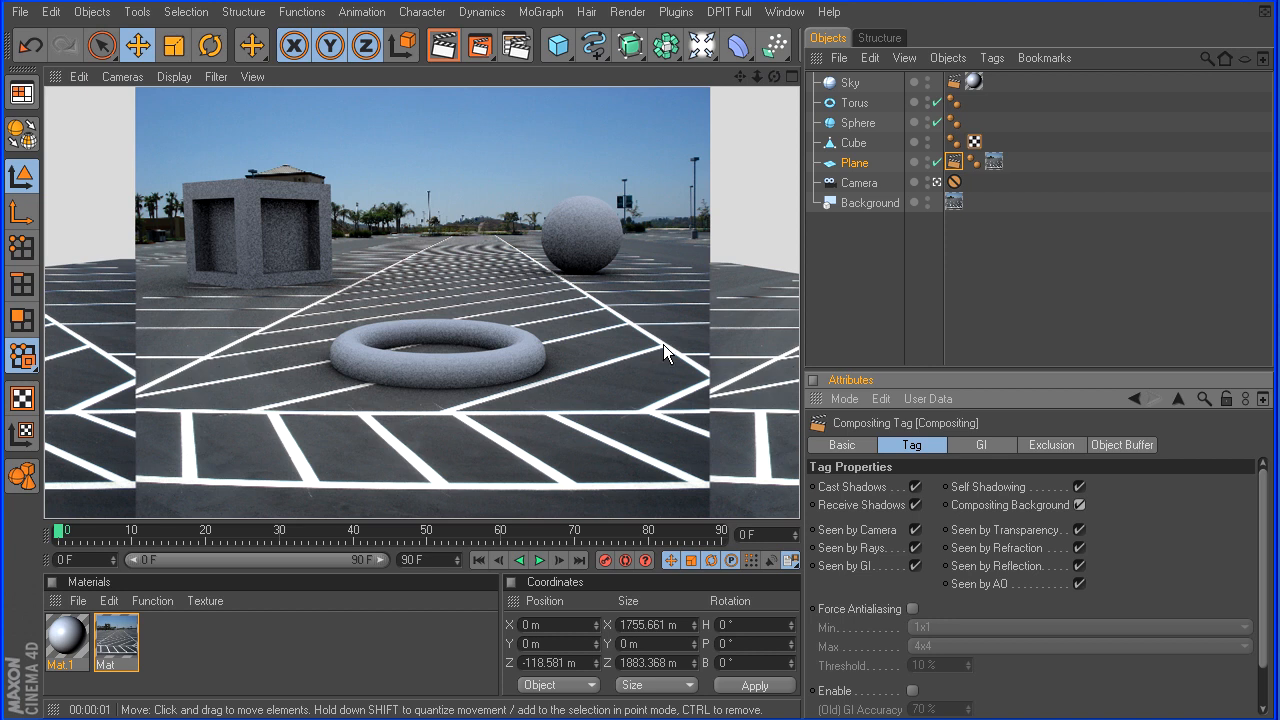
mouse_move(474, 338)
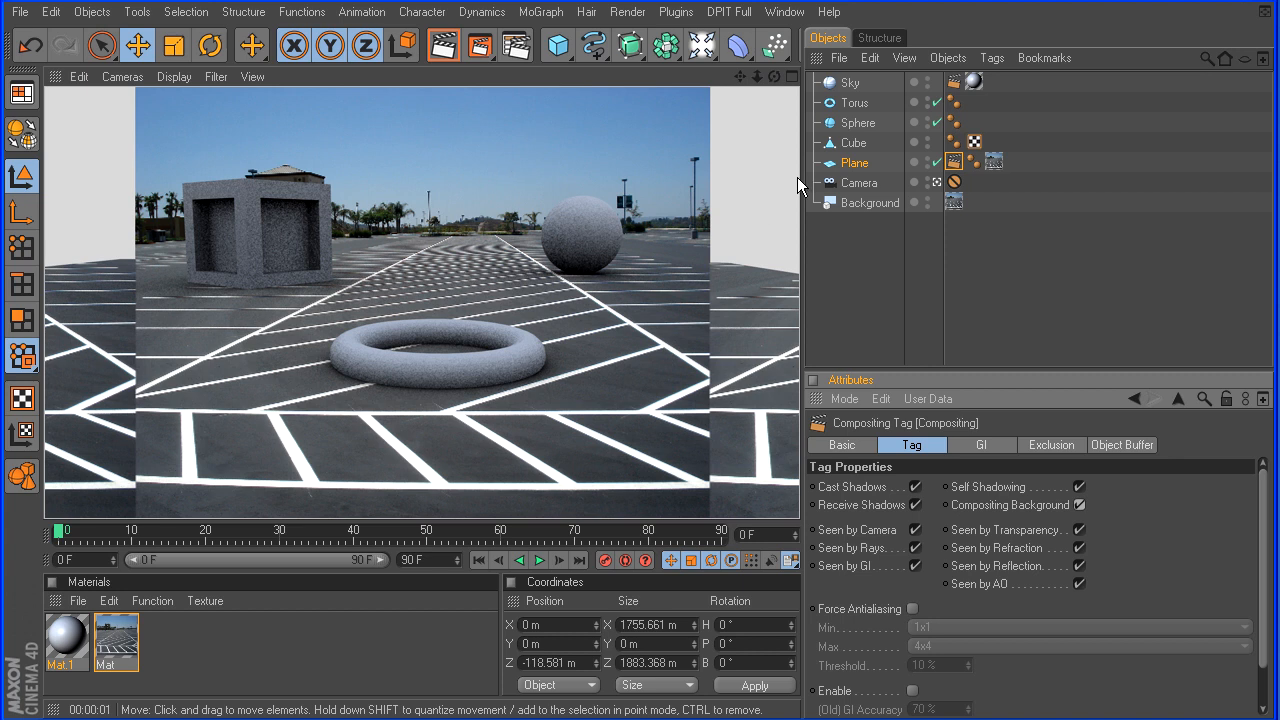
Add a light with a Target tag aimed at the plane and select it
left_click(702, 44)
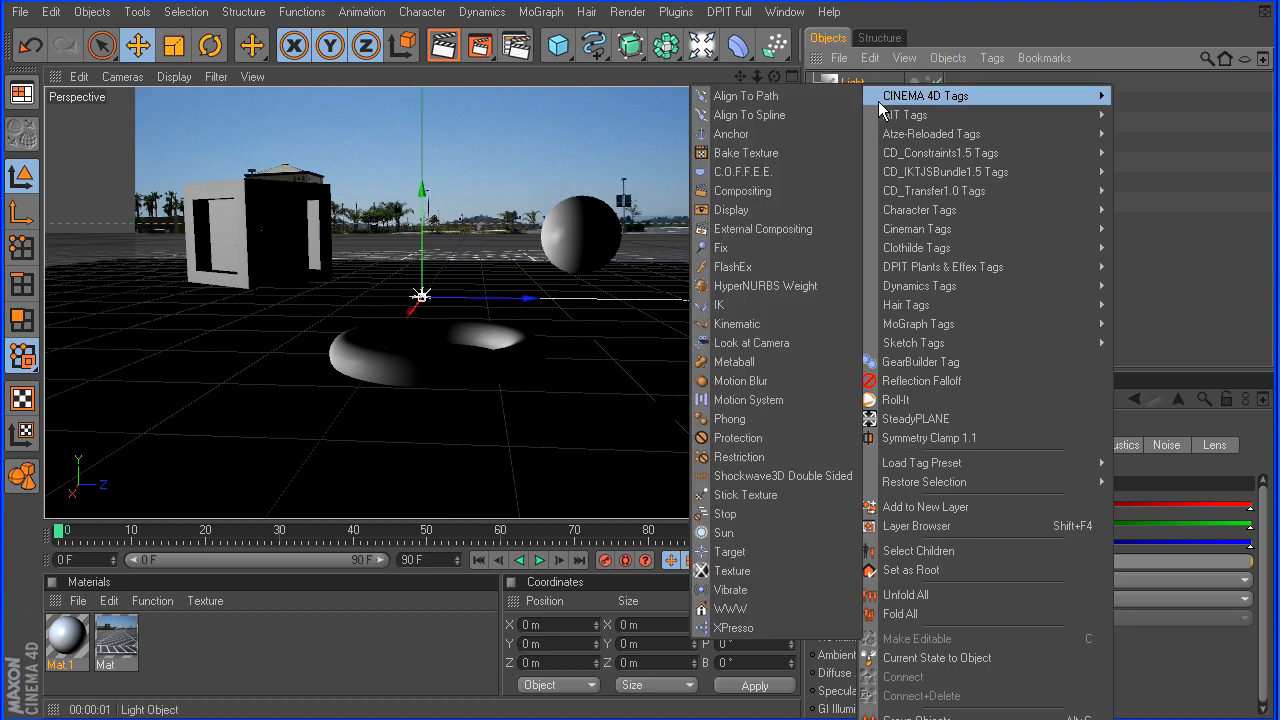
mouse_move(744, 552)
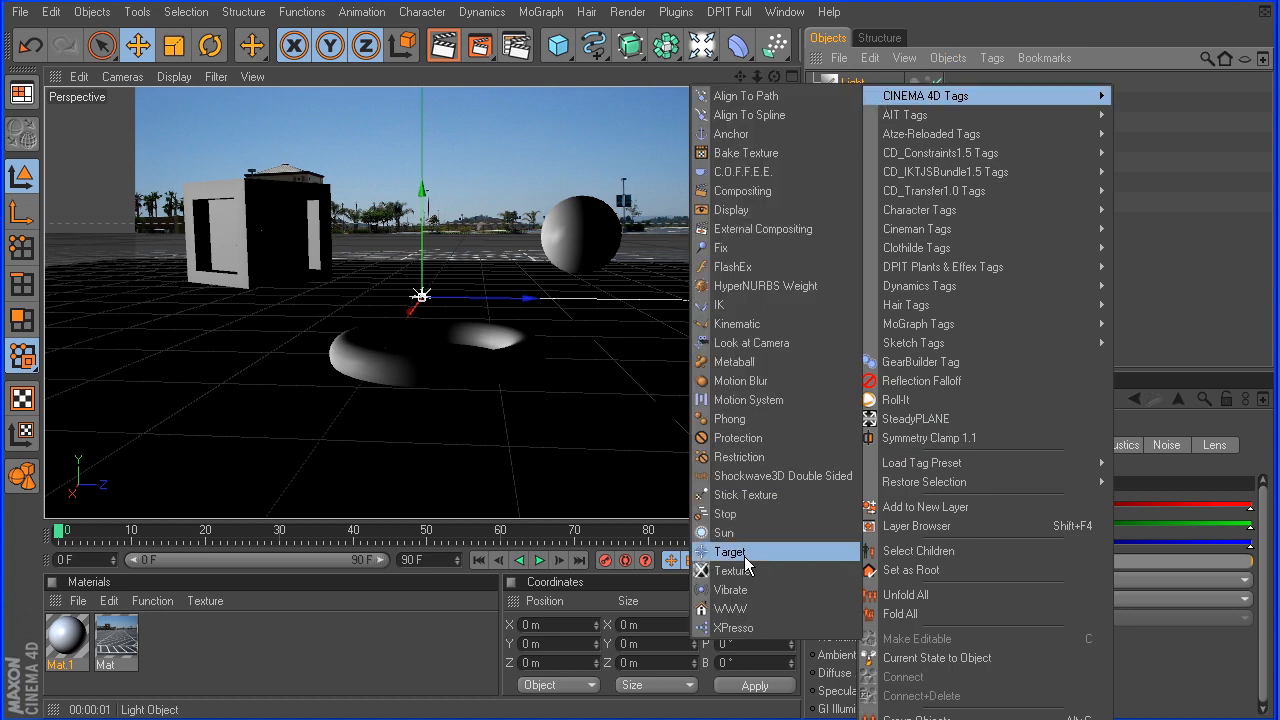
left_click(732, 552)
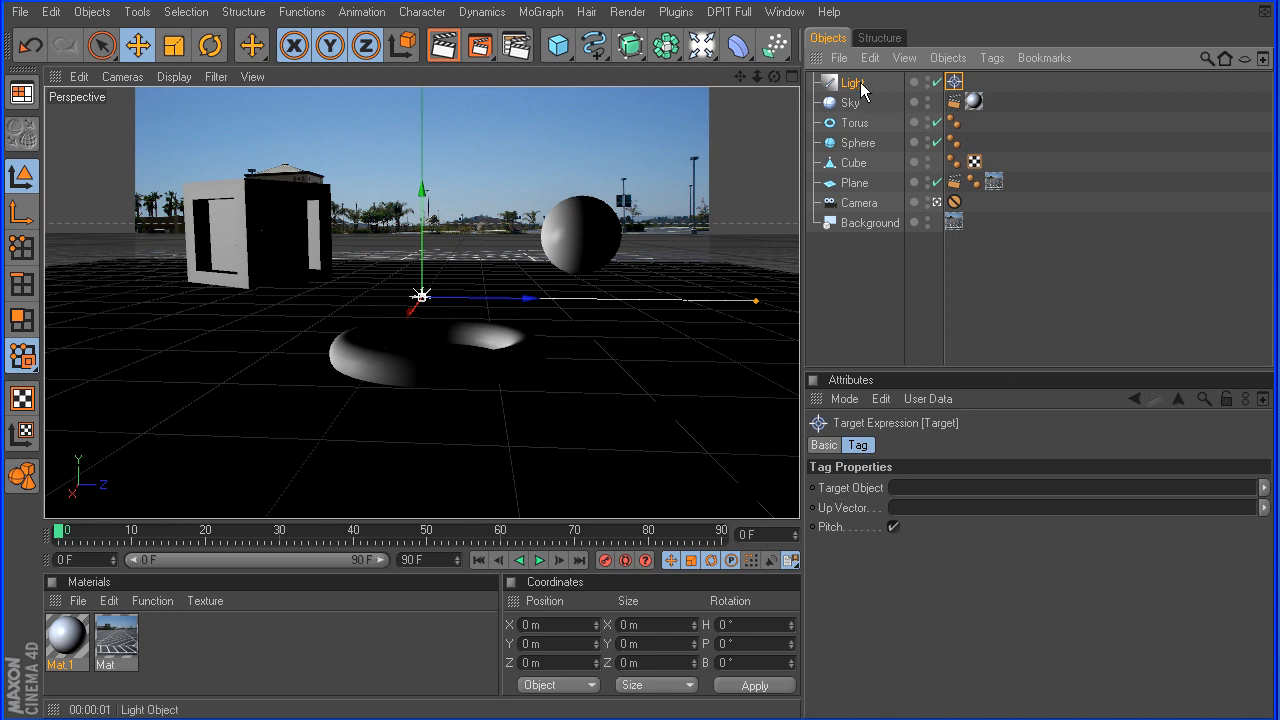
mouse_move(858, 92)
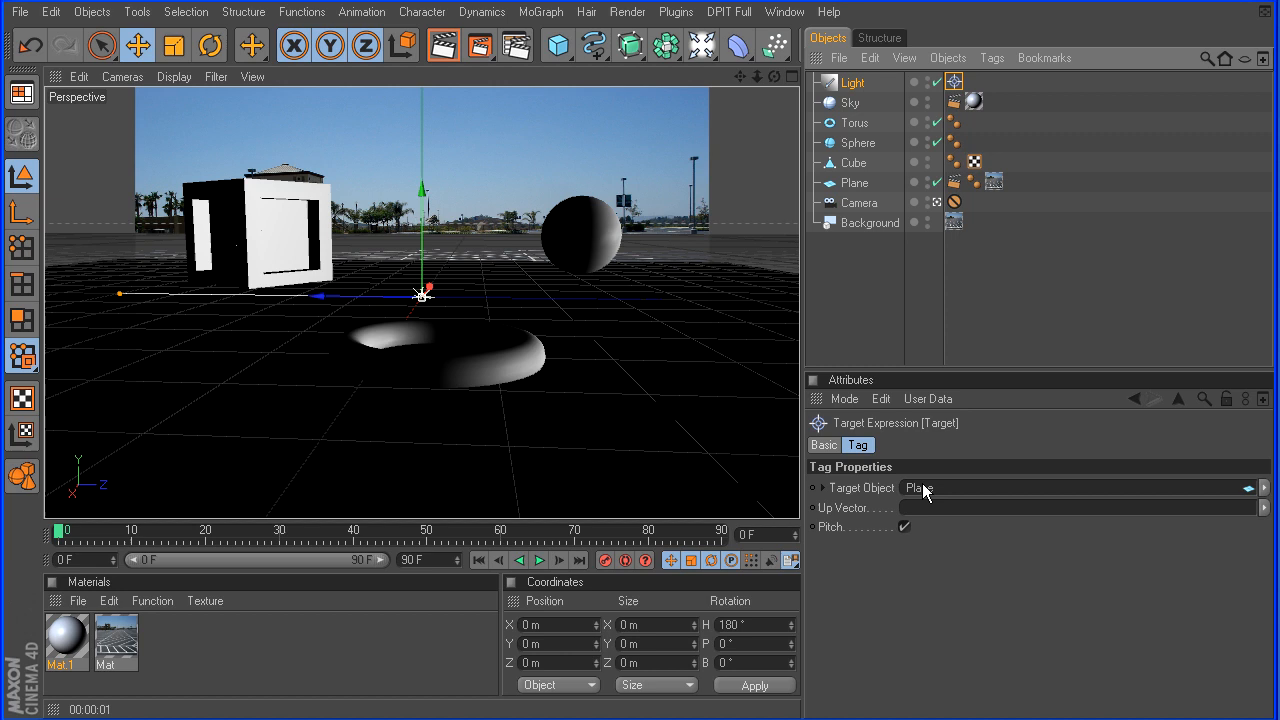
left_click(852, 82)
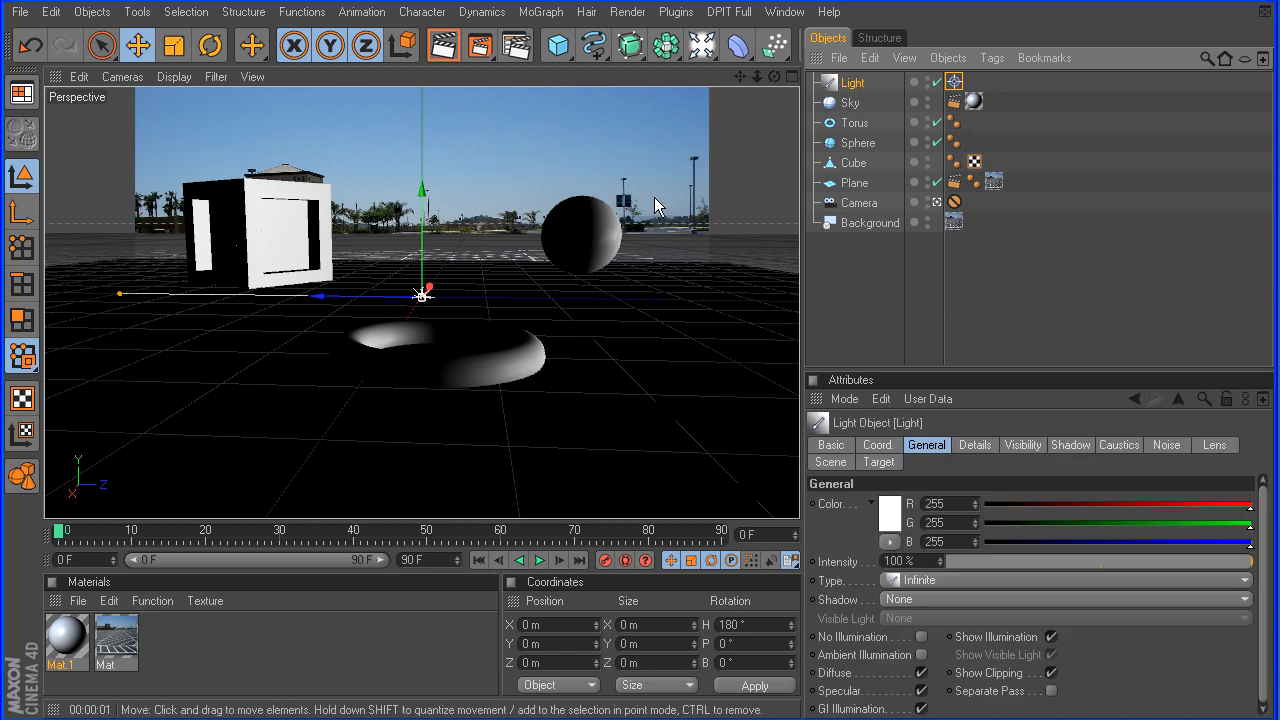
left_click(122, 76)
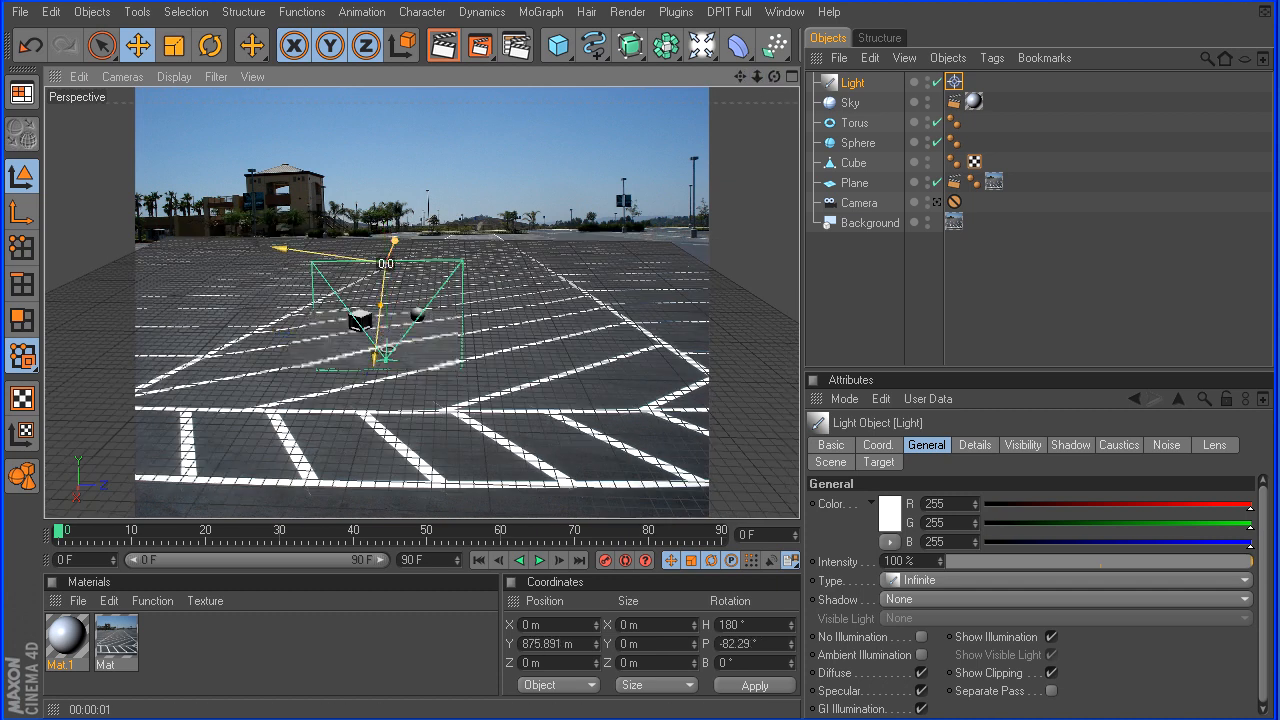
Raise the light roughly 5,800 m above and behind the parking-lot scene
left_click_drag(388, 340, 388, 160)
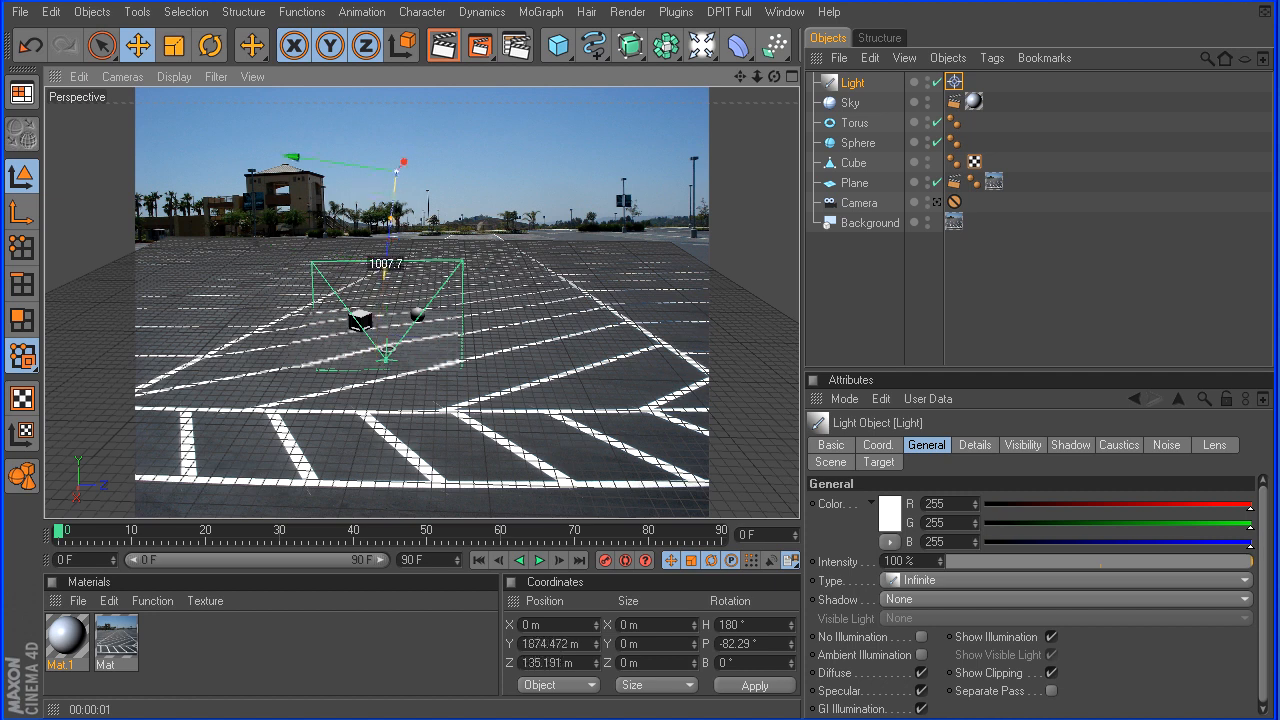
left_click_drag(360, 320, 424, 390)
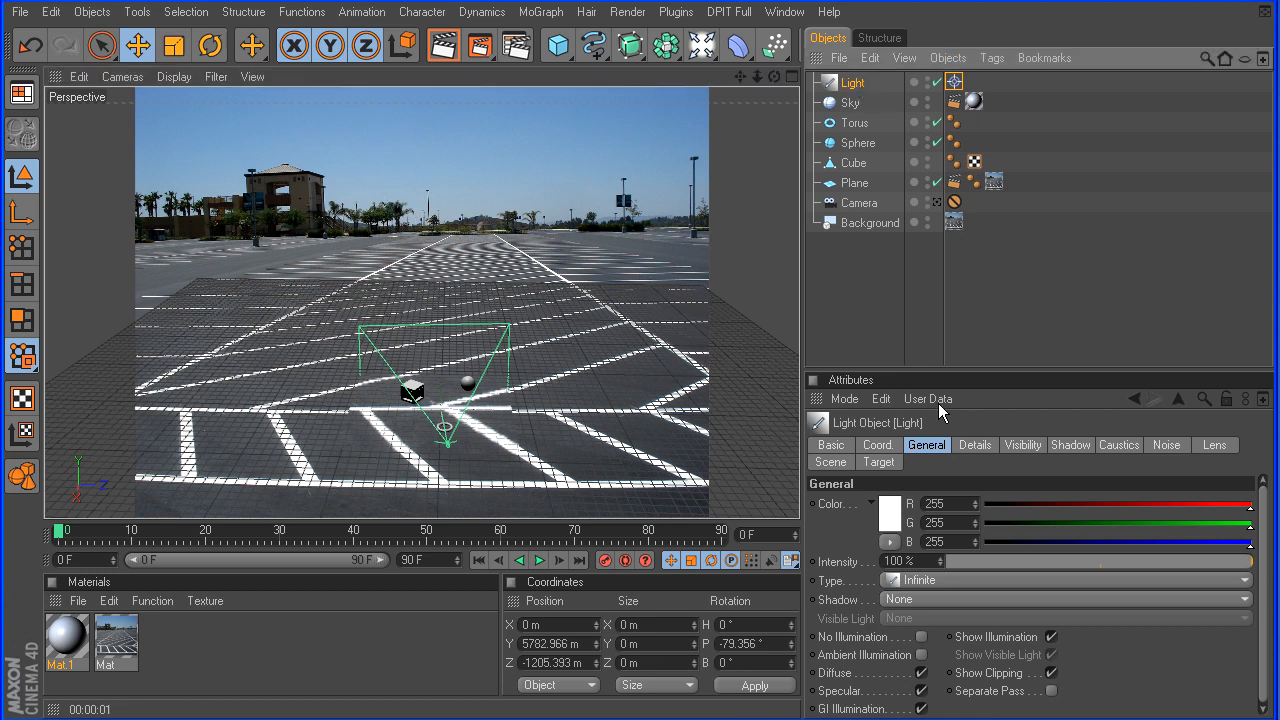
mouse_move(984, 630)
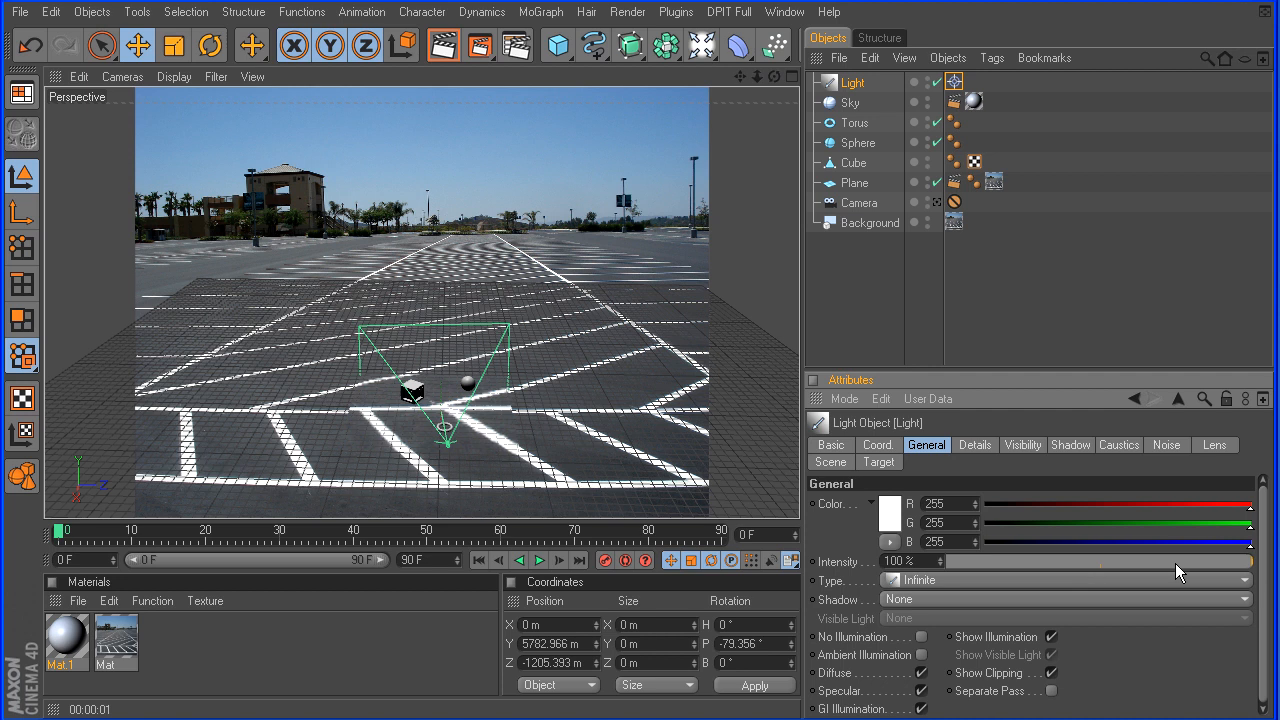
Give the light Area shadows and render a preview of the lit primitives
left_click(1064, 600)
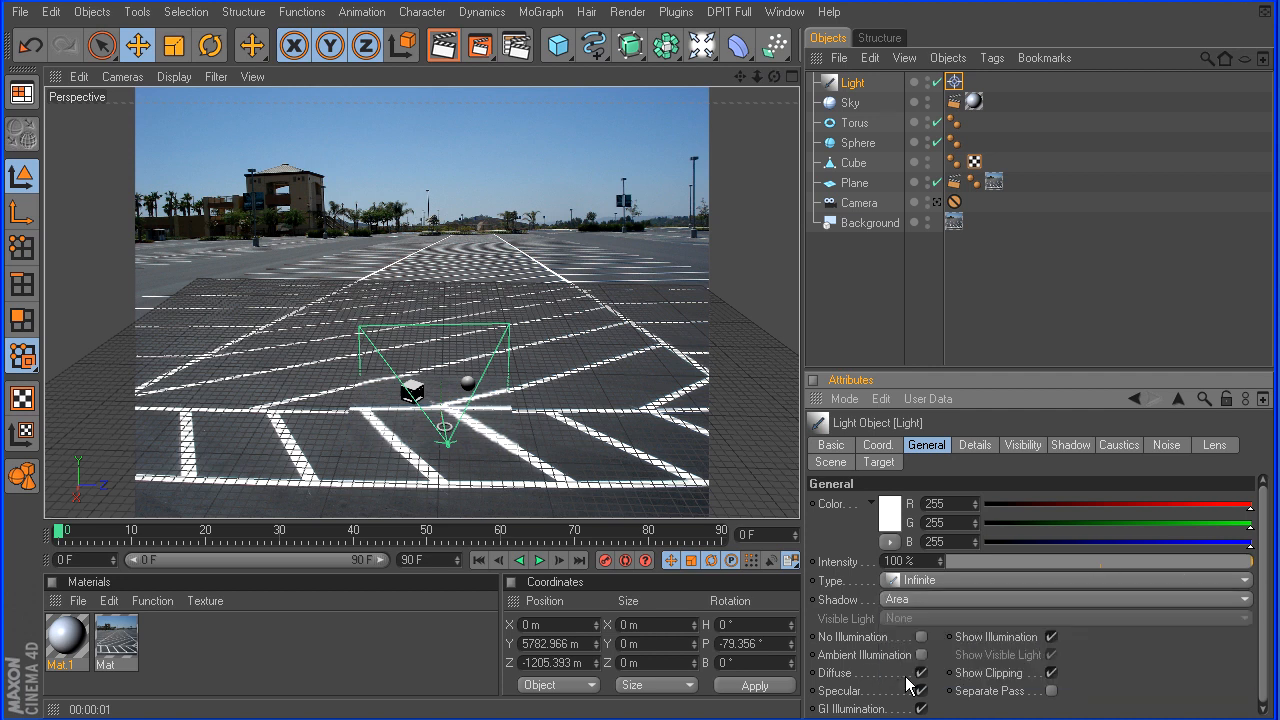
mouse_move(130, 104)
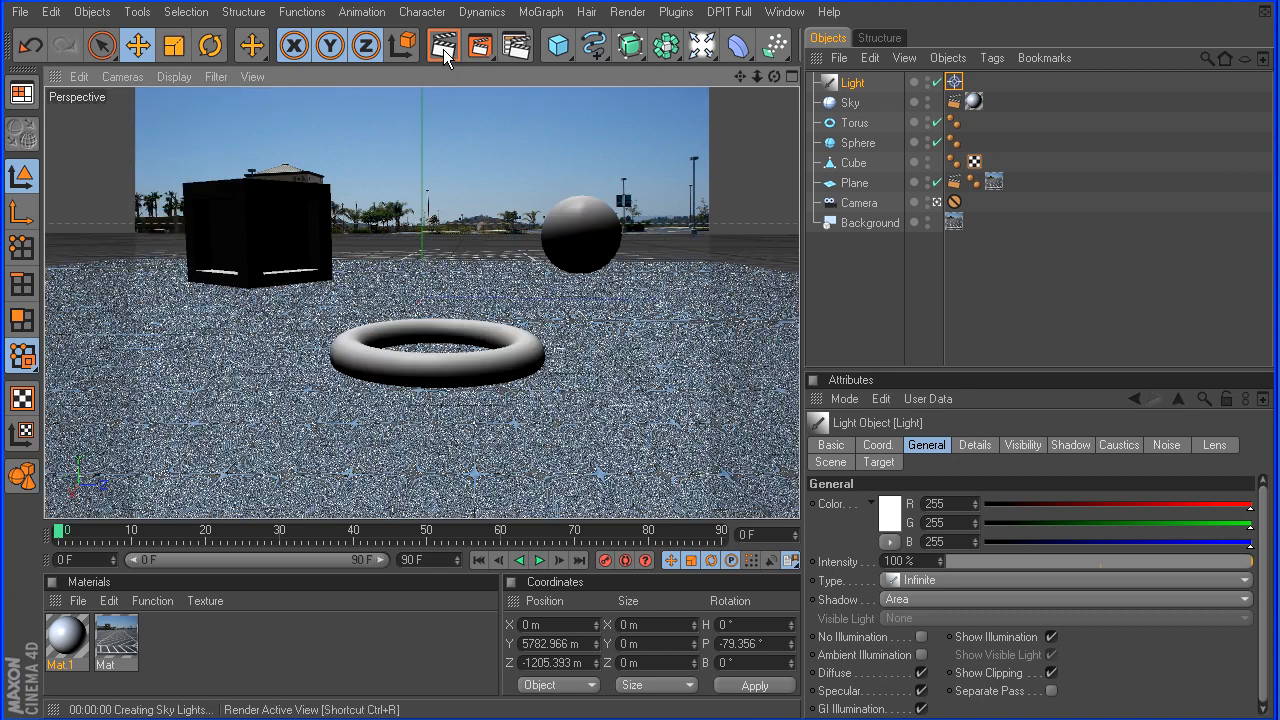
left_click(444, 44)
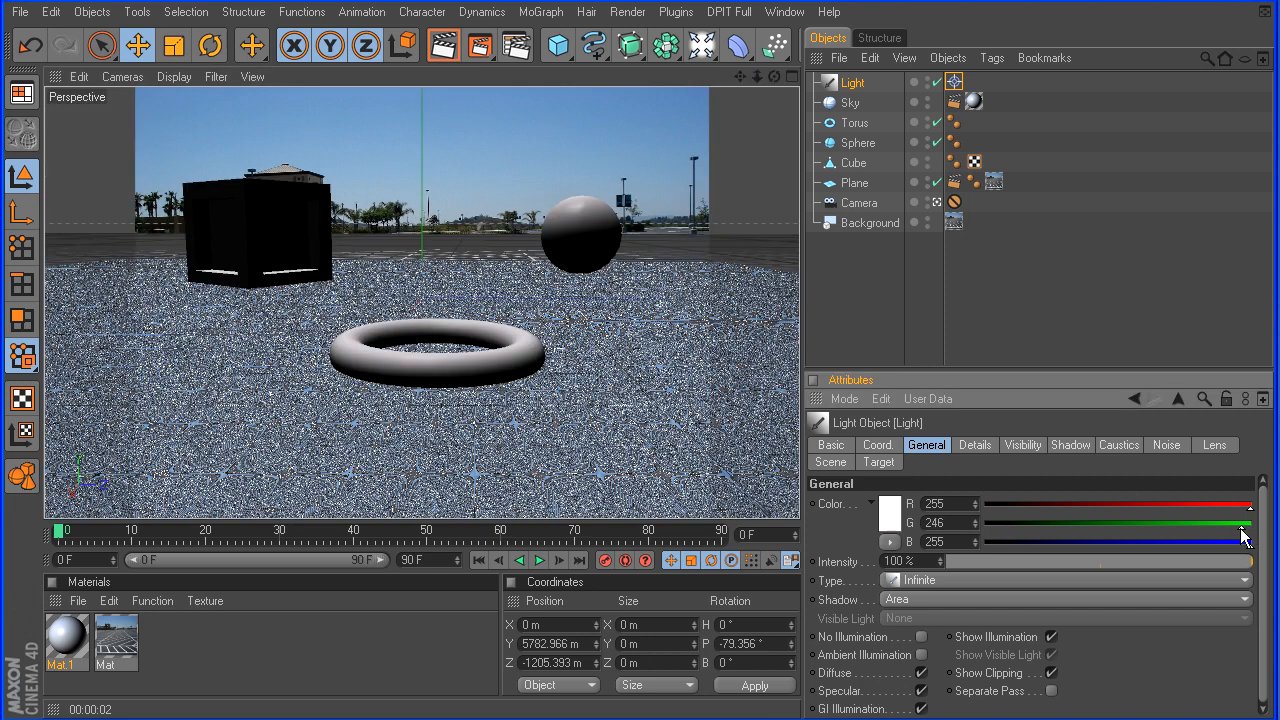
Warm the light colour to about (255, 219, 181), test-rendering along the way
left_click_drag(1270, 540, 1210, 540)
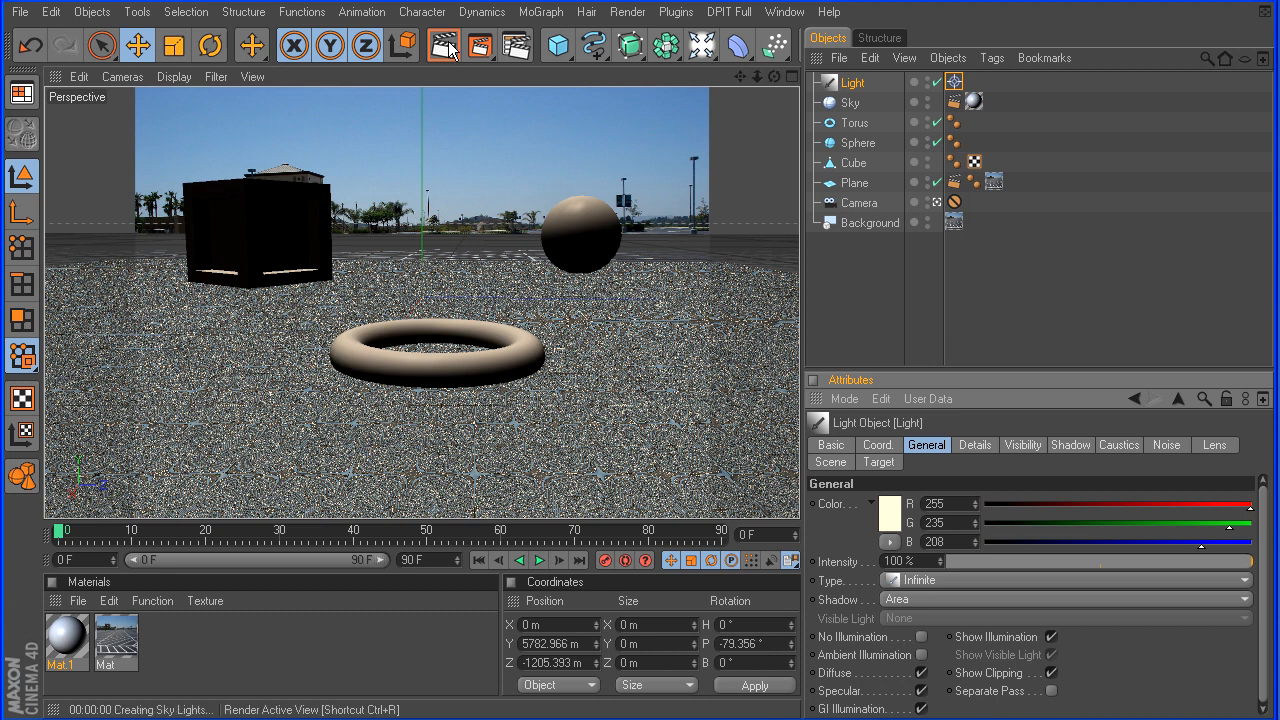
left_click(446, 46)
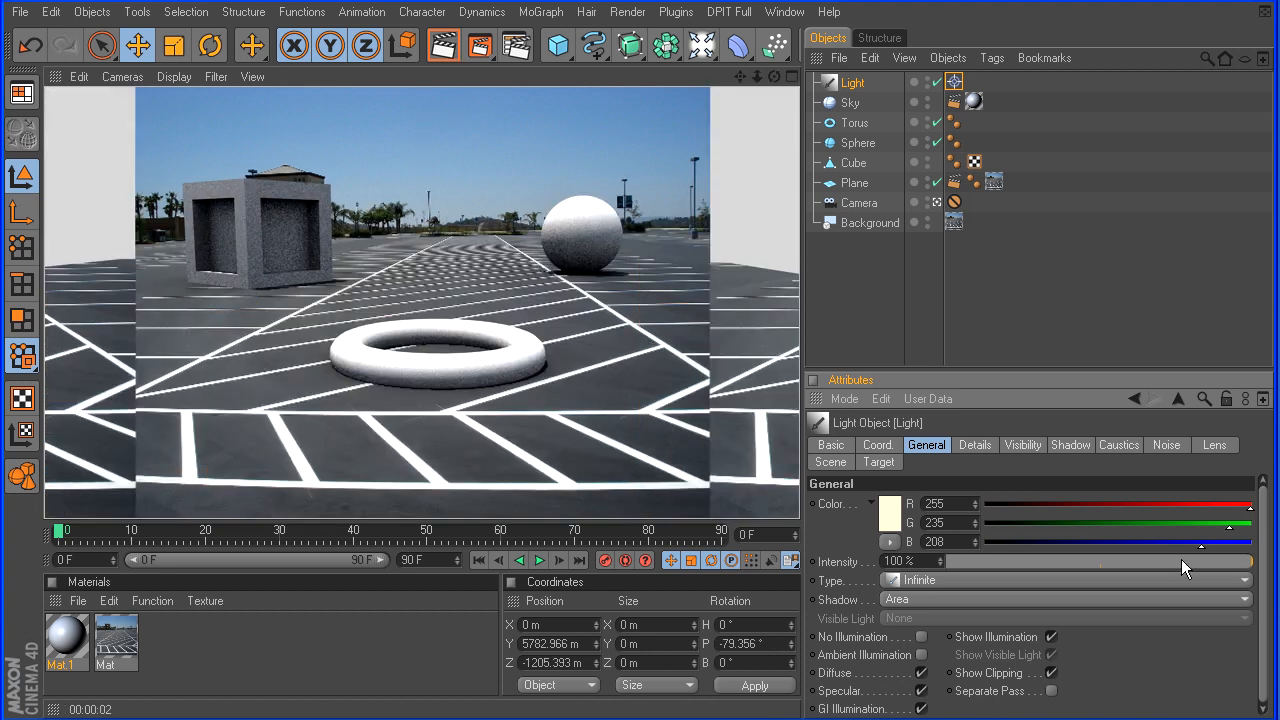
left_click_drag(1204, 540, 1184, 556)
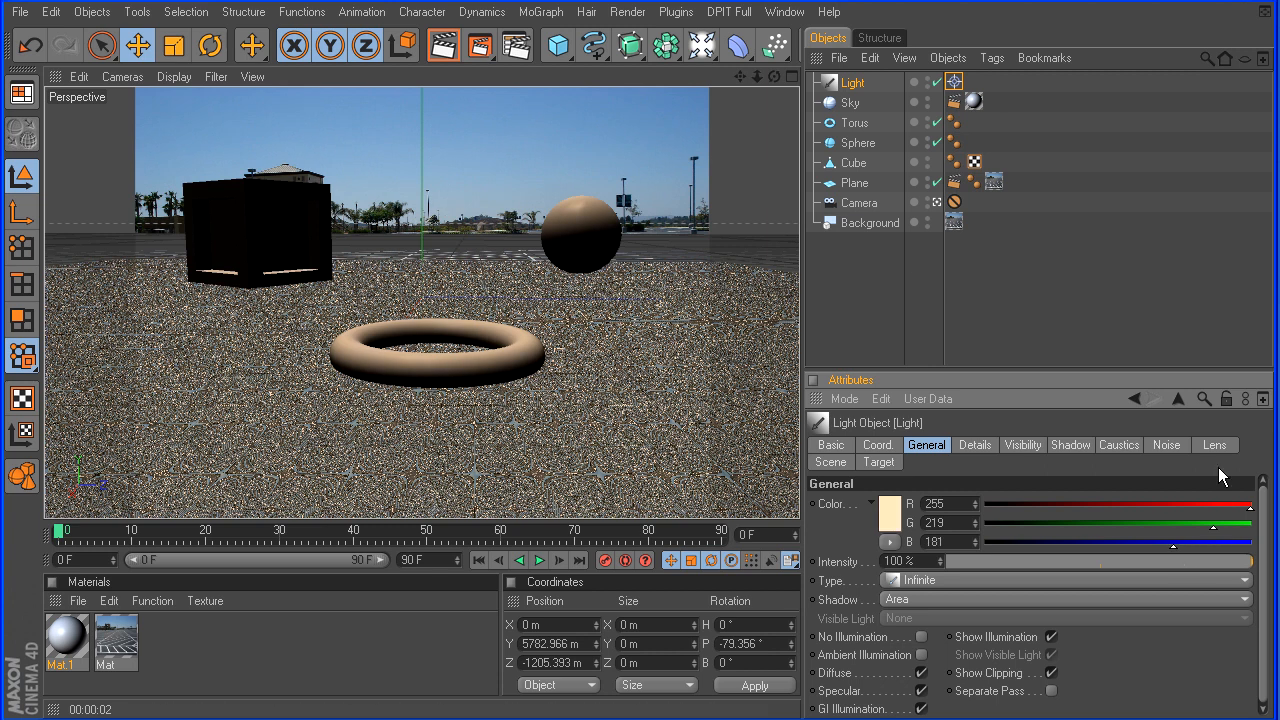
mouse_move(1250, 572)
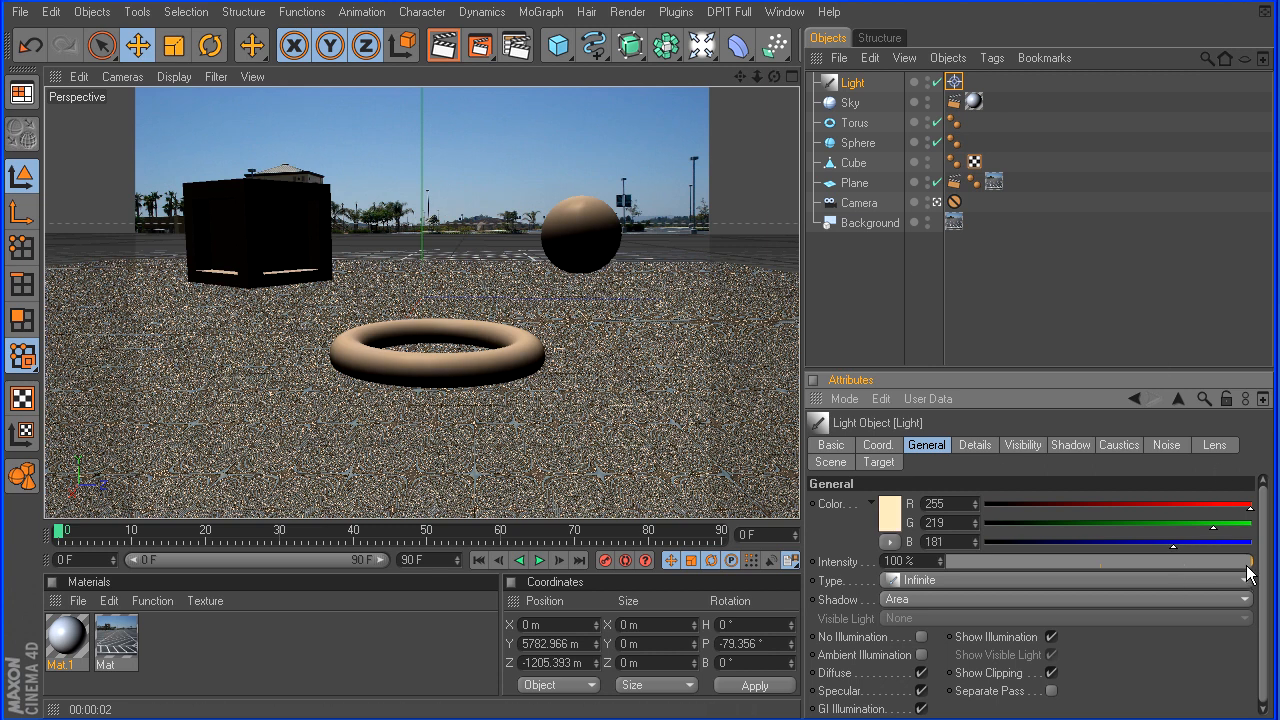
Lower the light intensity to about 50% and render a preview
left_click_drag(1244, 560, 1130, 560)
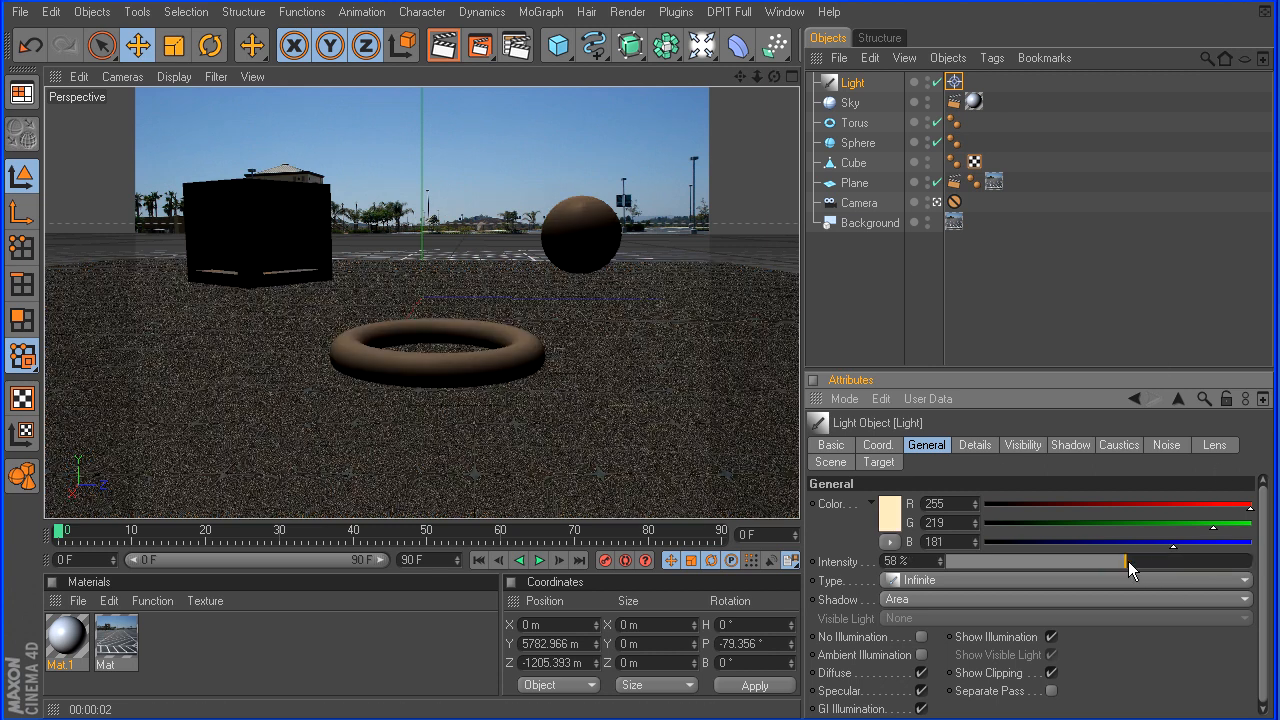
left_click_drag(1130, 560, 1156, 560)
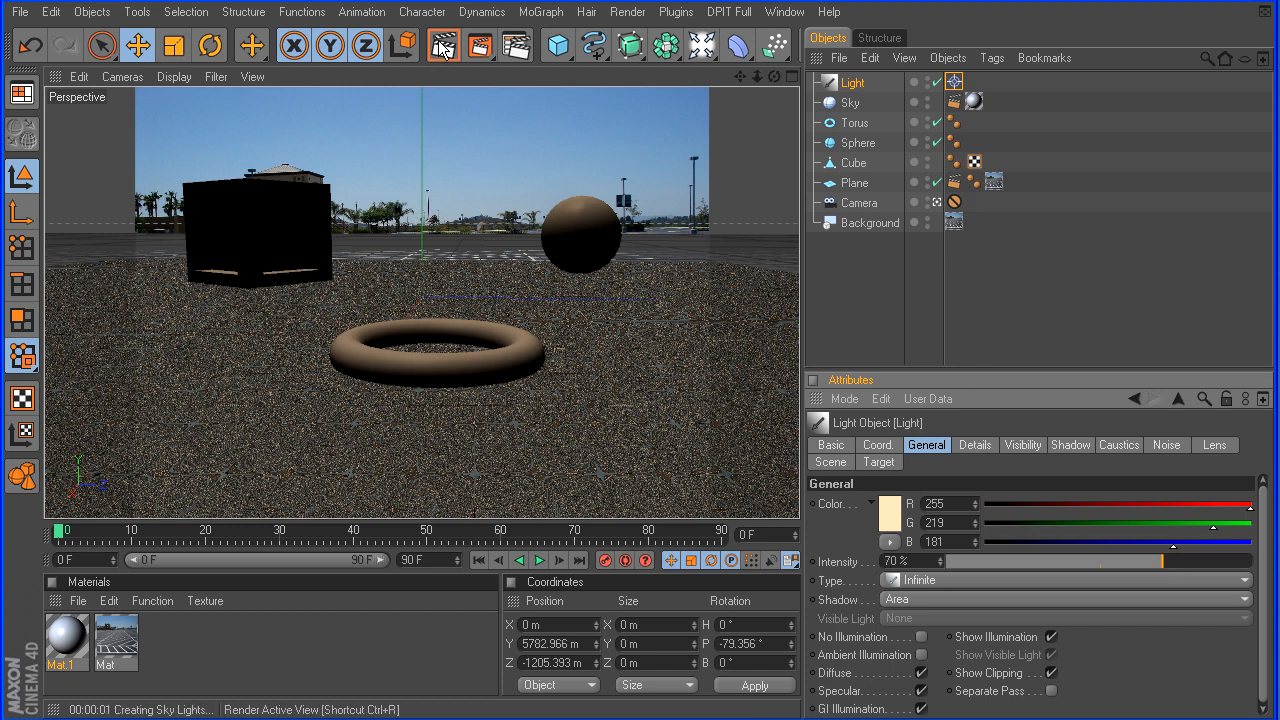
left_click(442, 44)
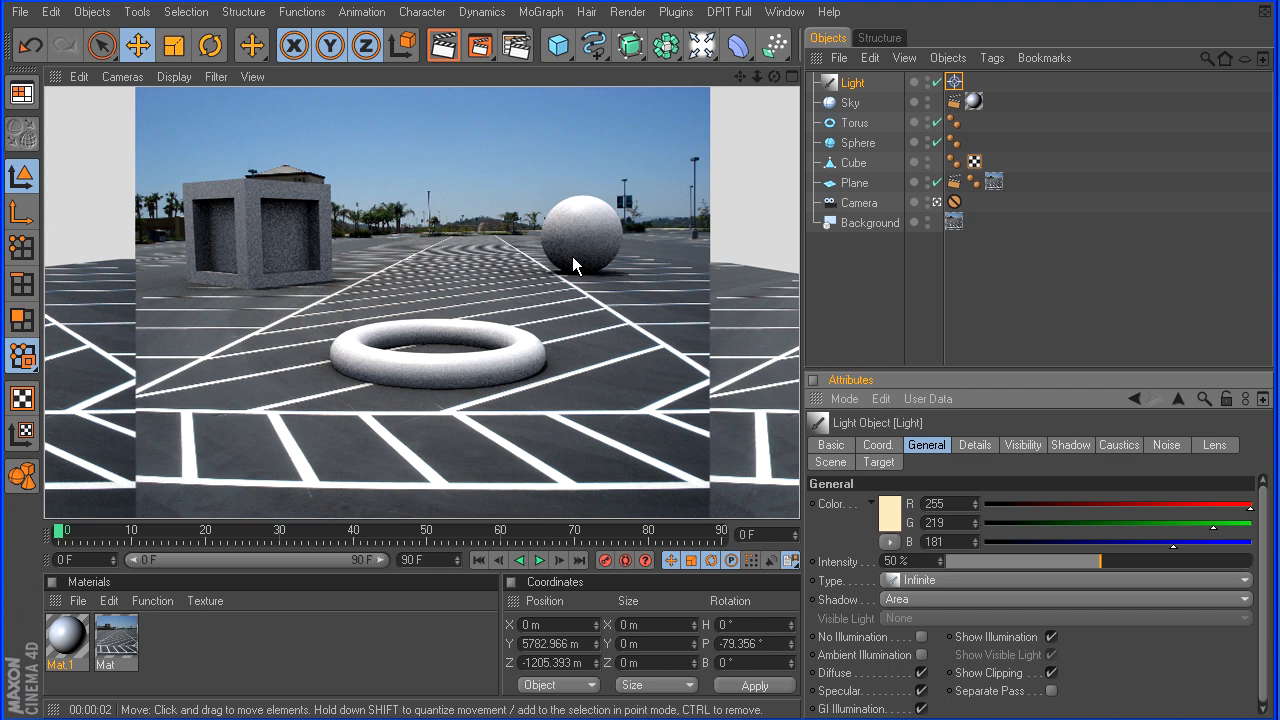
mouse_move(652, 244)
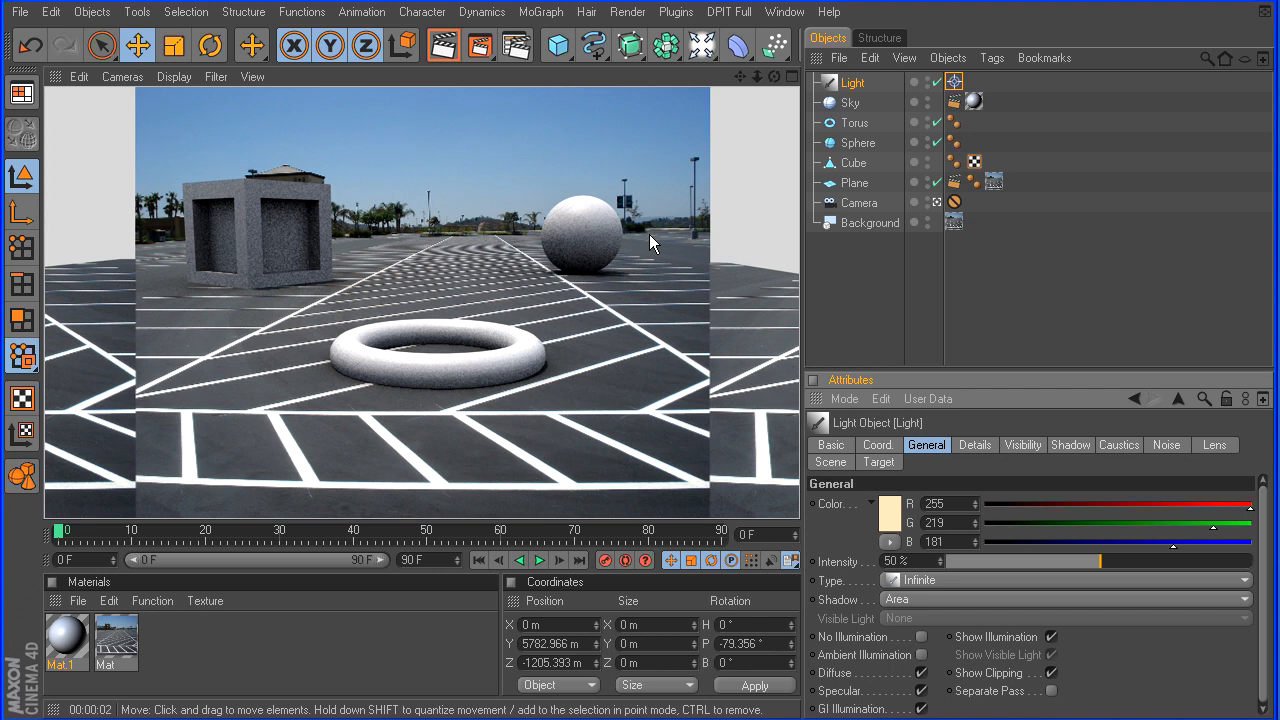
mouse_move(248, 226)
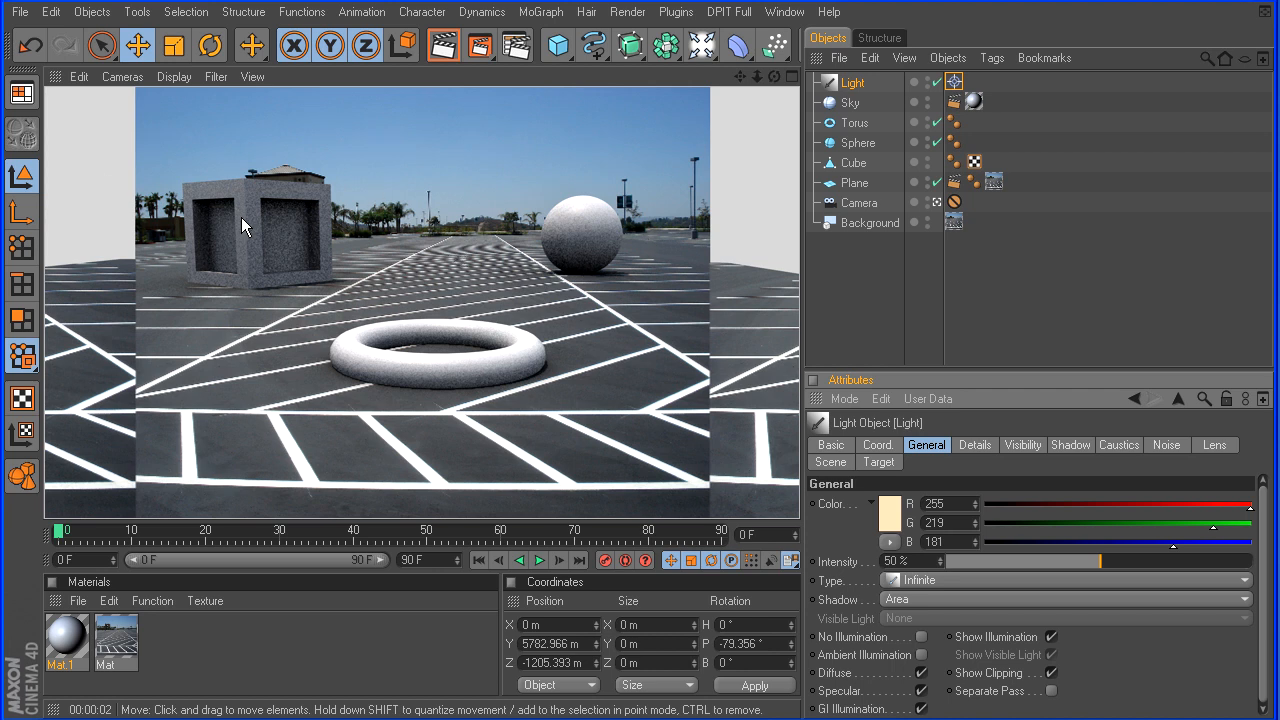
View through the Editor Camera with the light repositioned around 10,900 m up and render again
left_click(122, 76)
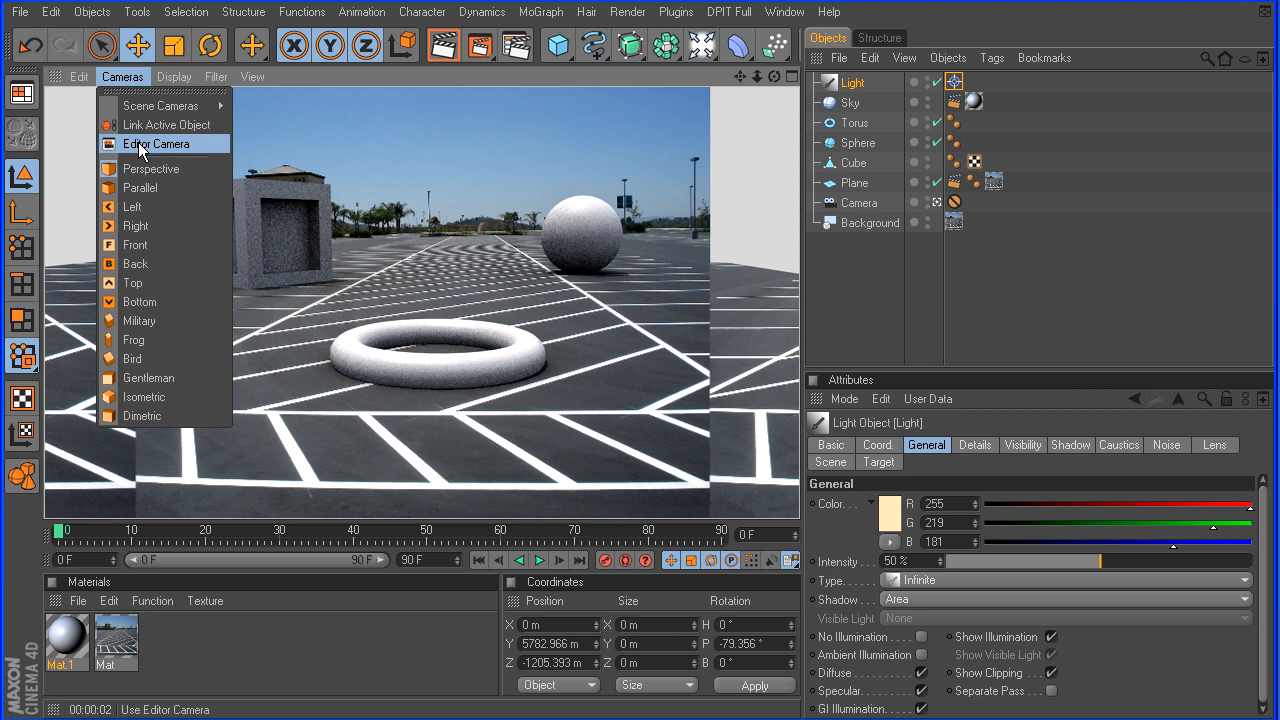
left_click(158, 144)
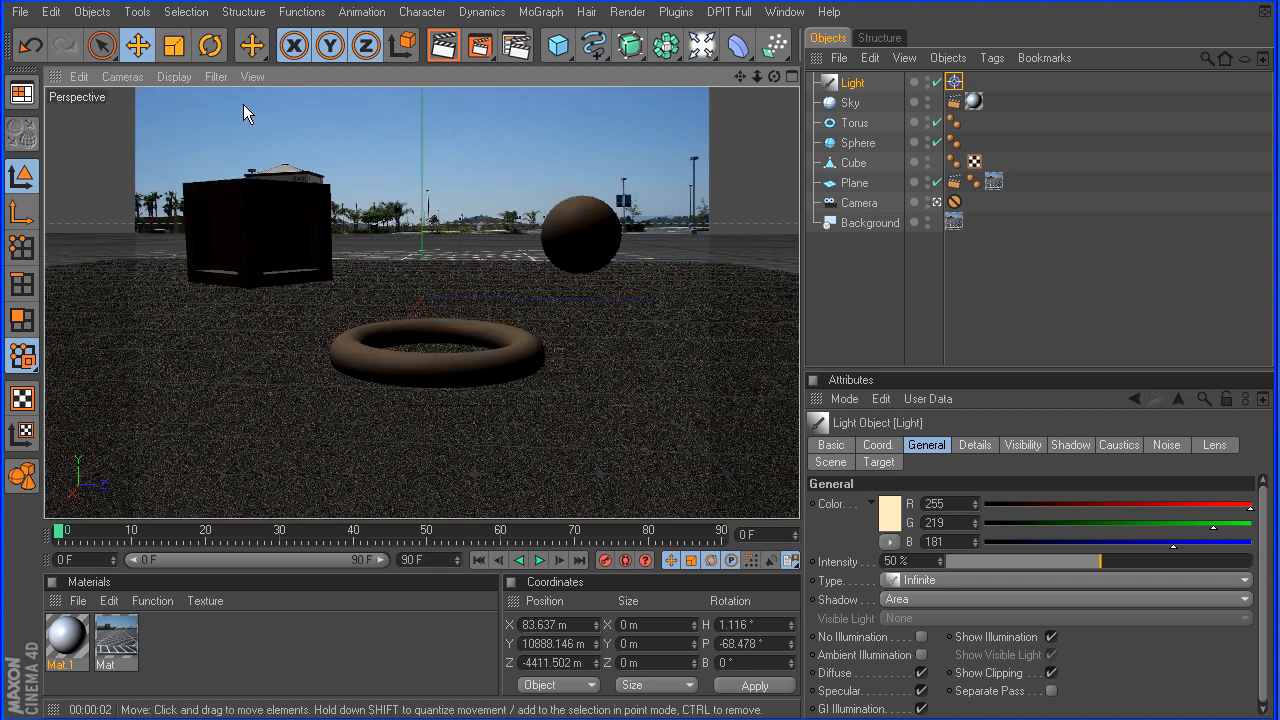
left_click(444, 44)
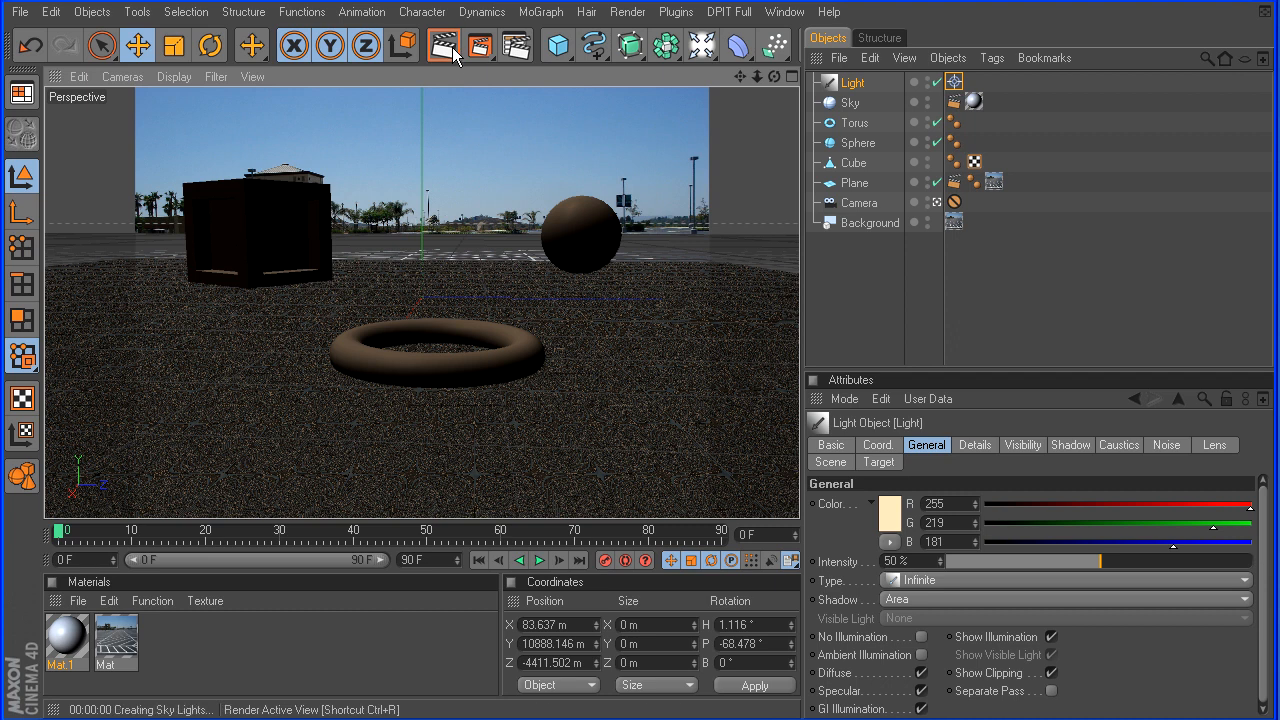
left_click(444, 44)
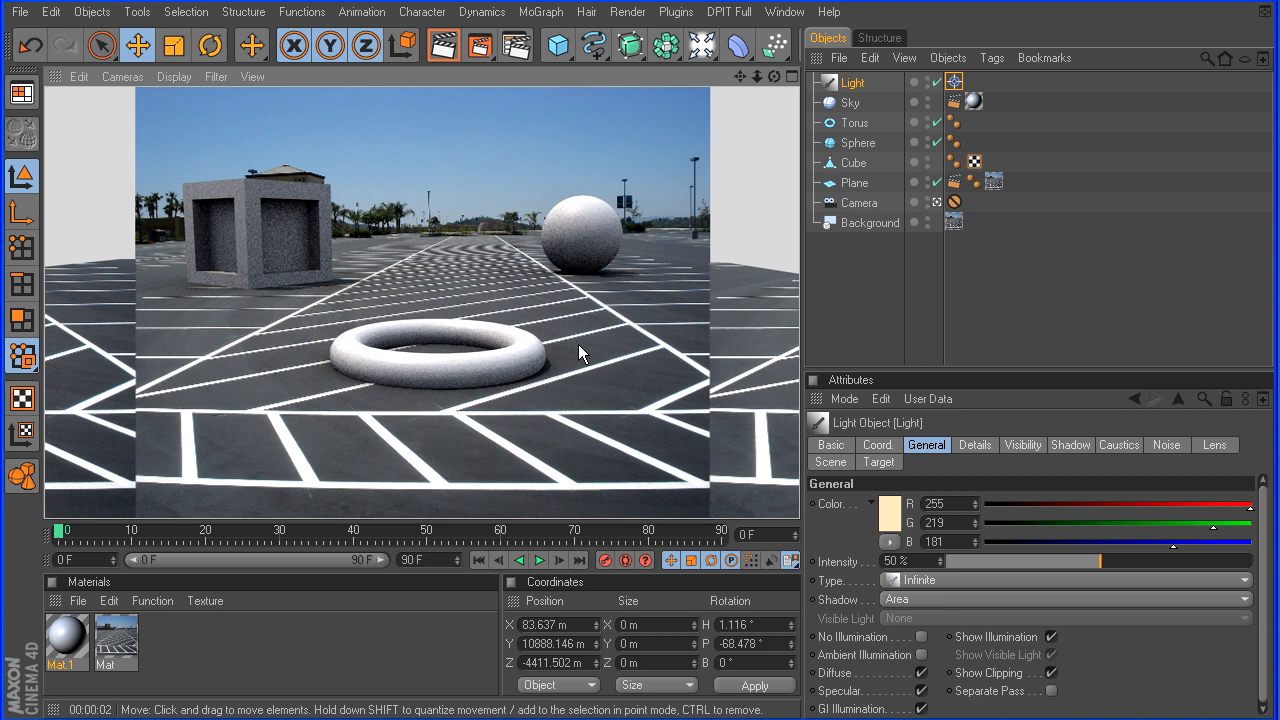
mouse_move(628, 272)
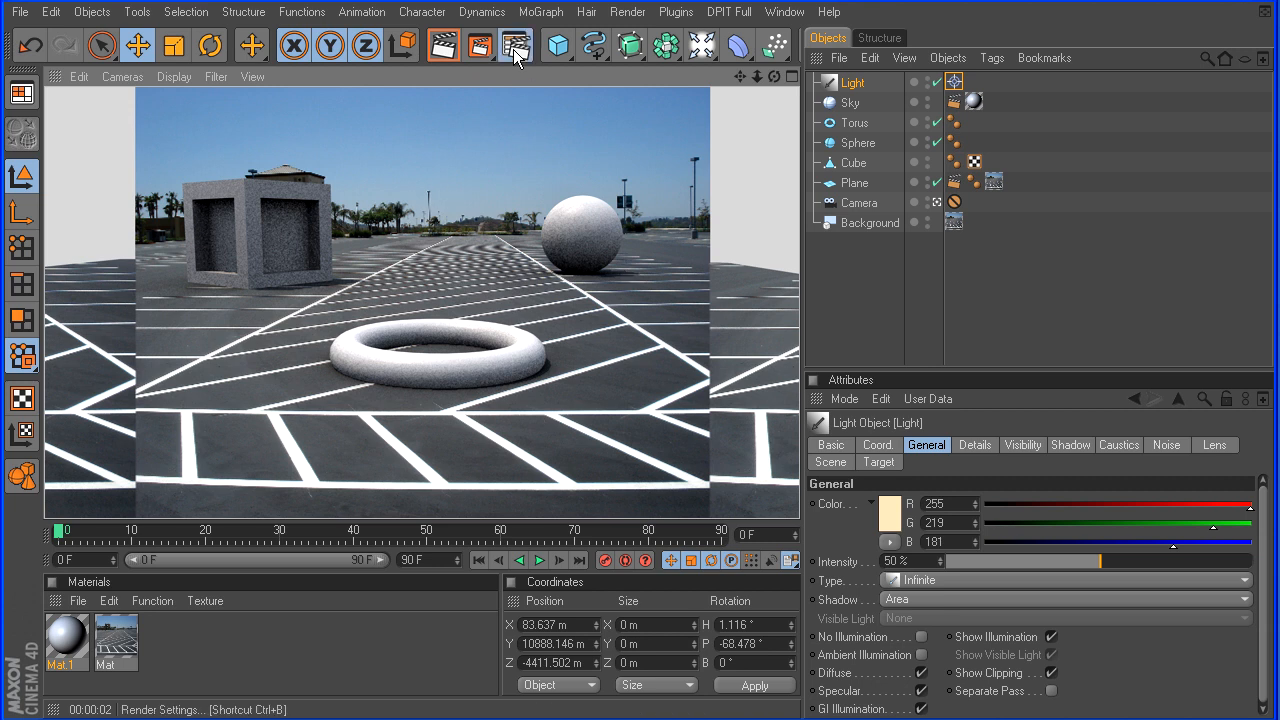
In Render Settings, raise Global Illumination sky samples to 128 and review the output resolution
left_click(516, 44)
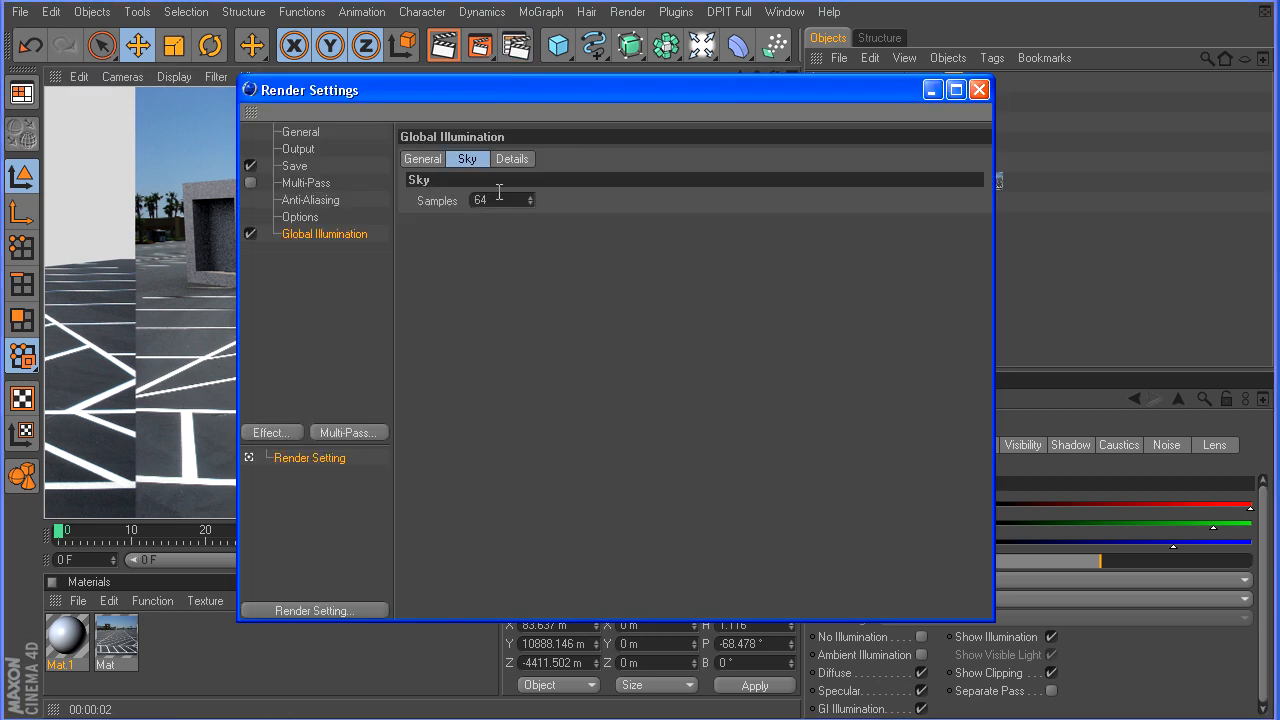
type("12")
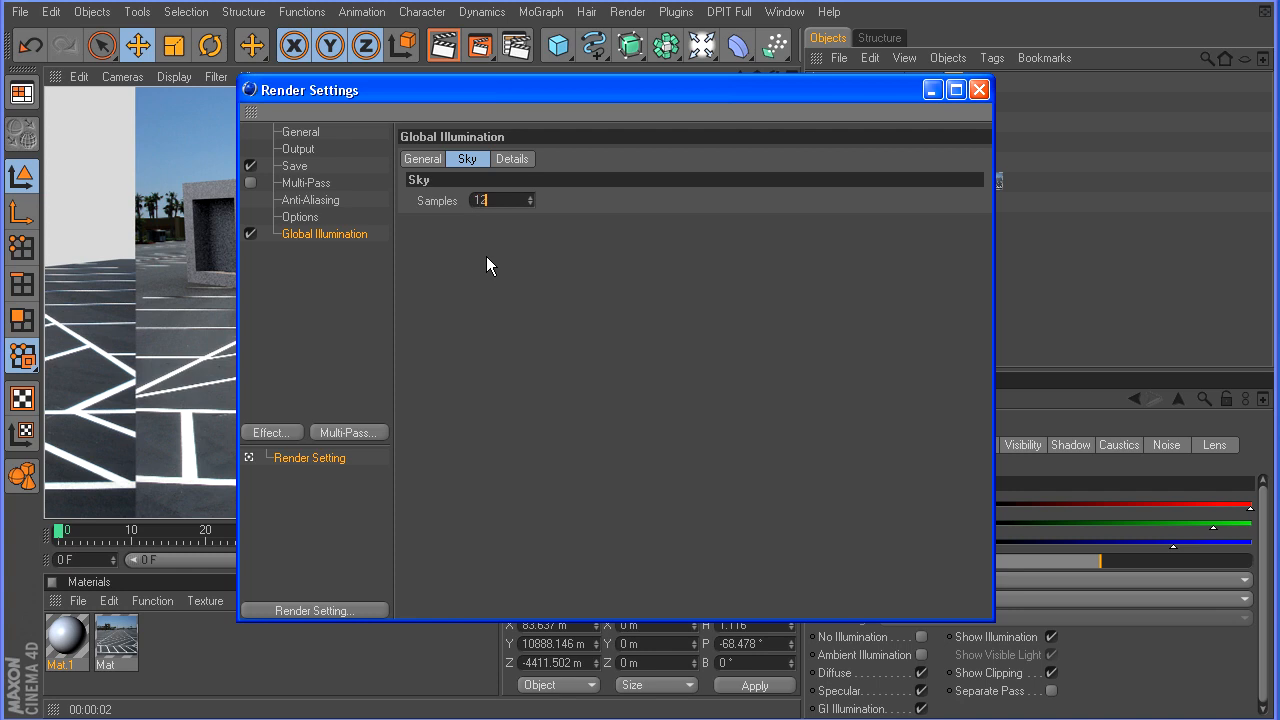
type("128")
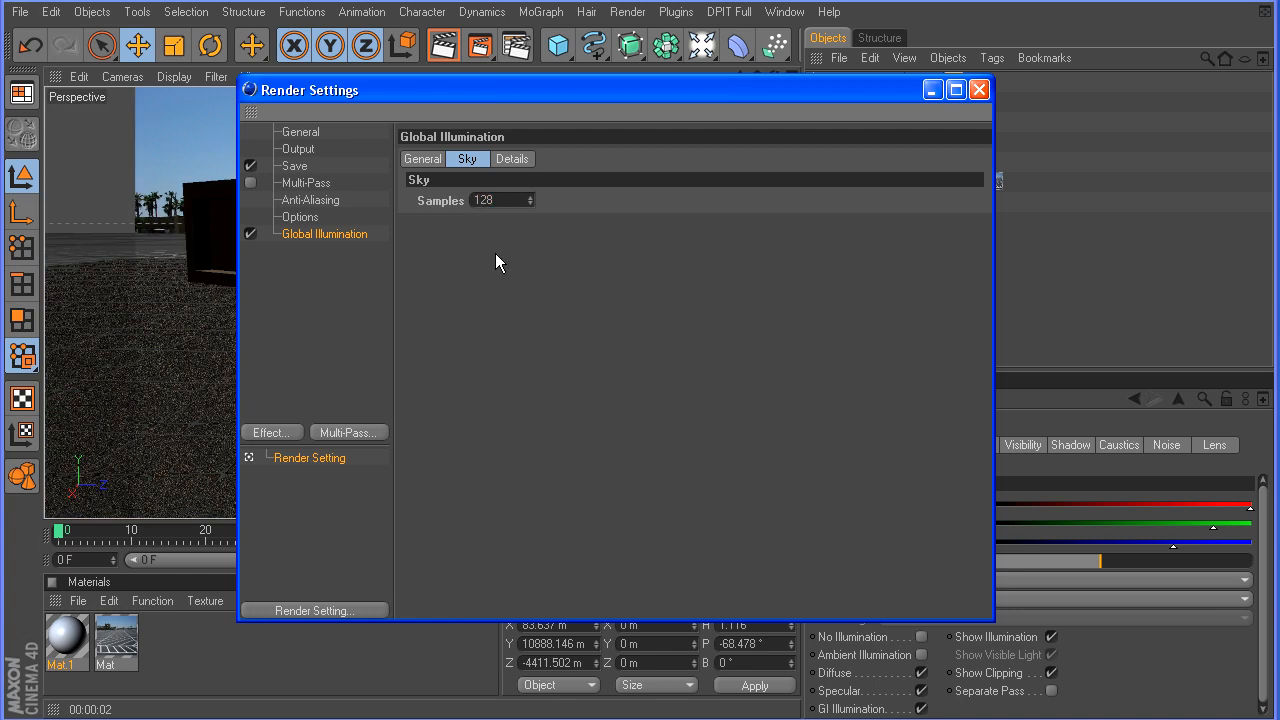
left_click(298, 148)
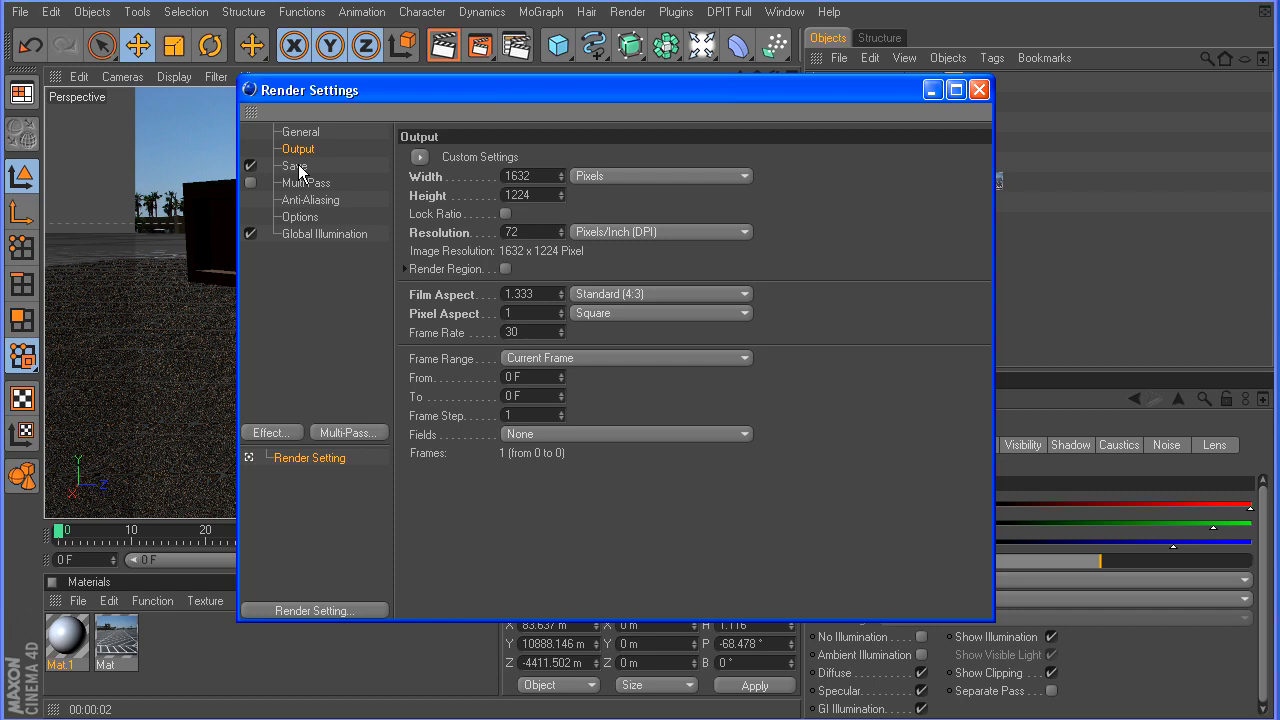
Set anti-aliasing to Best with 2x2 minimum, 4x4 maximum and a 9% threshold
left_click(310, 200)
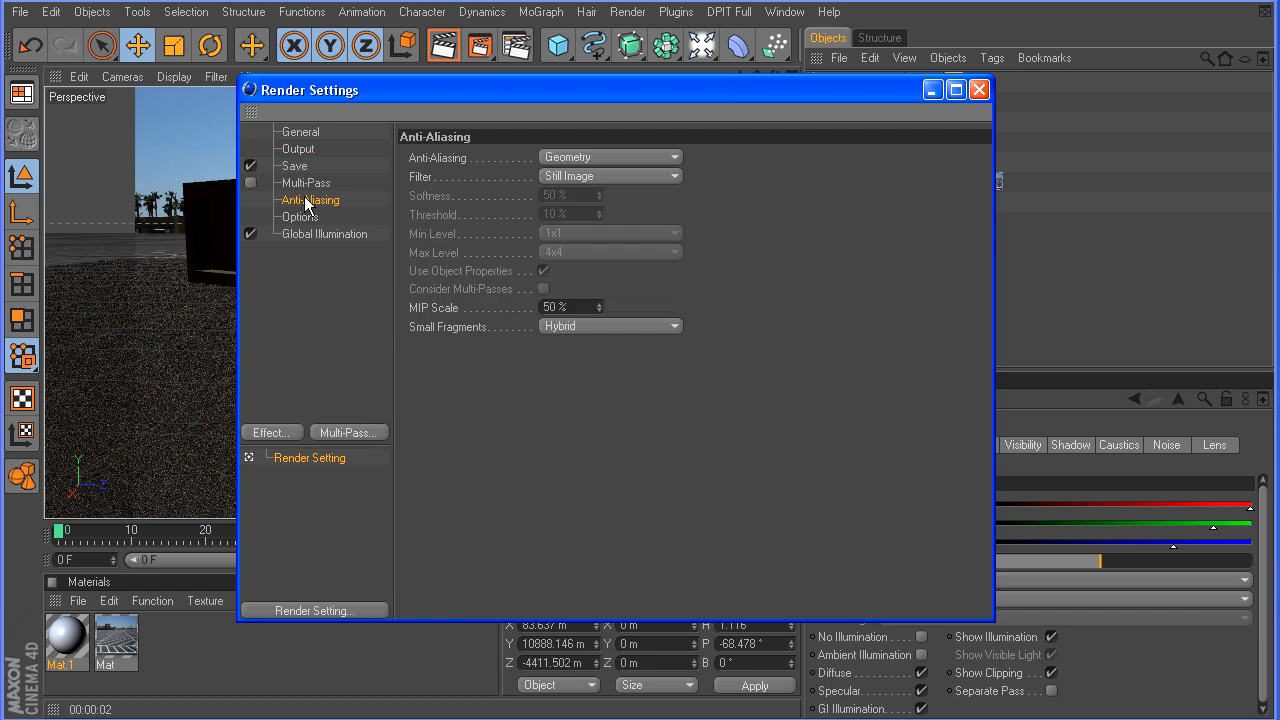
left_click(610, 156)
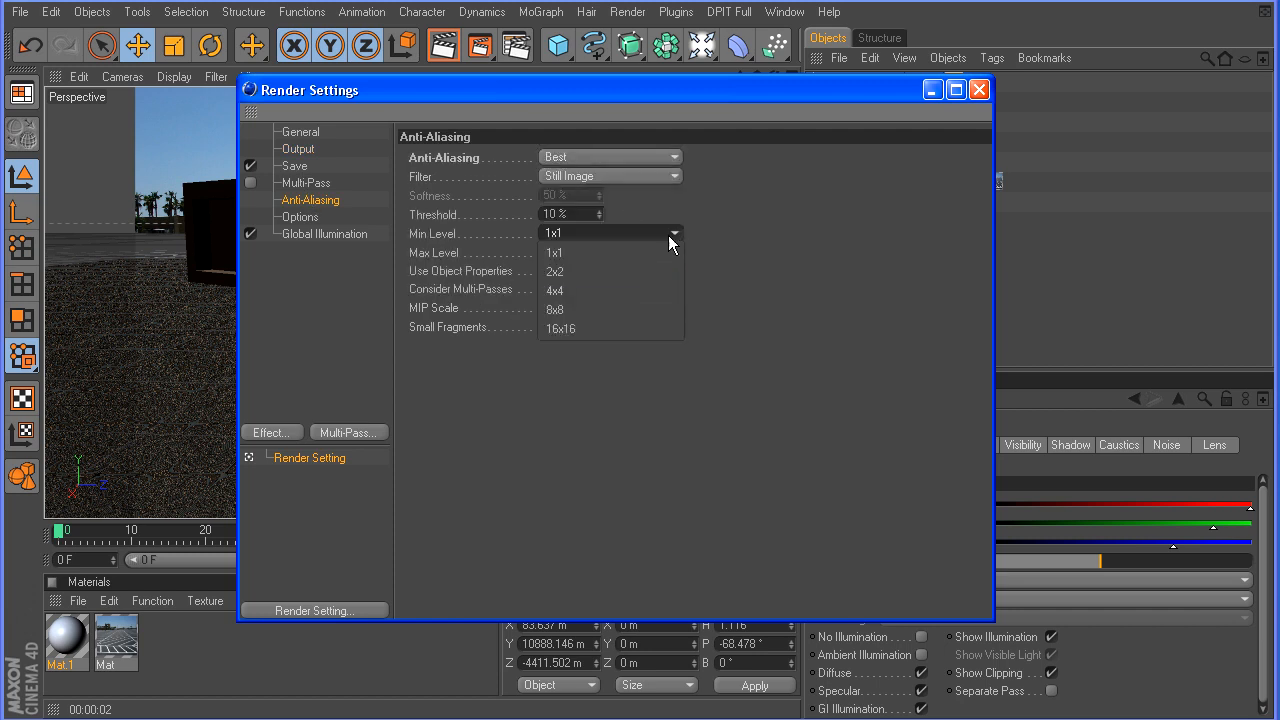
left_click(556, 272)
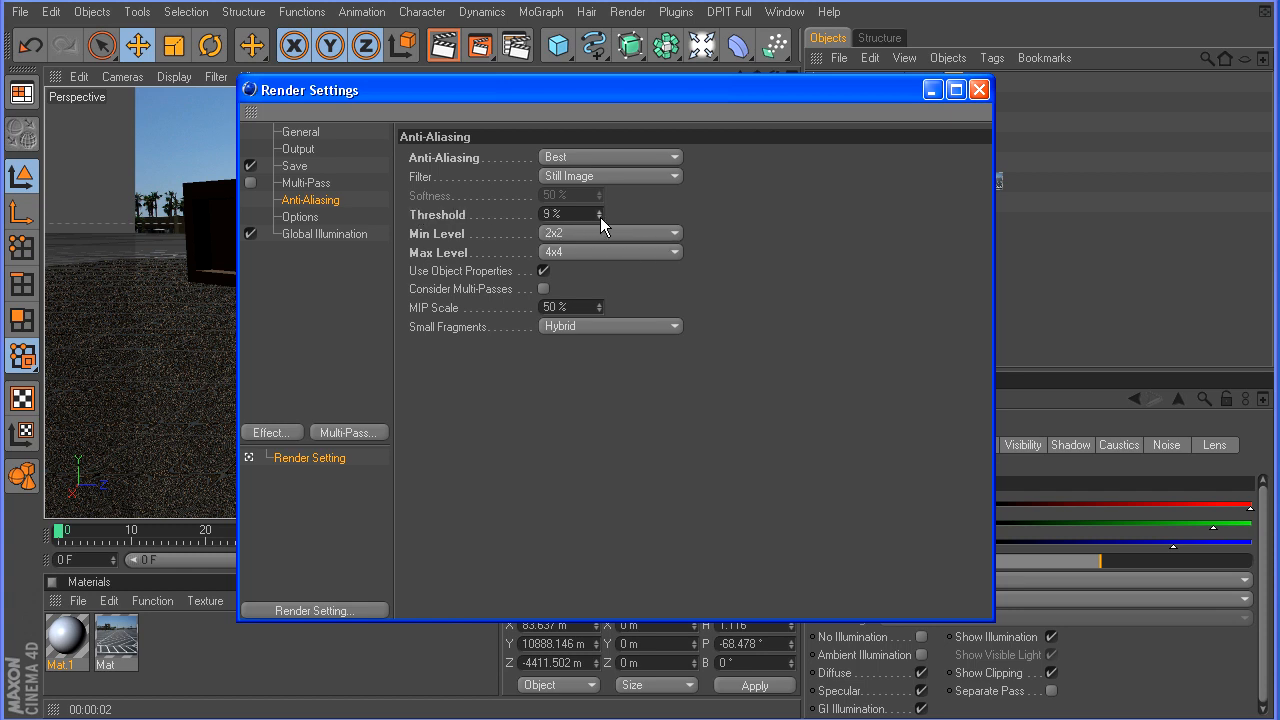
left_click(596, 214)
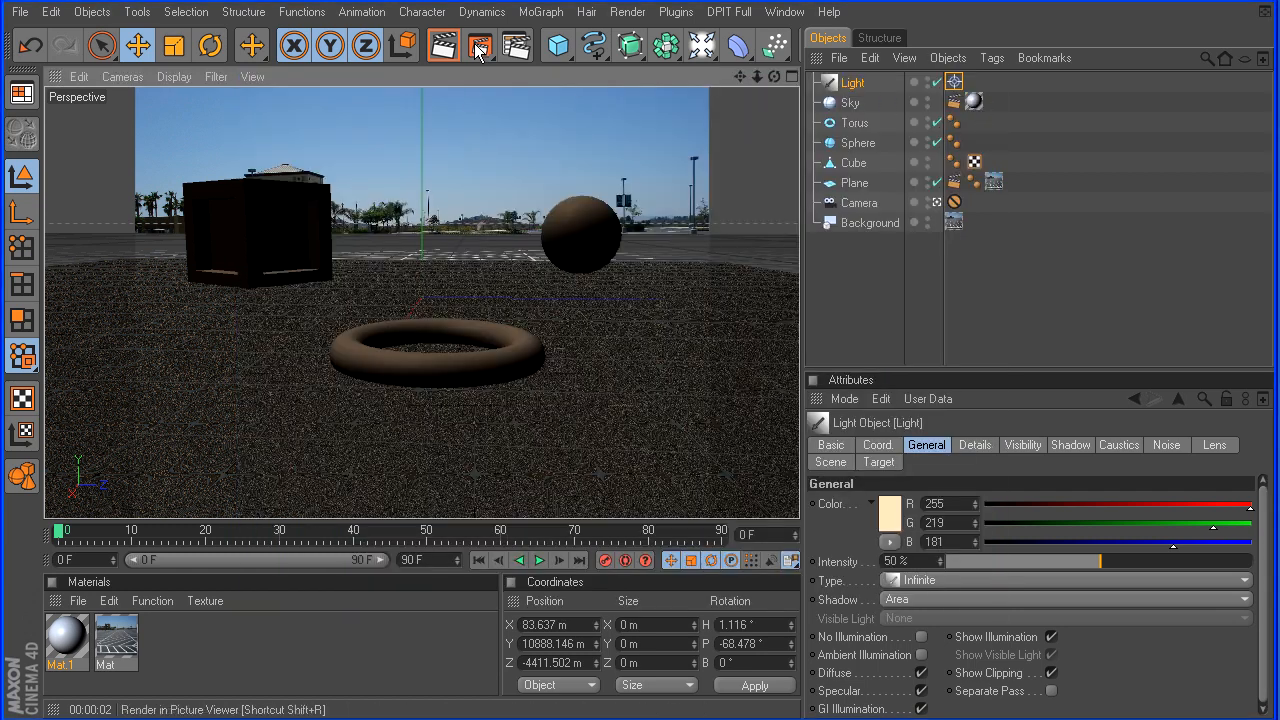
Render the final 1632x1224 image of the primitives in the parking lot to the Picture Viewer
left_click(480, 46)
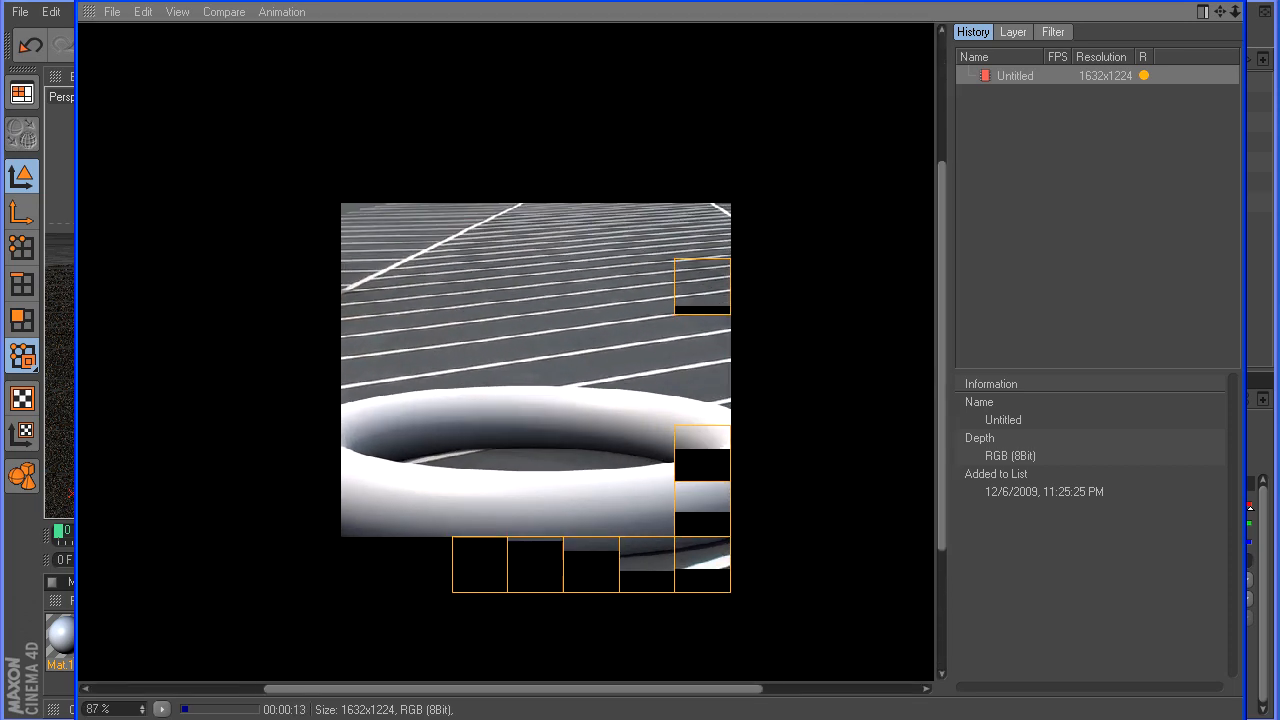
left_click(142, 708)
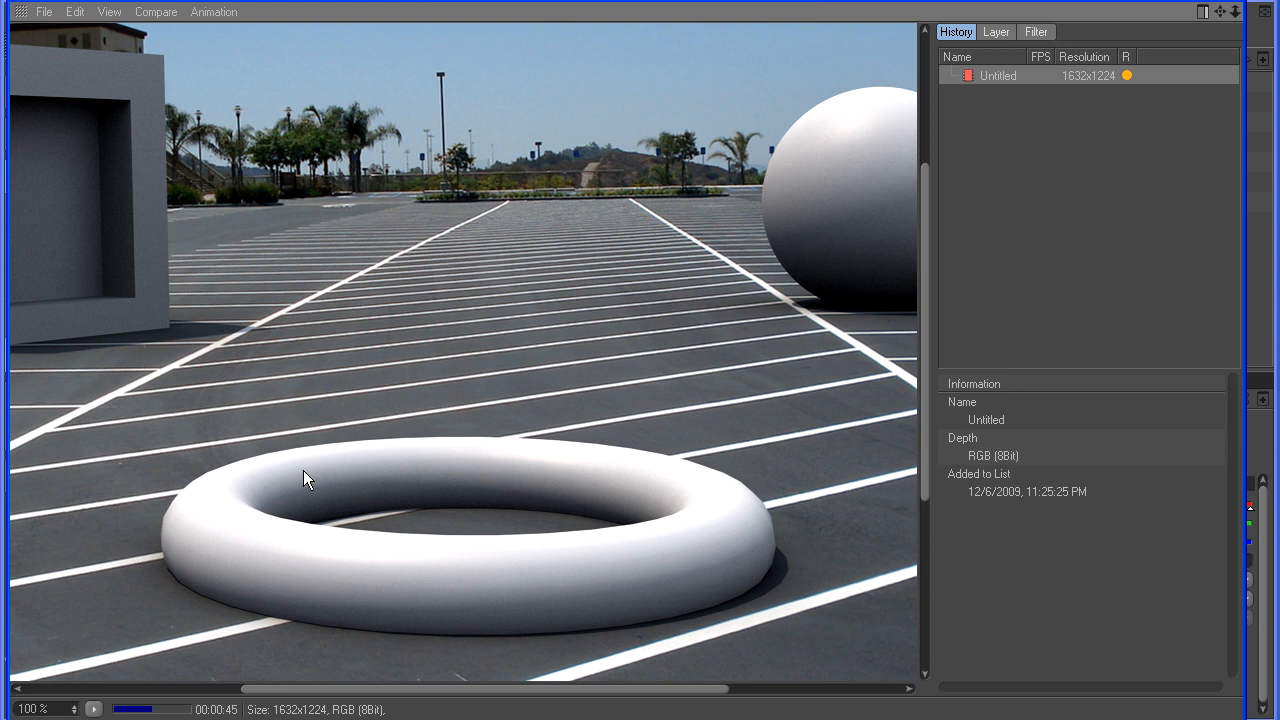
mouse_move(716, 392)
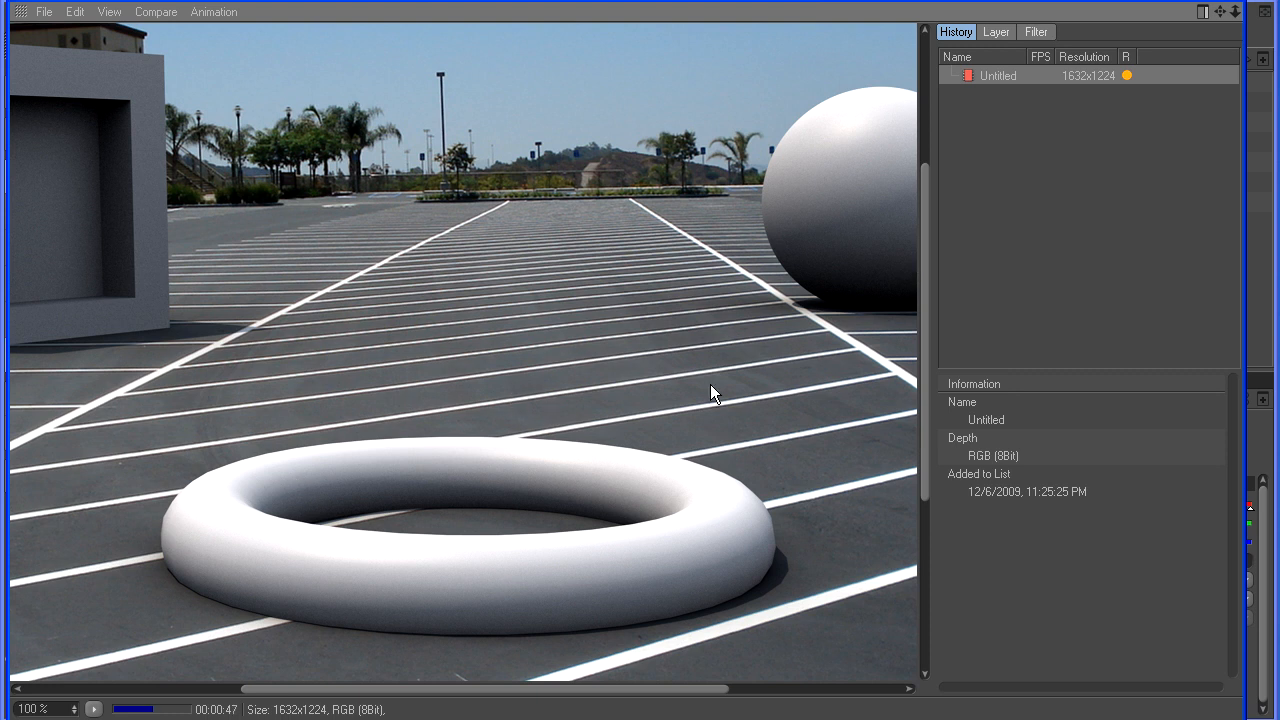
mouse_move(292, 488)
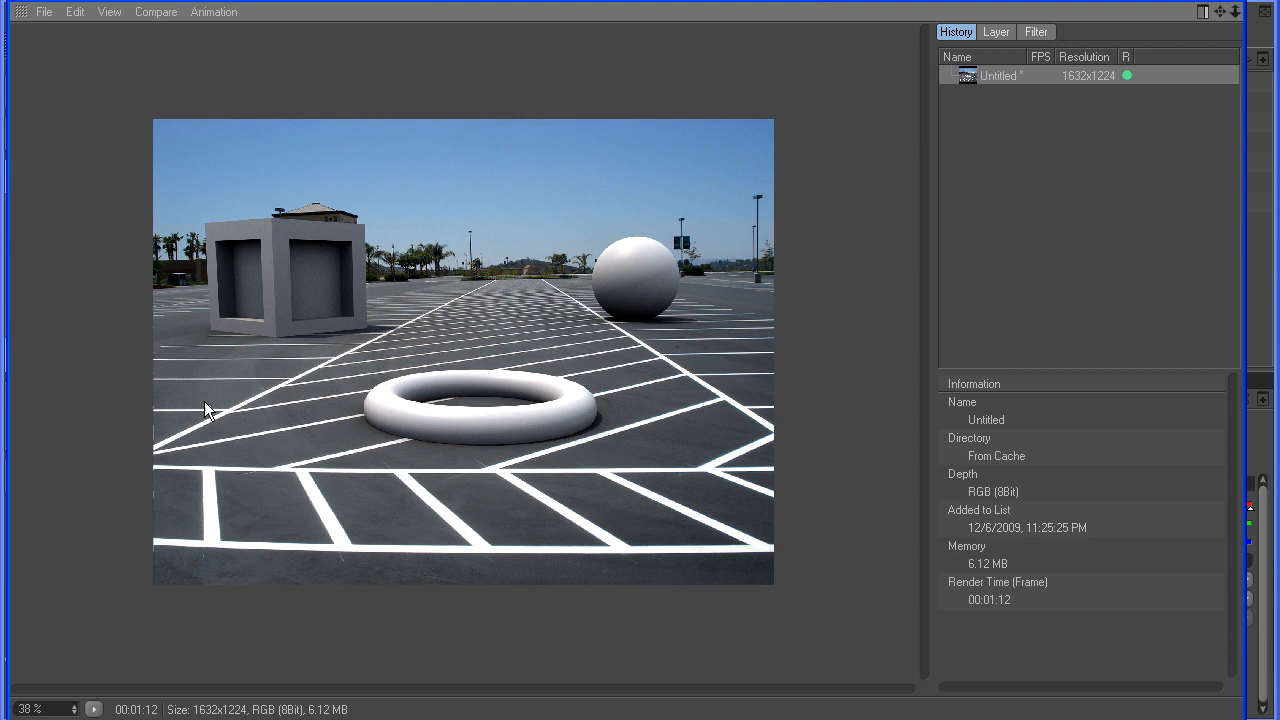
left_click(108, 12)
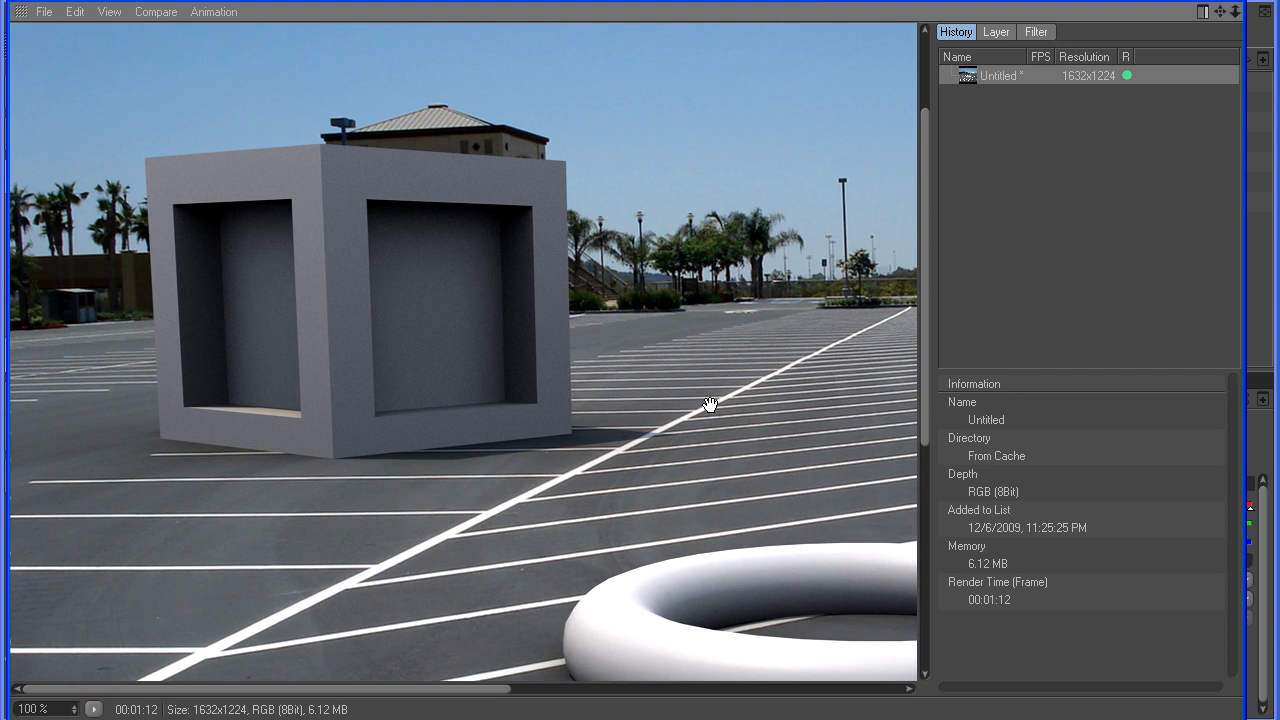
mouse_move(504, 210)
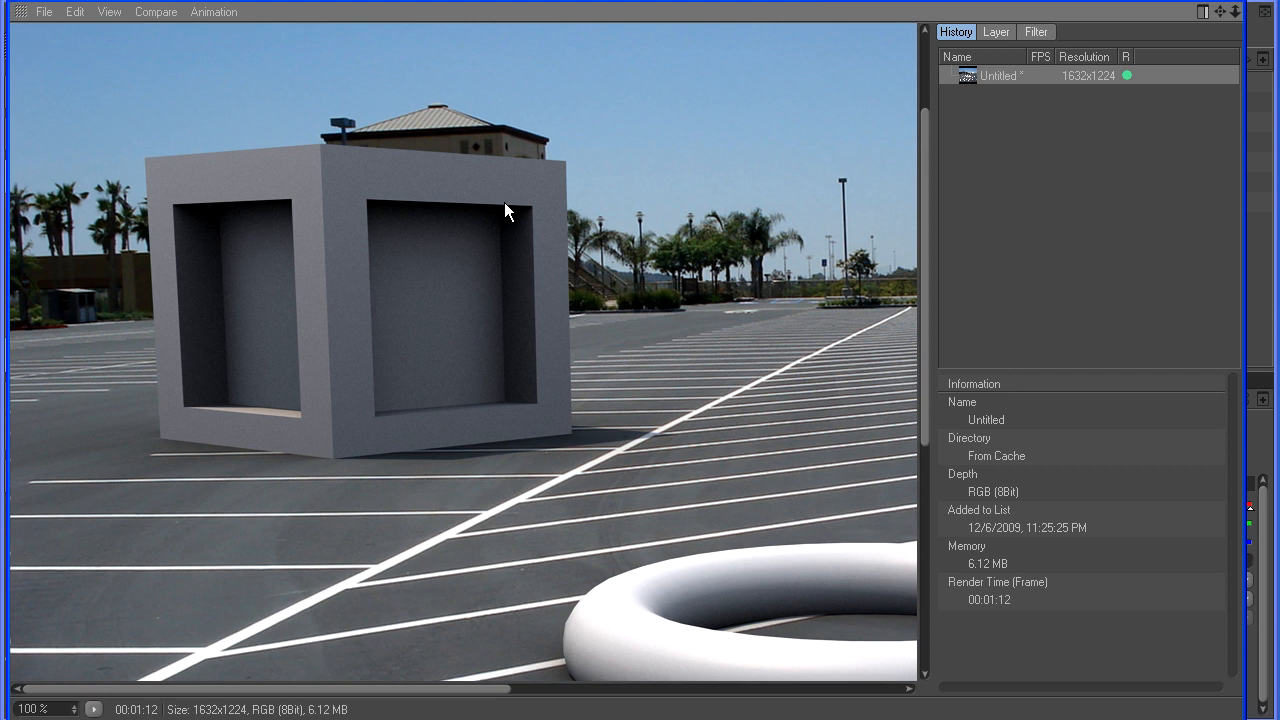
mouse_move(610, 432)
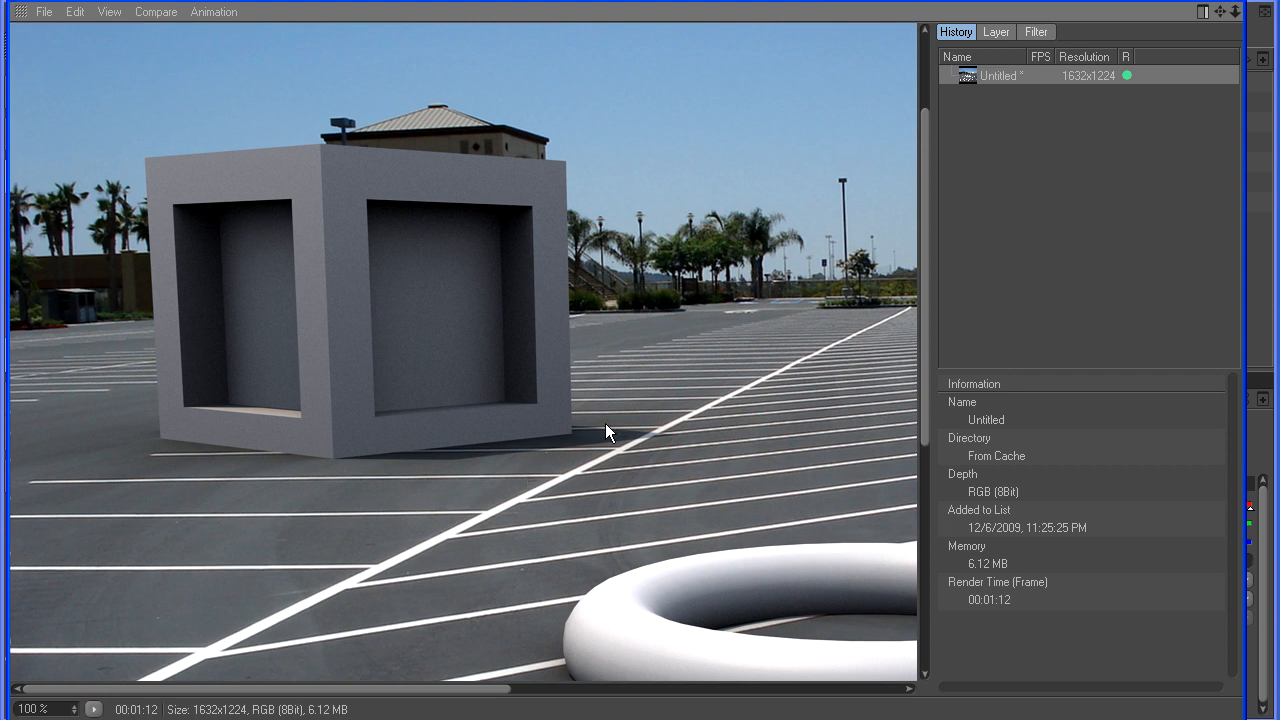